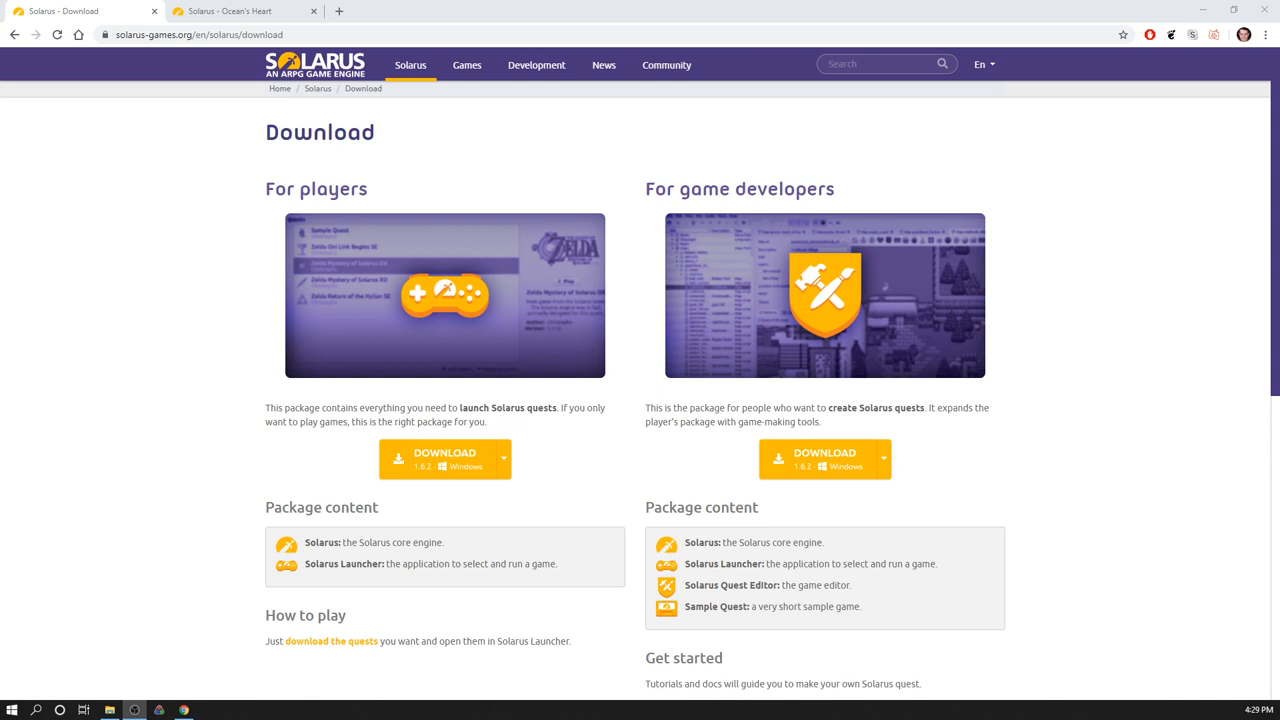
mouse_move(1176, 262)
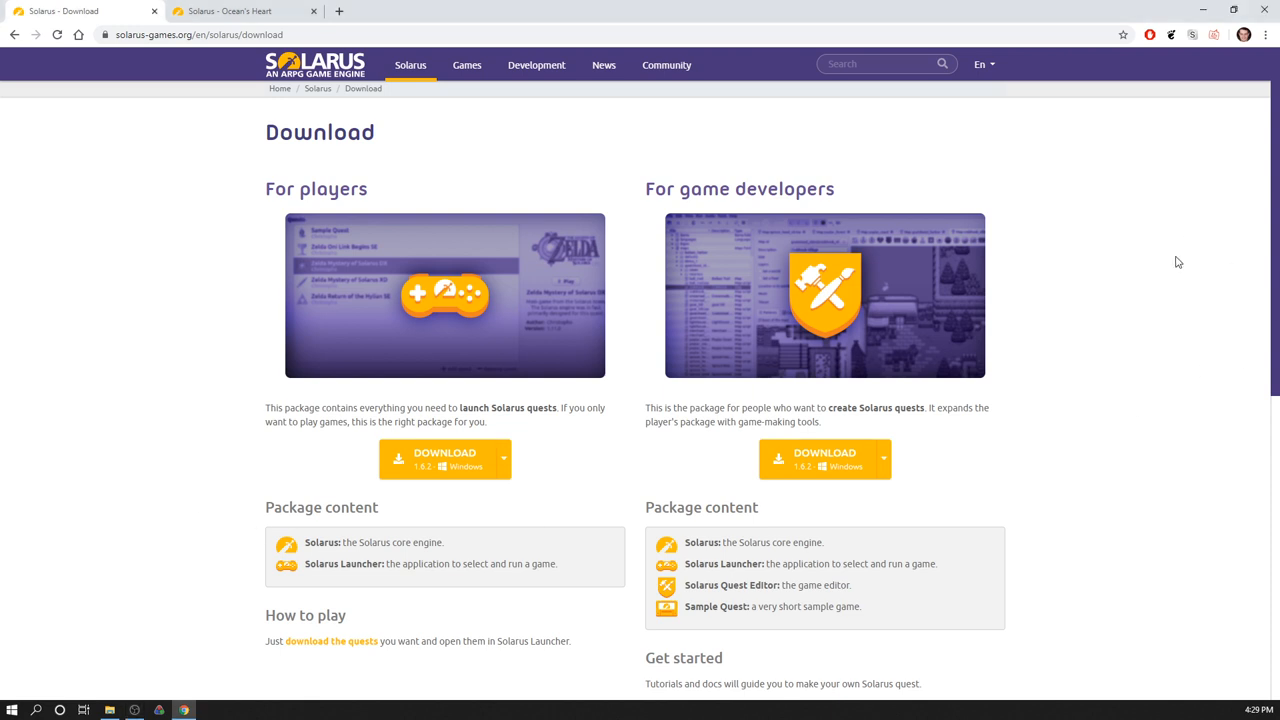
mouse_move(1252, 232)
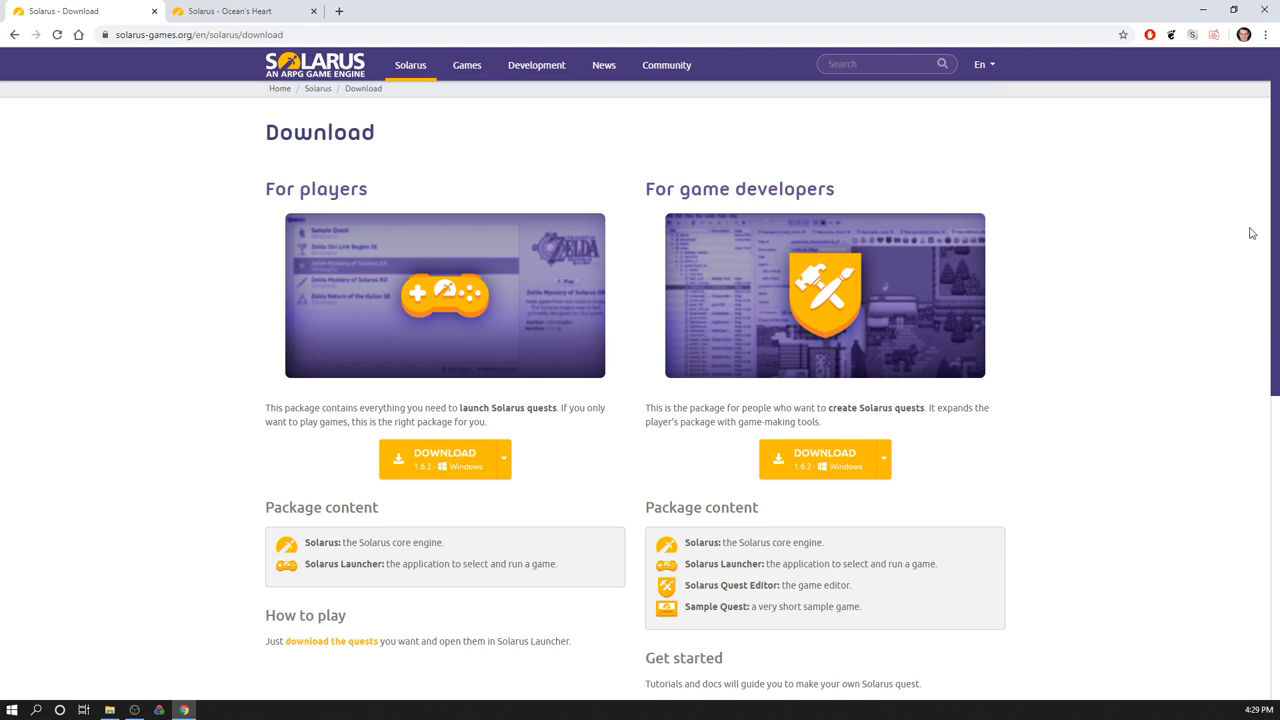
mouse_move(988, 228)
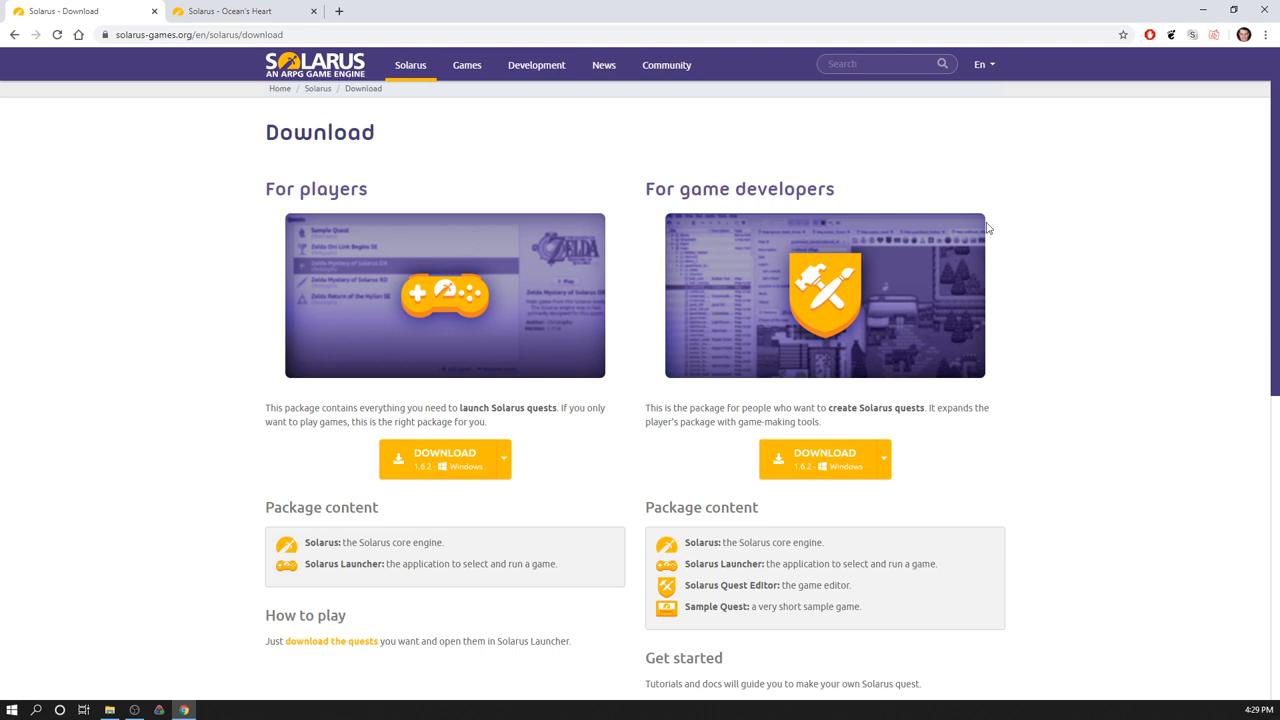
mouse_move(550, 324)
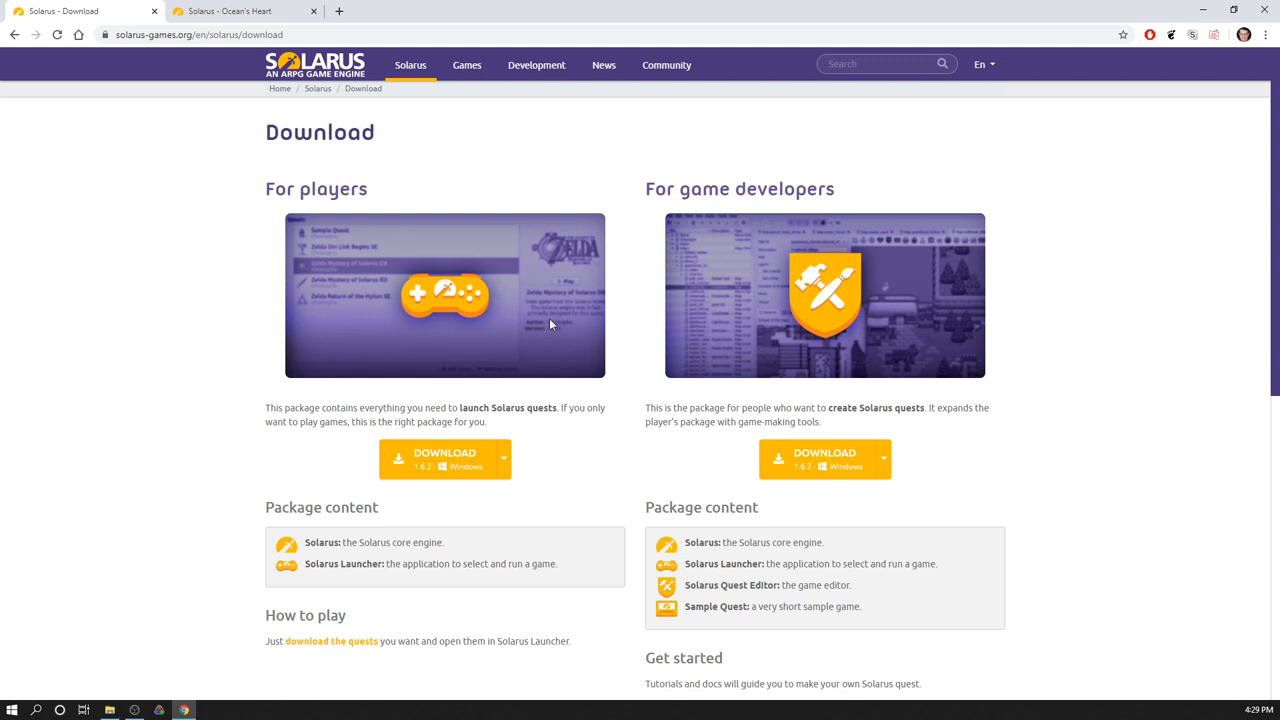
mouse_move(1164, 270)
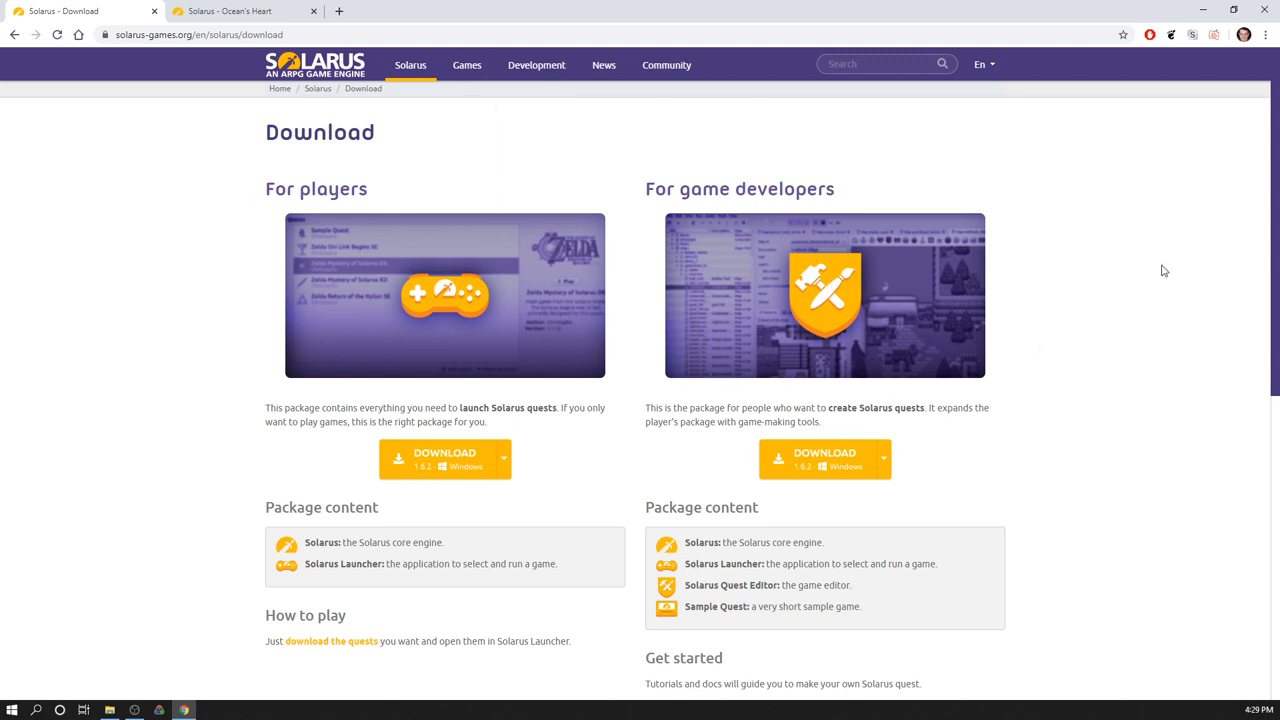
mouse_move(844, 184)
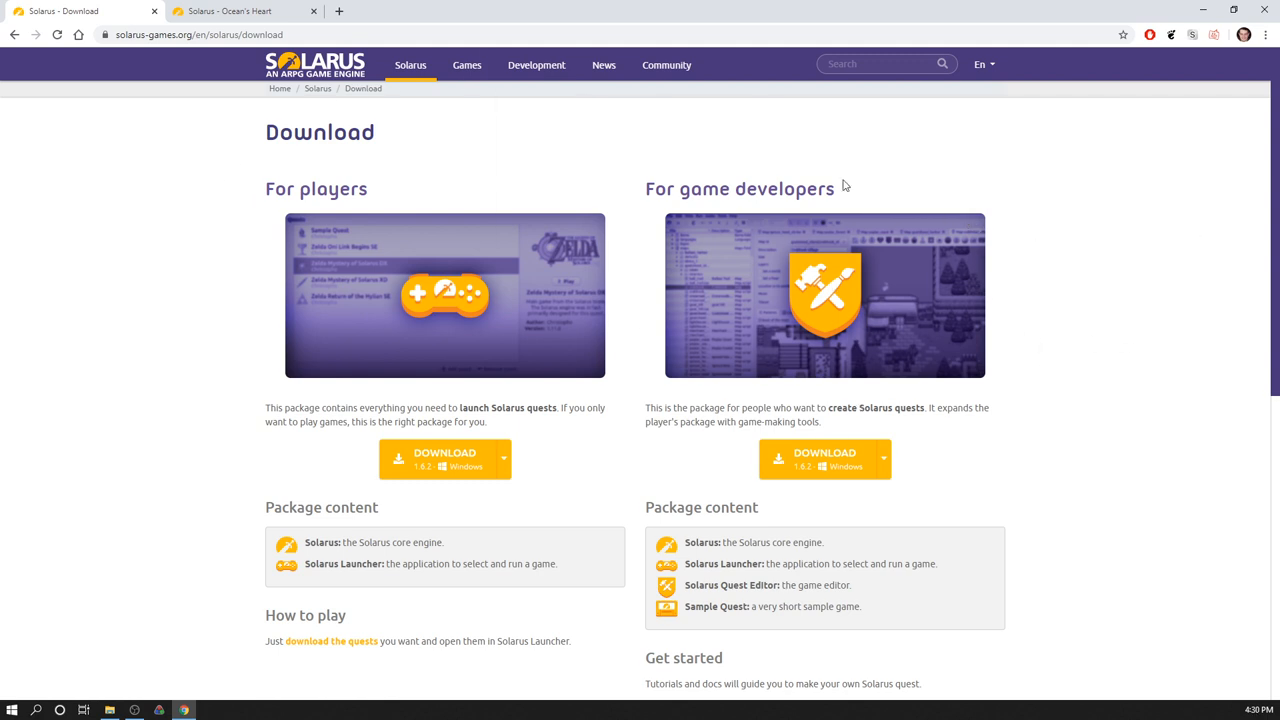
mouse_move(1244, 338)
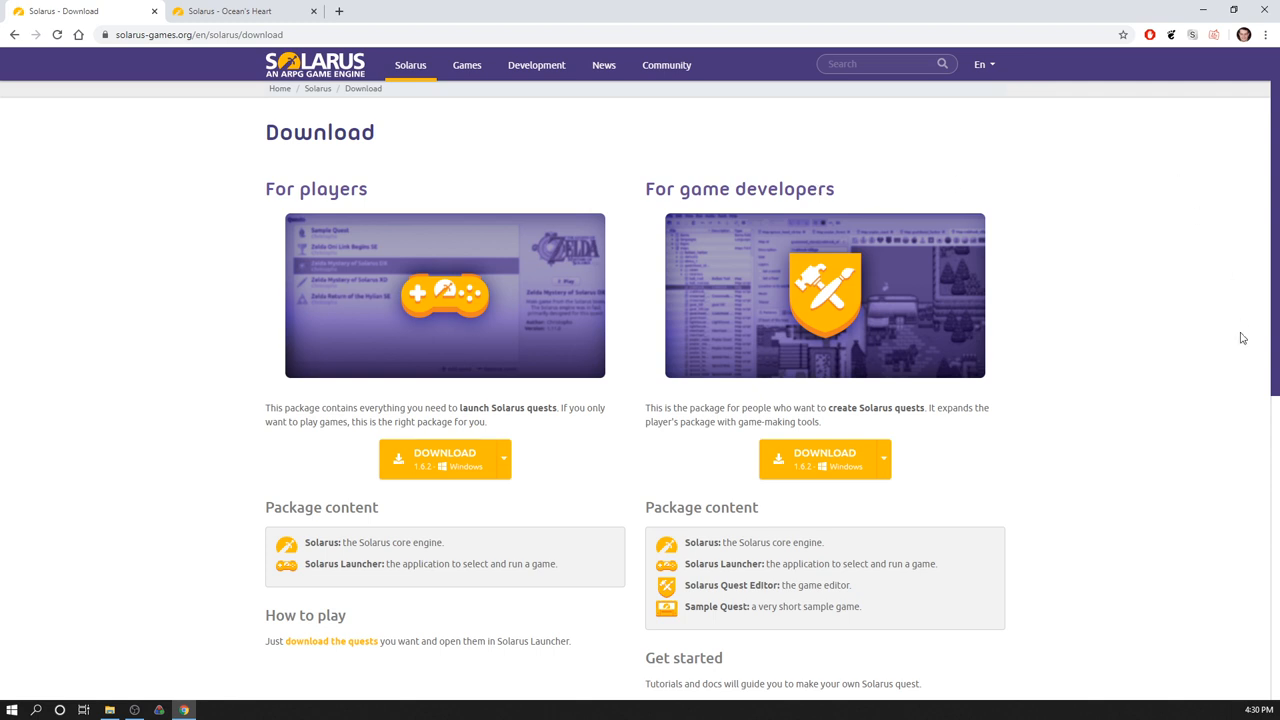
mouse_move(1246, 336)
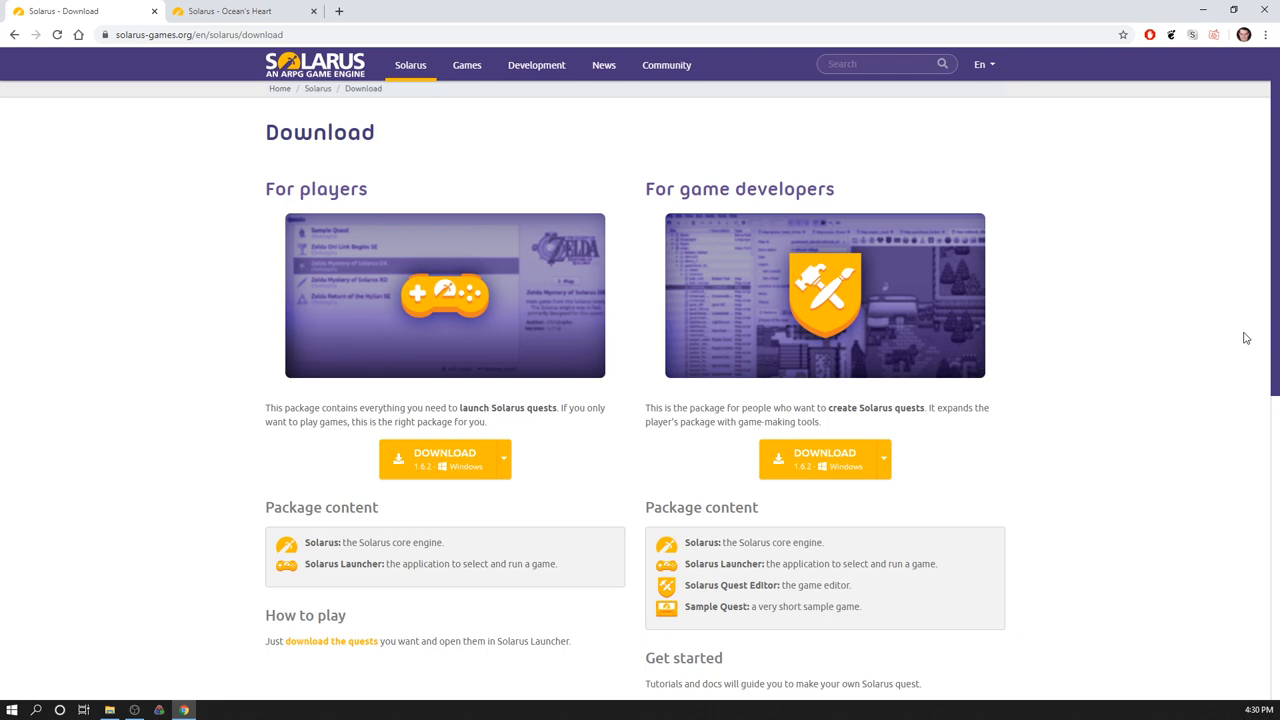
mouse_move(146, 130)
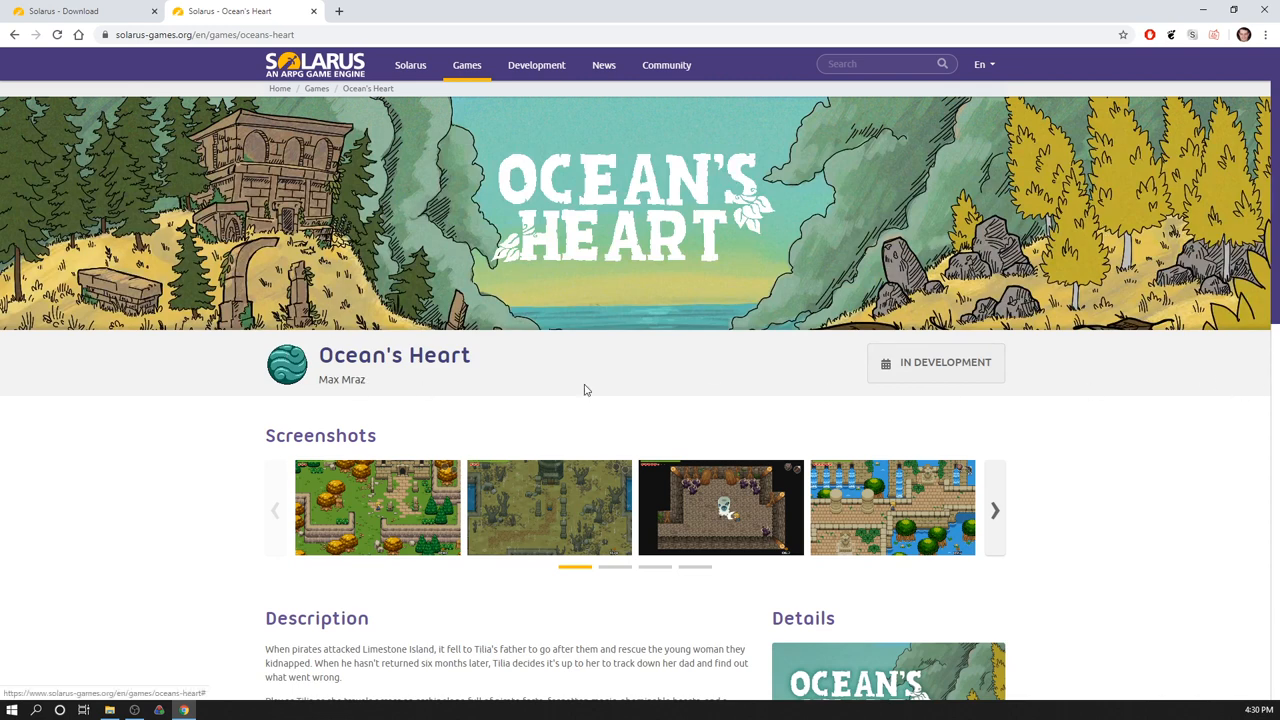
mouse_move(156, 124)
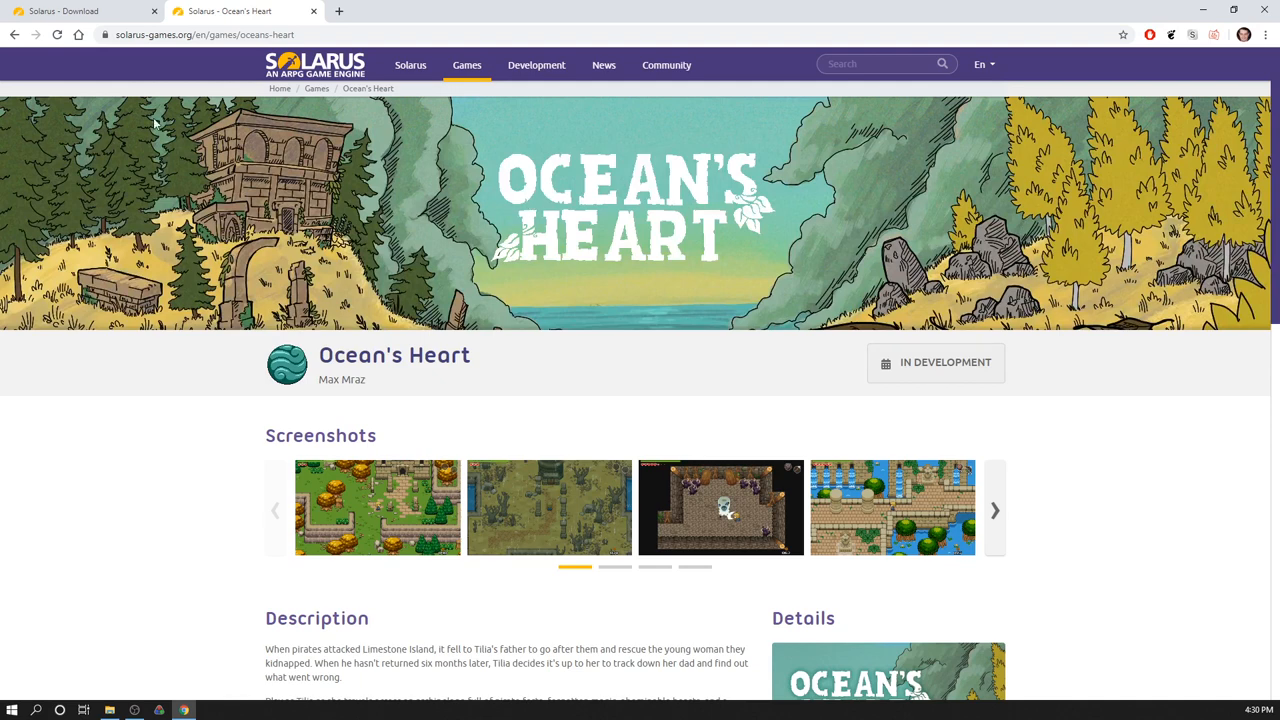
mouse_move(84, 12)
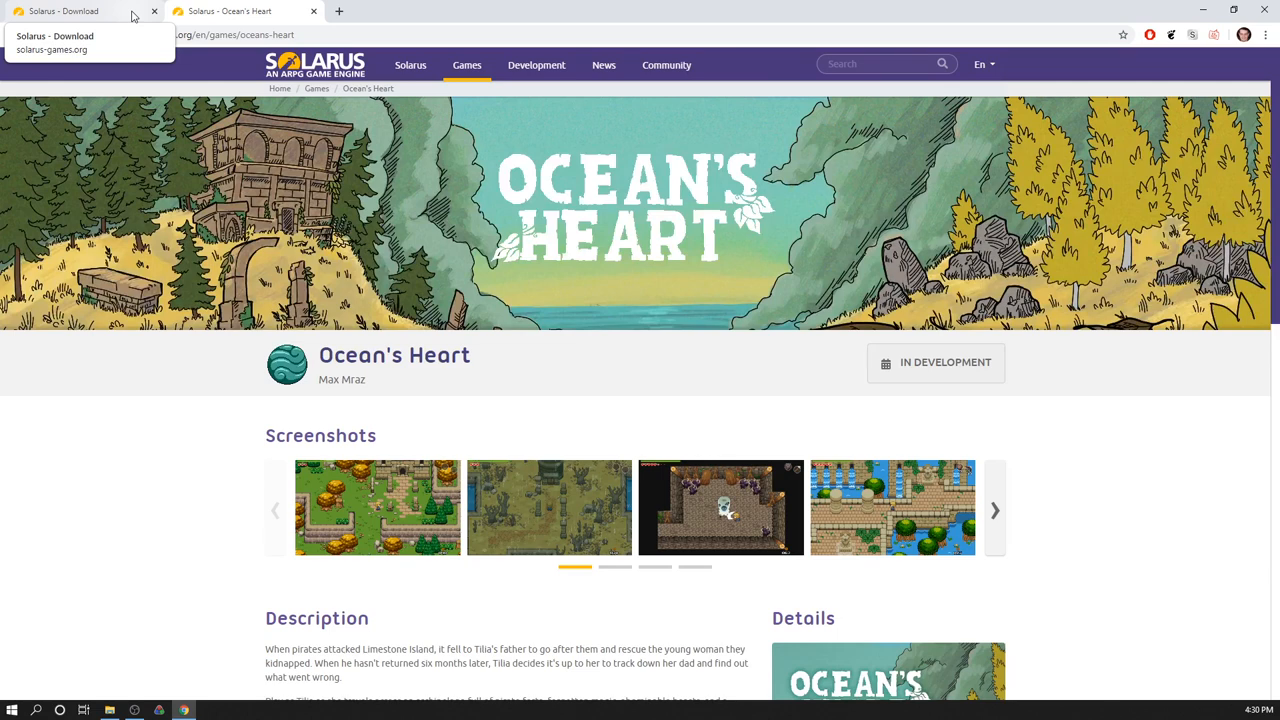
Download the Windows quest maker zip from the For game developers section
left_click(80, 12)
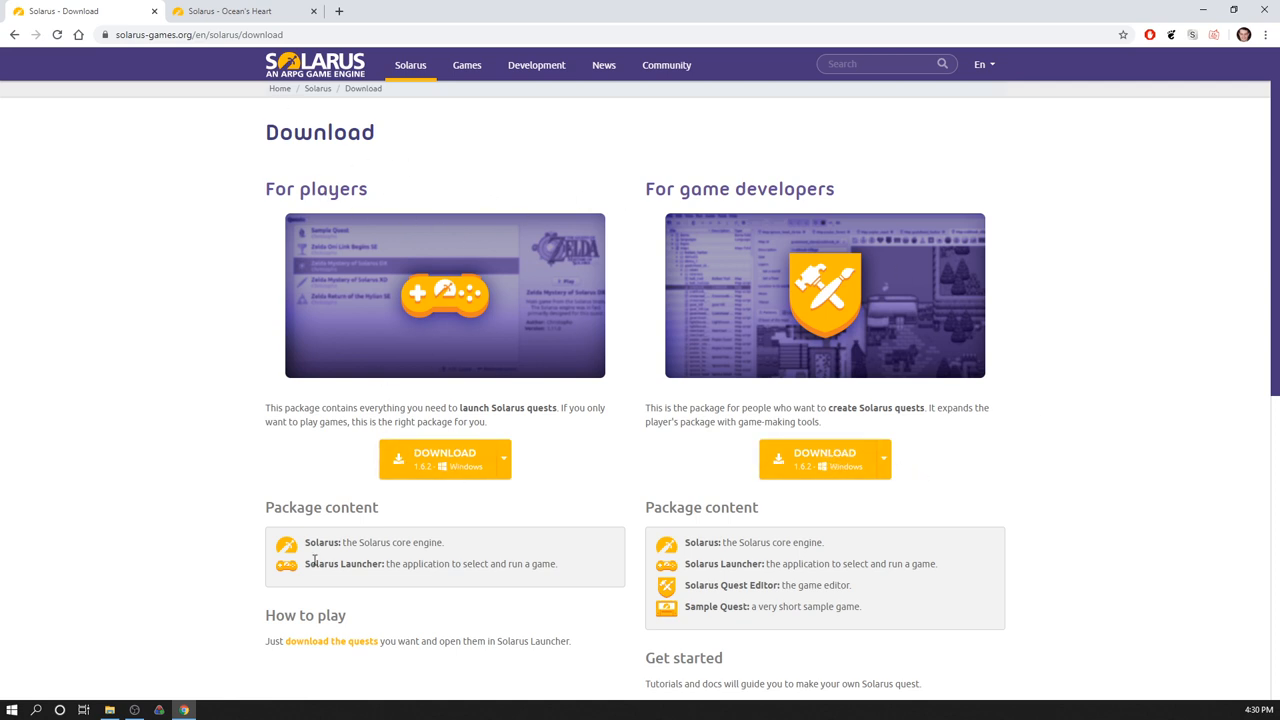
double_click(344, 564)
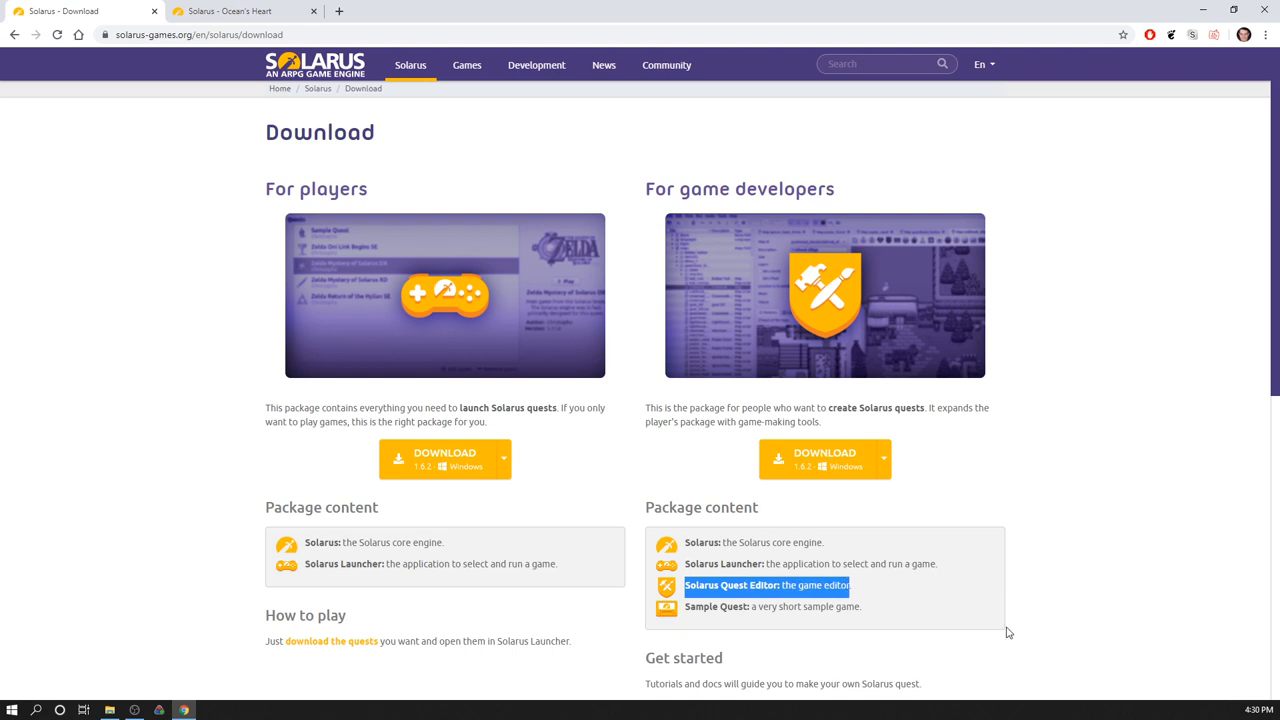
mouse_move(1096, 314)
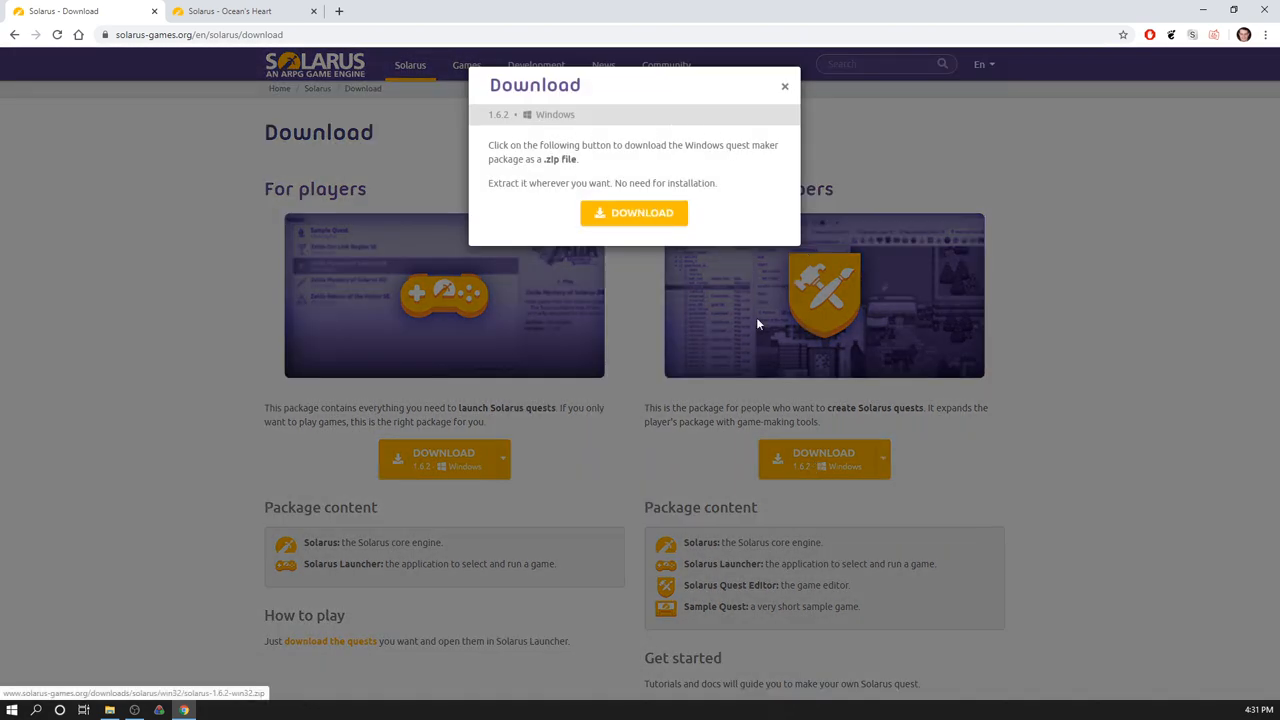
mouse_move(750, 230)
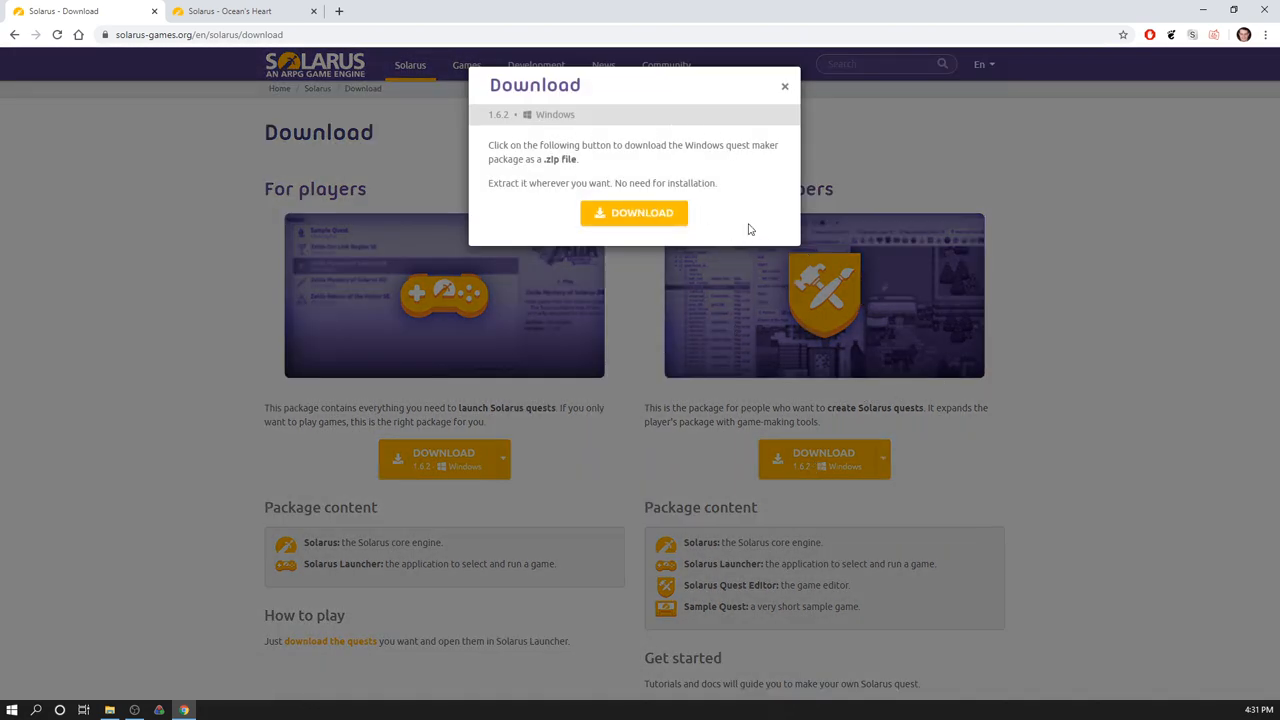
left_click(784, 86)
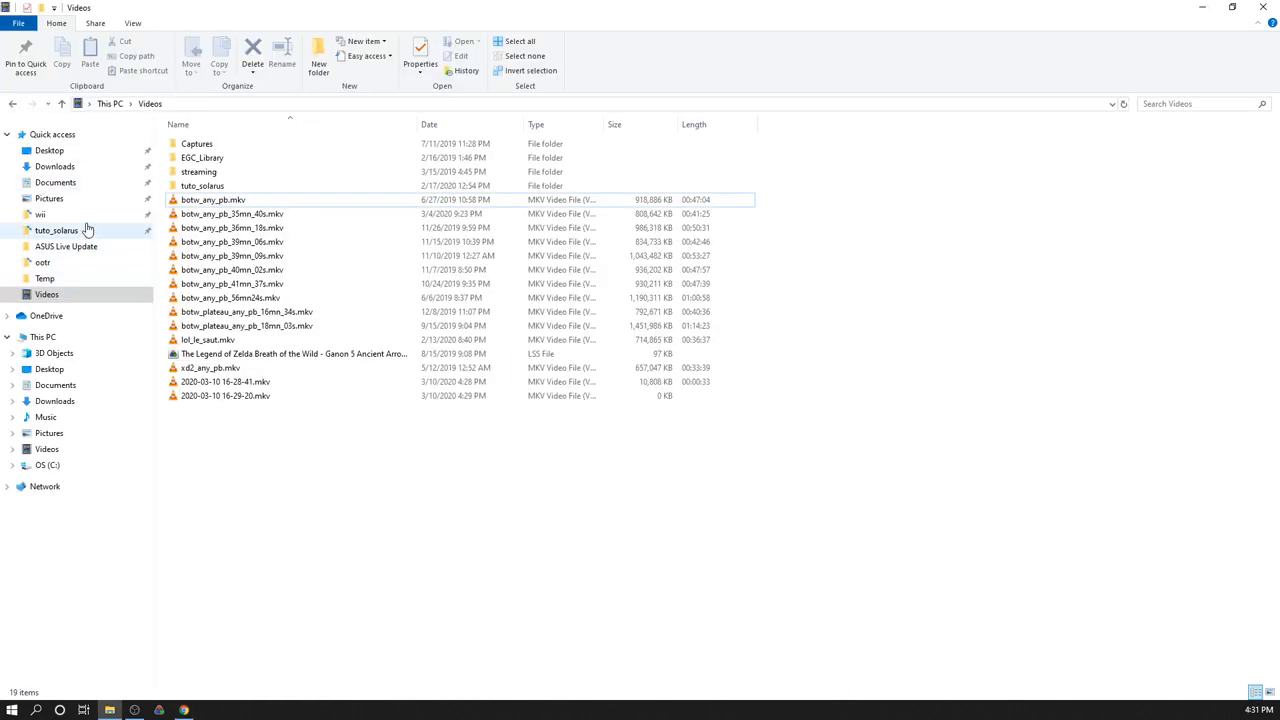
Browse from tuto_solarus into solarus-1.6.2-win32 and its inner solarus folder
left_click(56, 230)
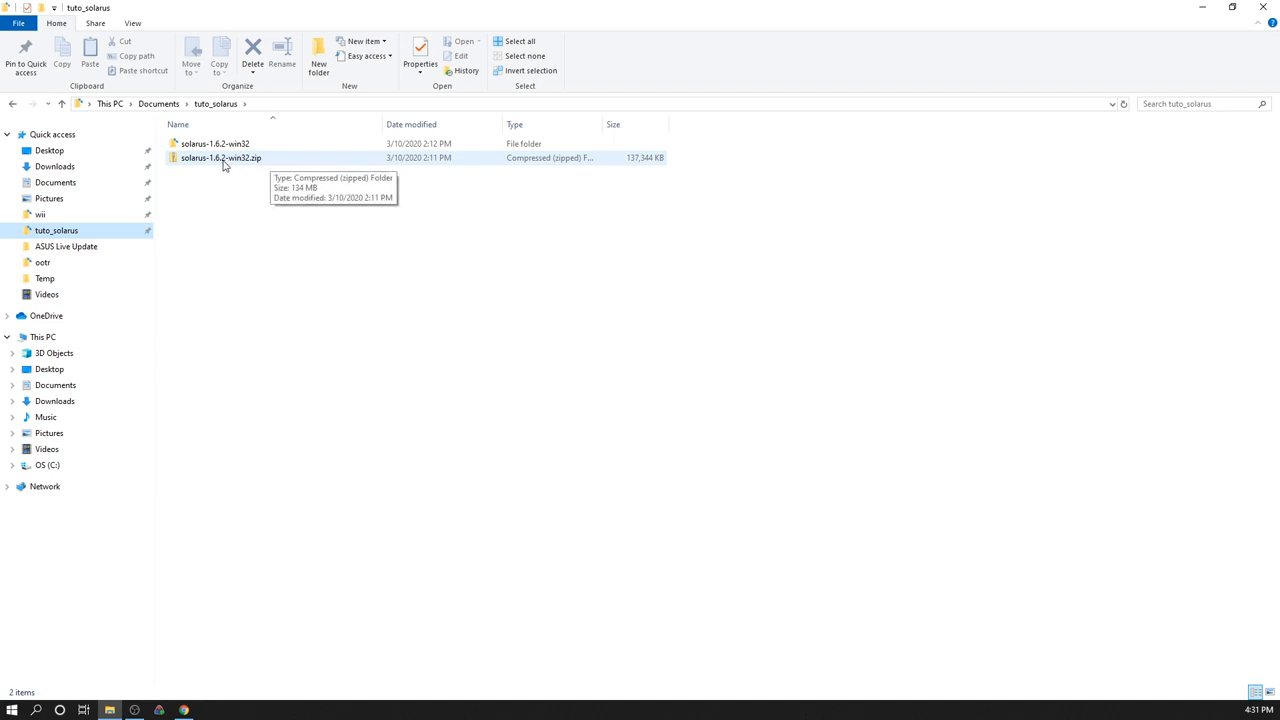
double_click(214, 144)
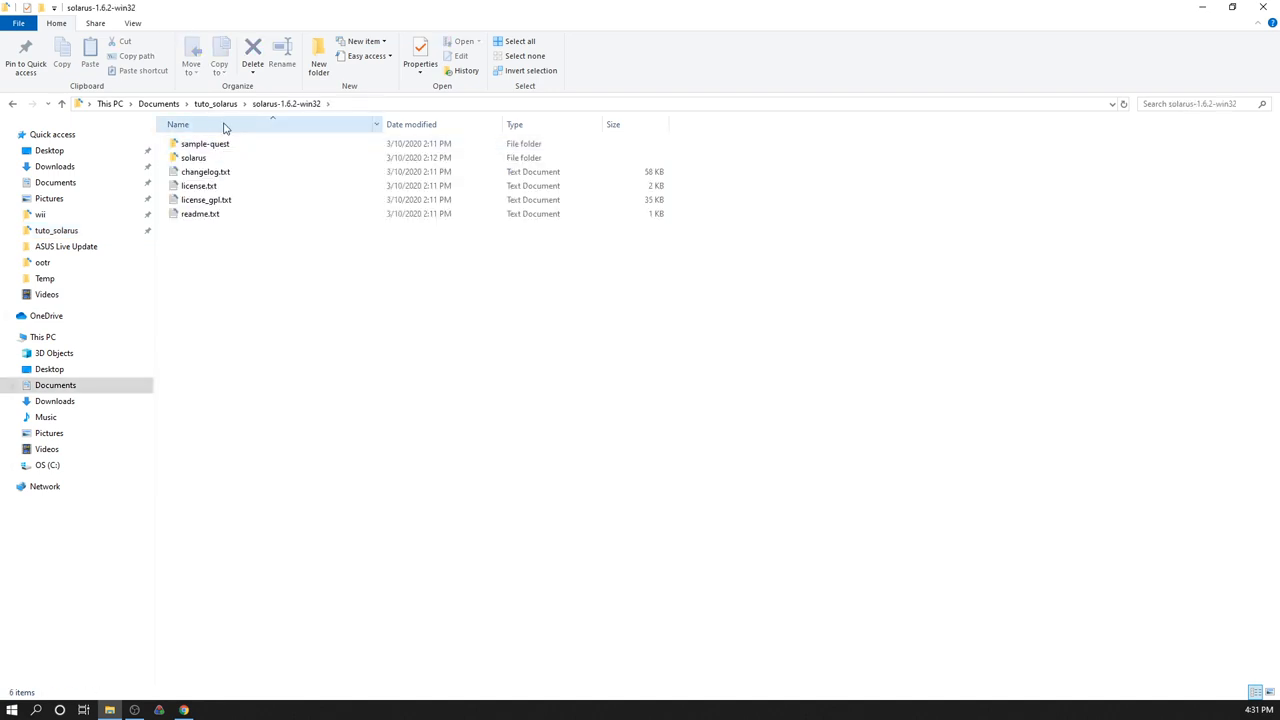
mouse_move(192, 158)
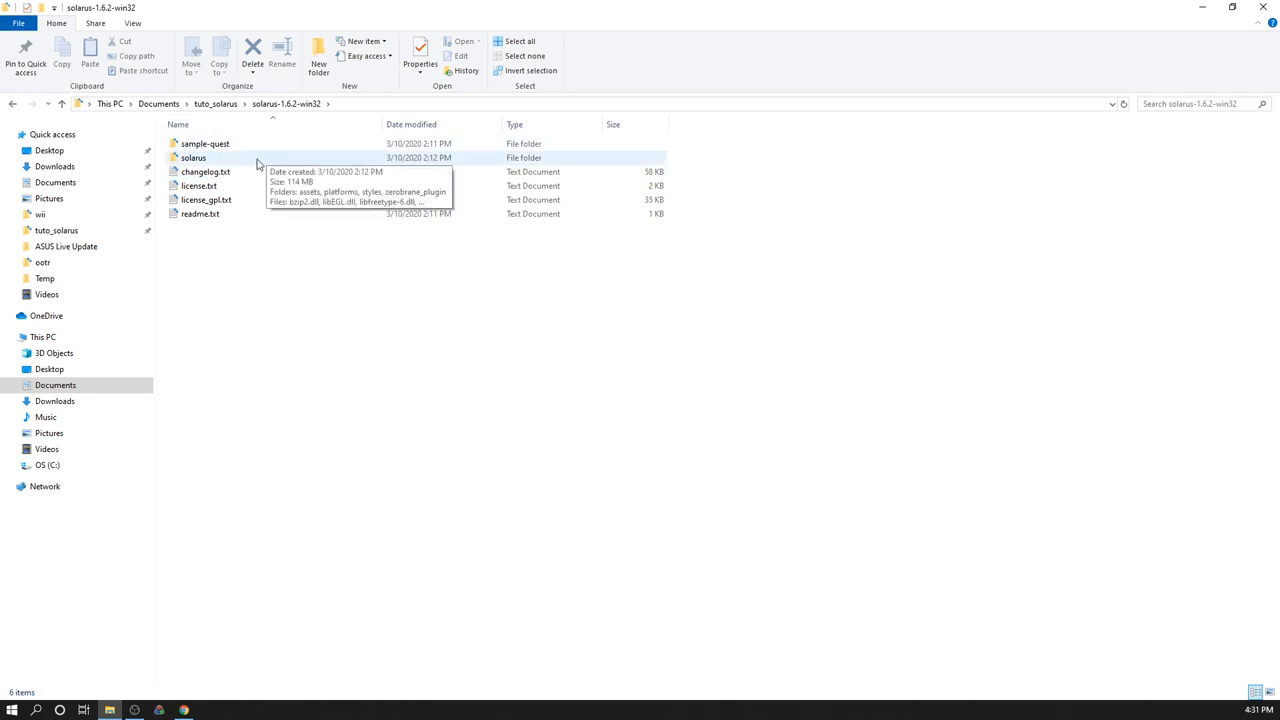
left_click(204, 144)
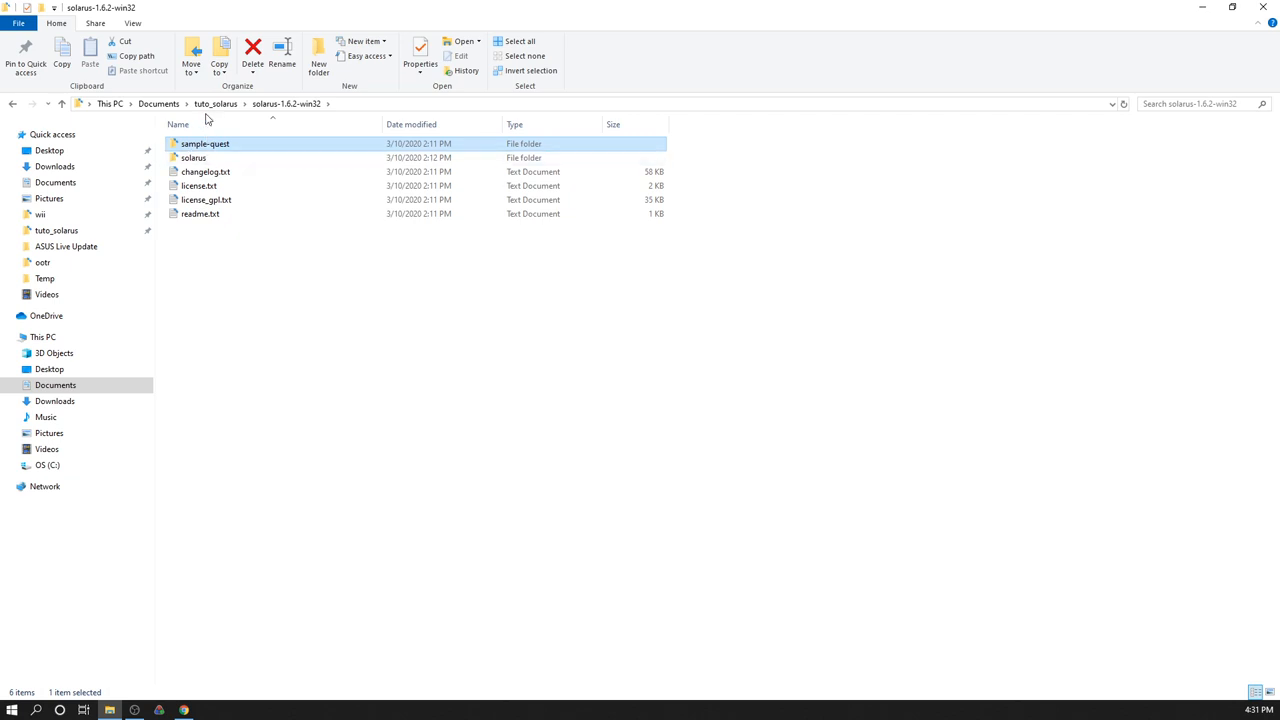
left_click(192, 156)
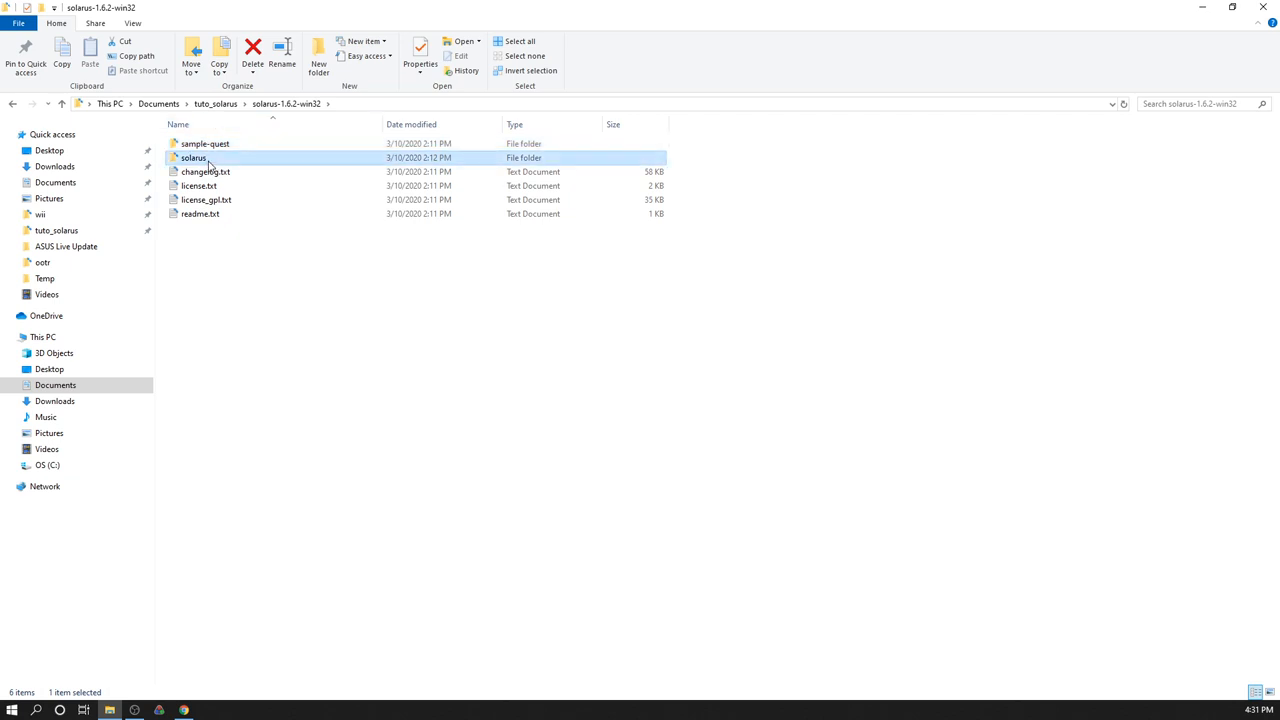
double_click(192, 156)
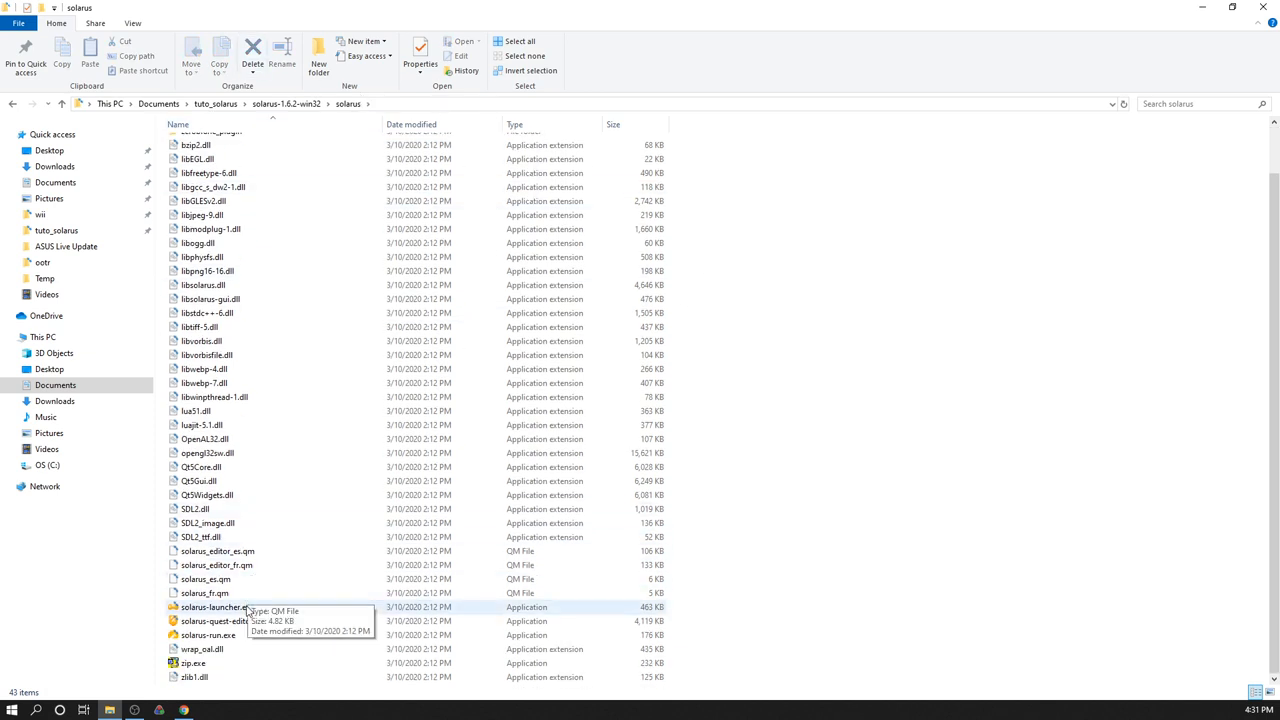
Select the quest editor and launcher executables in the solarus folder
left_click(224, 620)
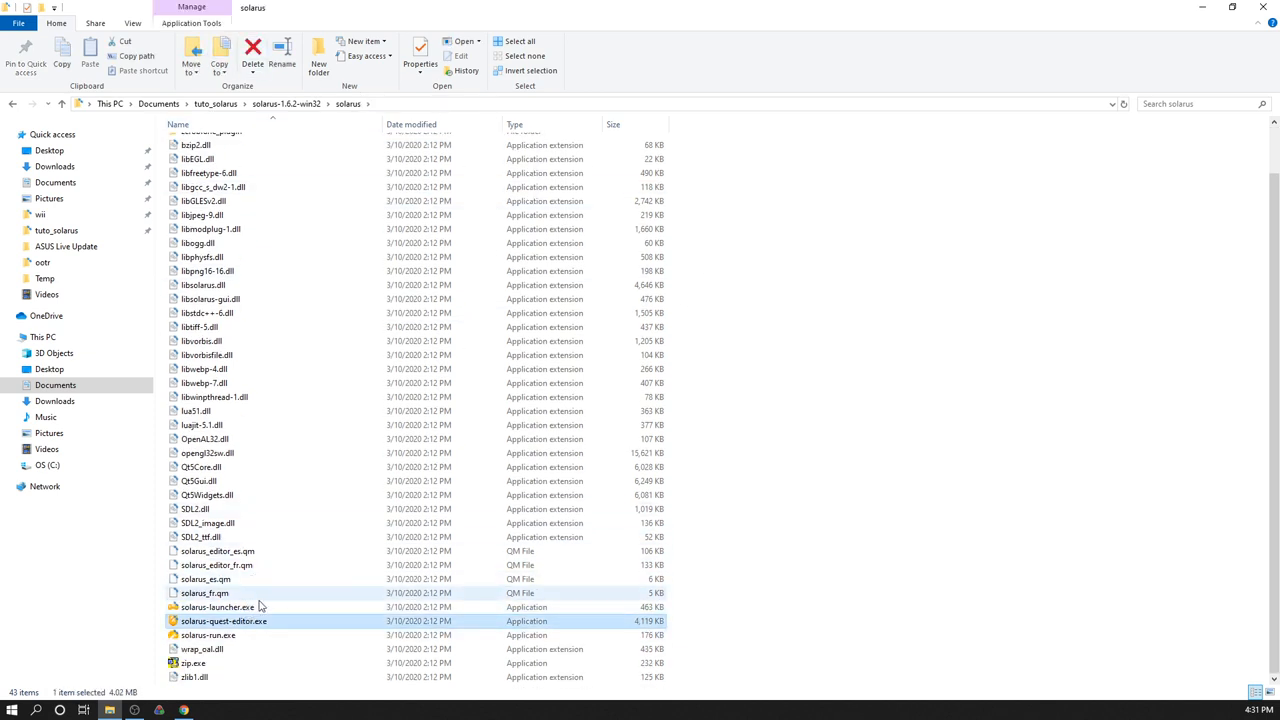
left_click(216, 608)
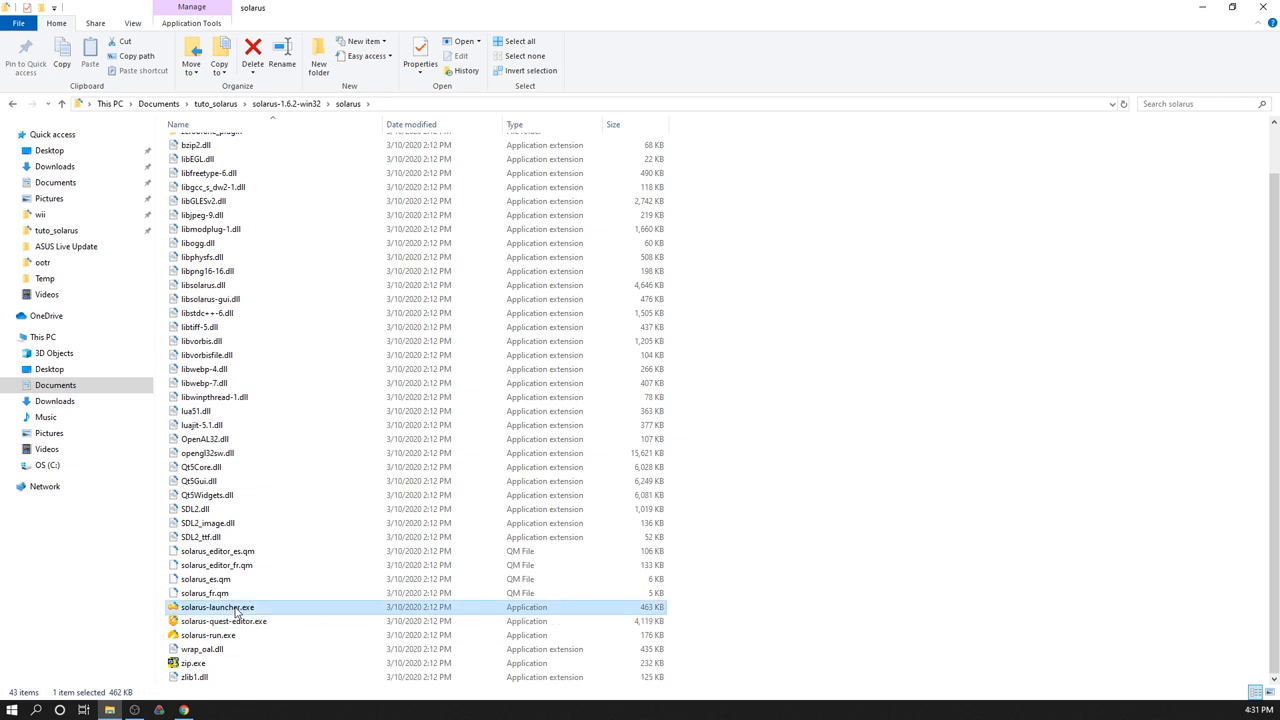
left_click(224, 620)
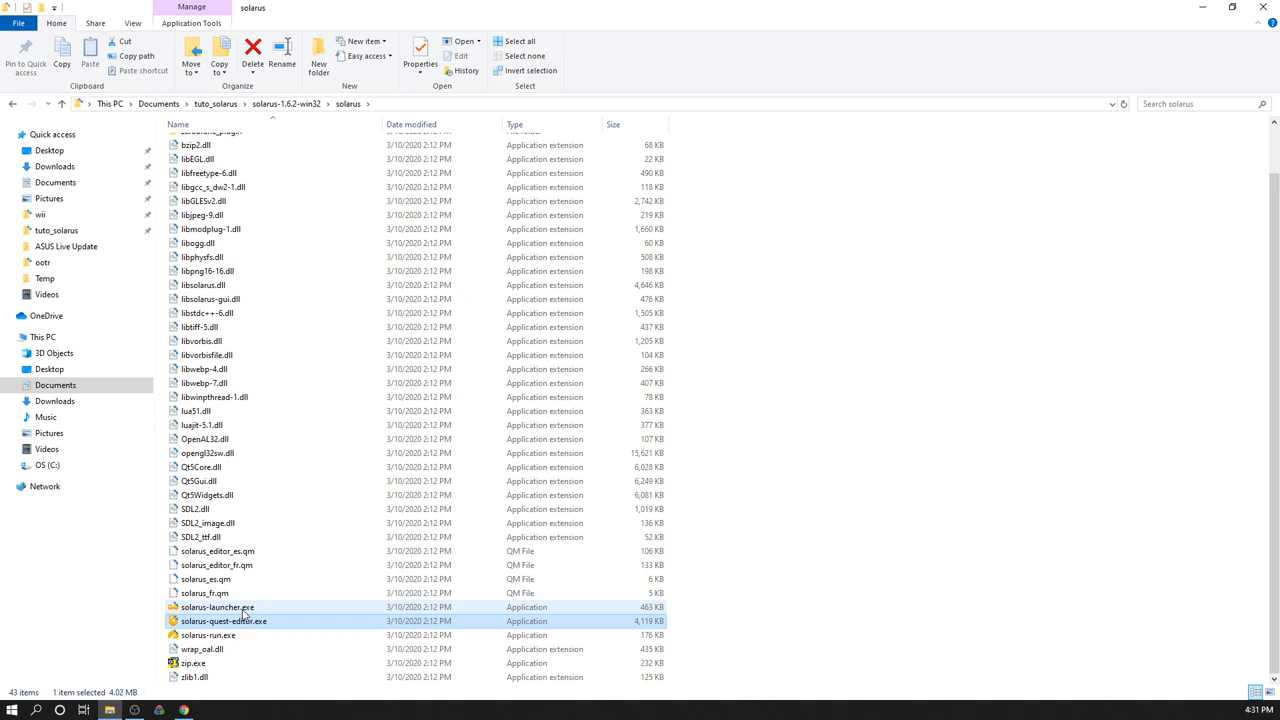
Start solarus-launcher.exe, close its empty window and select solarus-quest-editor.exe
double_click(216, 608)
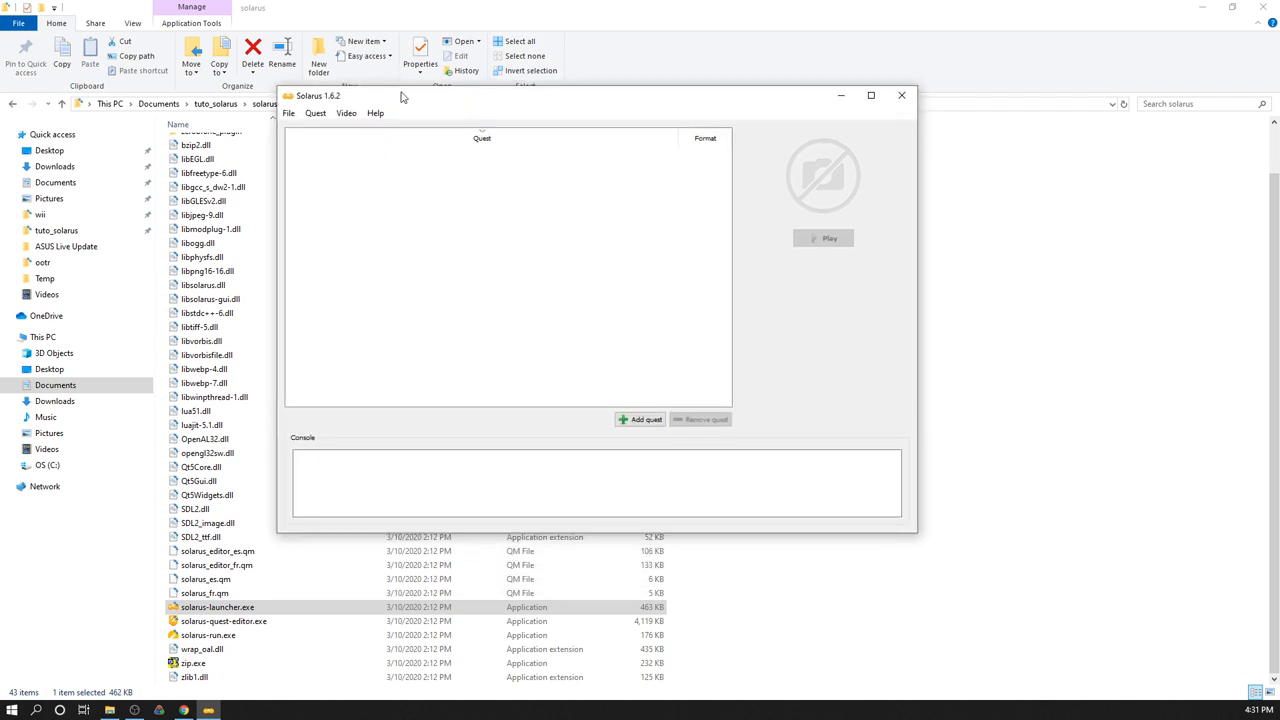
mouse_move(348, 112)
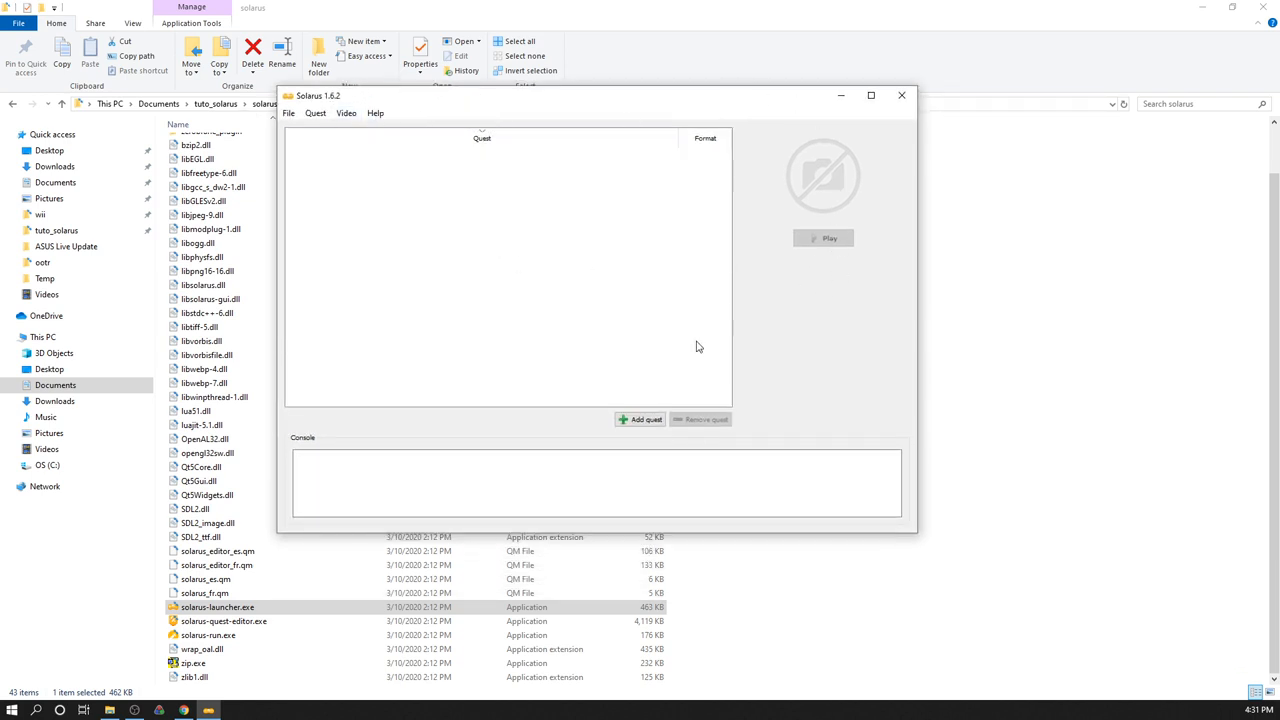
mouse_move(676, 386)
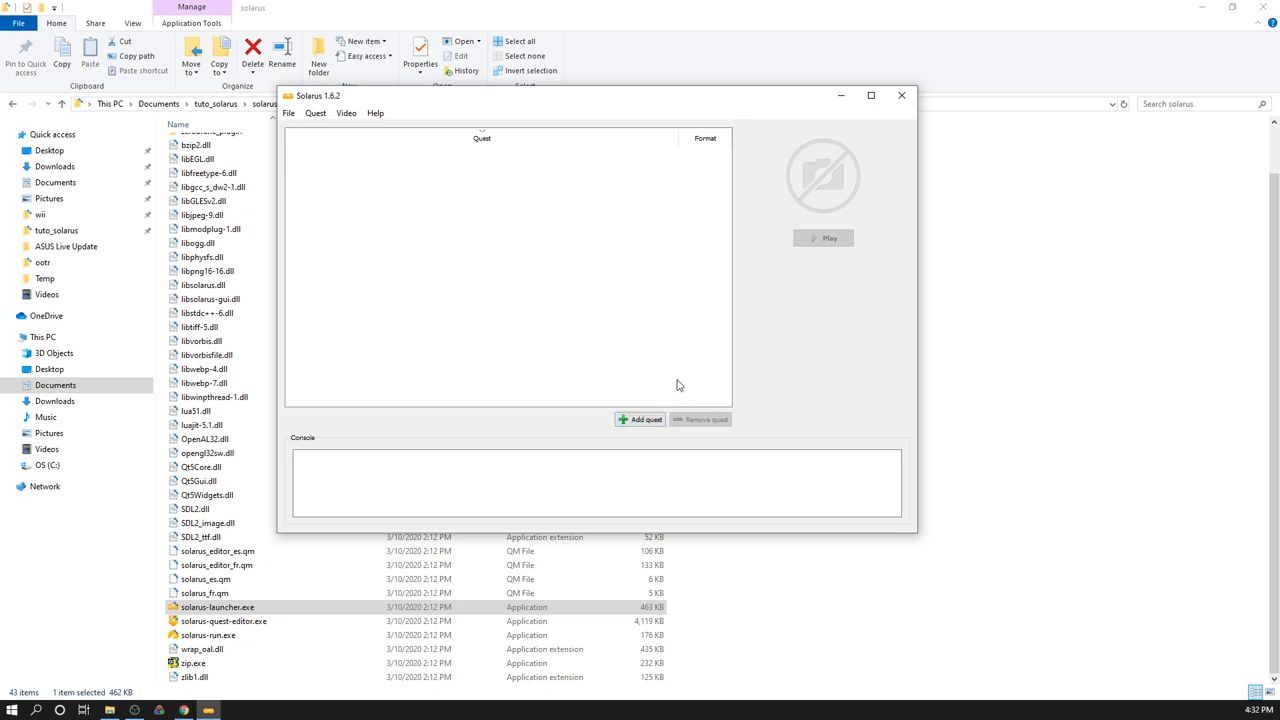
mouse_move(902, 96)
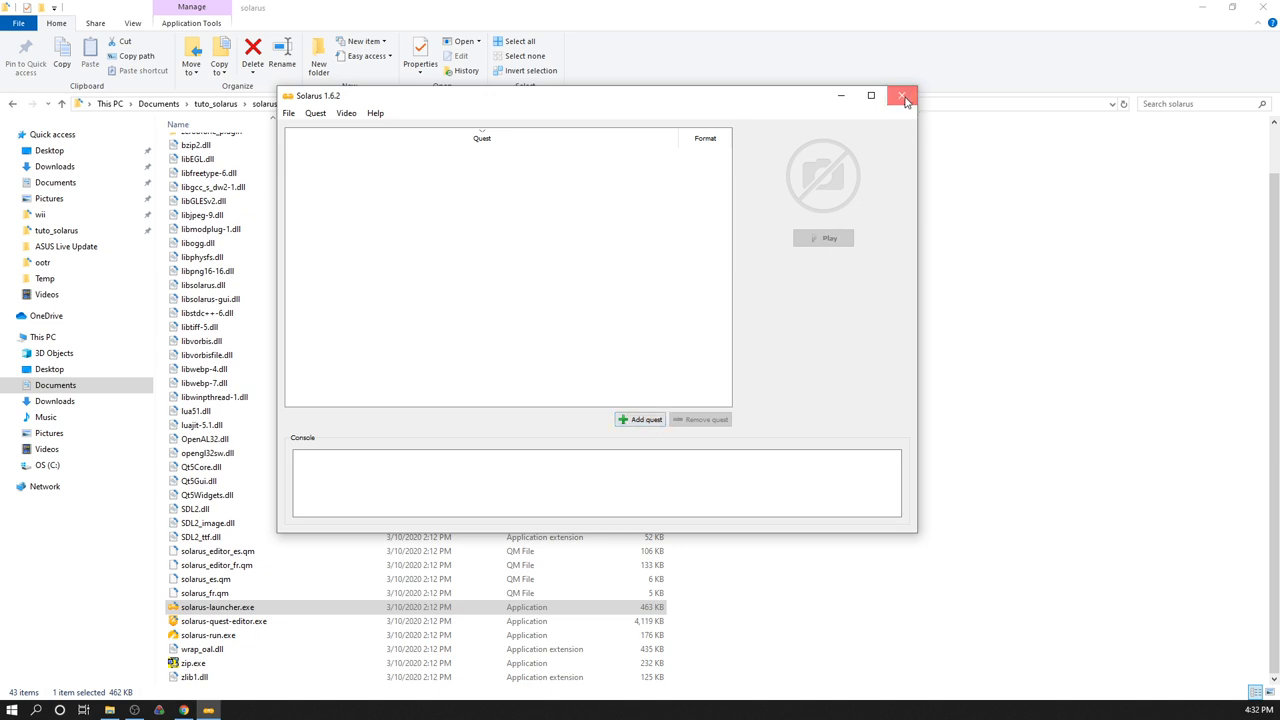
left_click(904, 96)
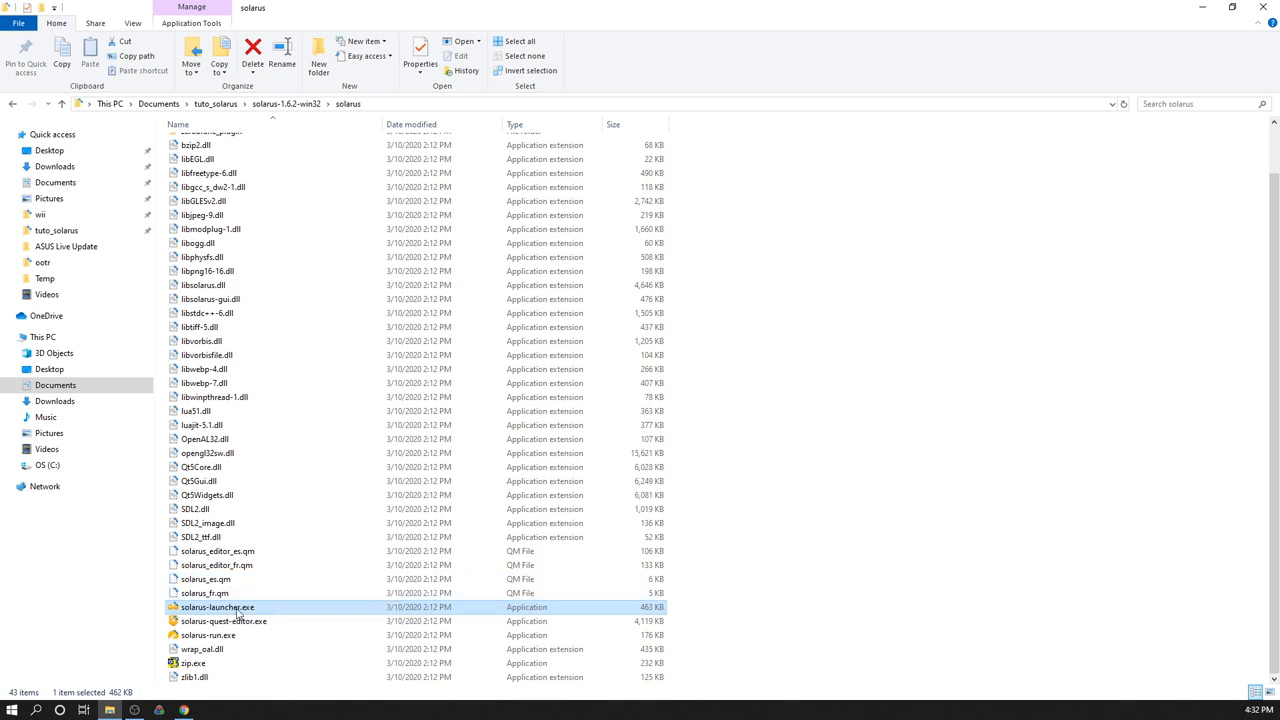
left_click(222, 620)
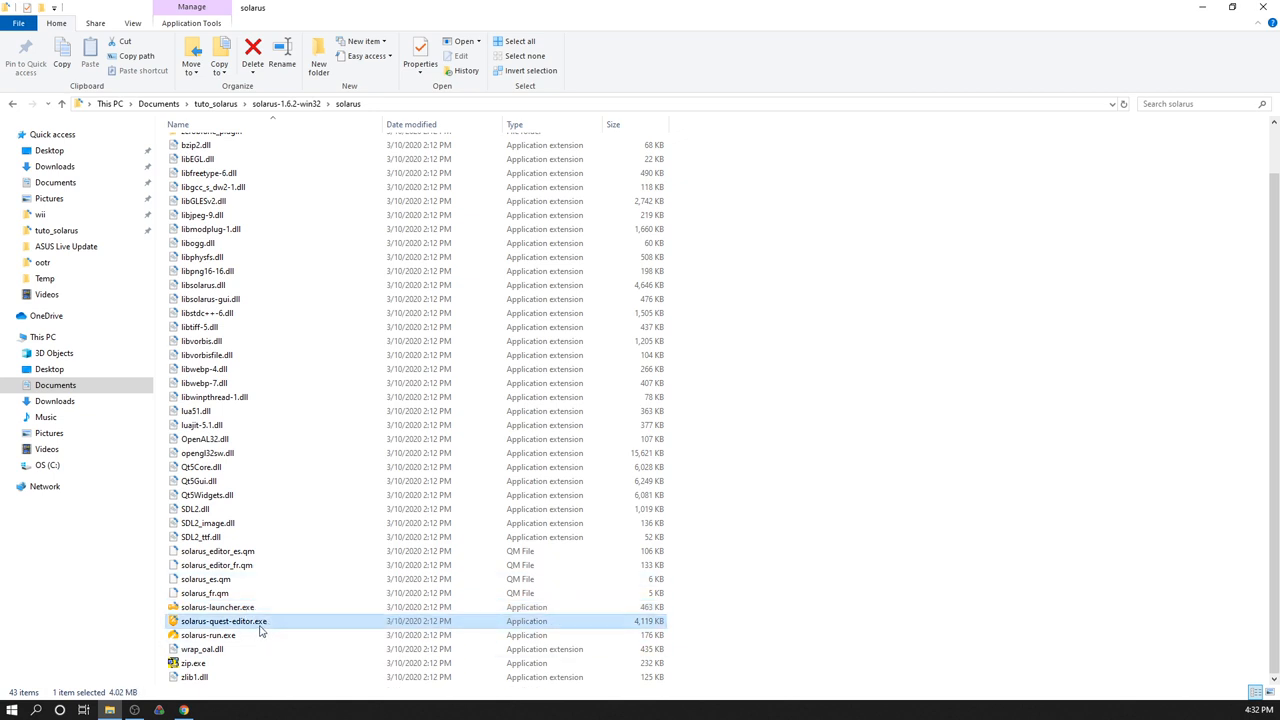
mouse_move(244, 624)
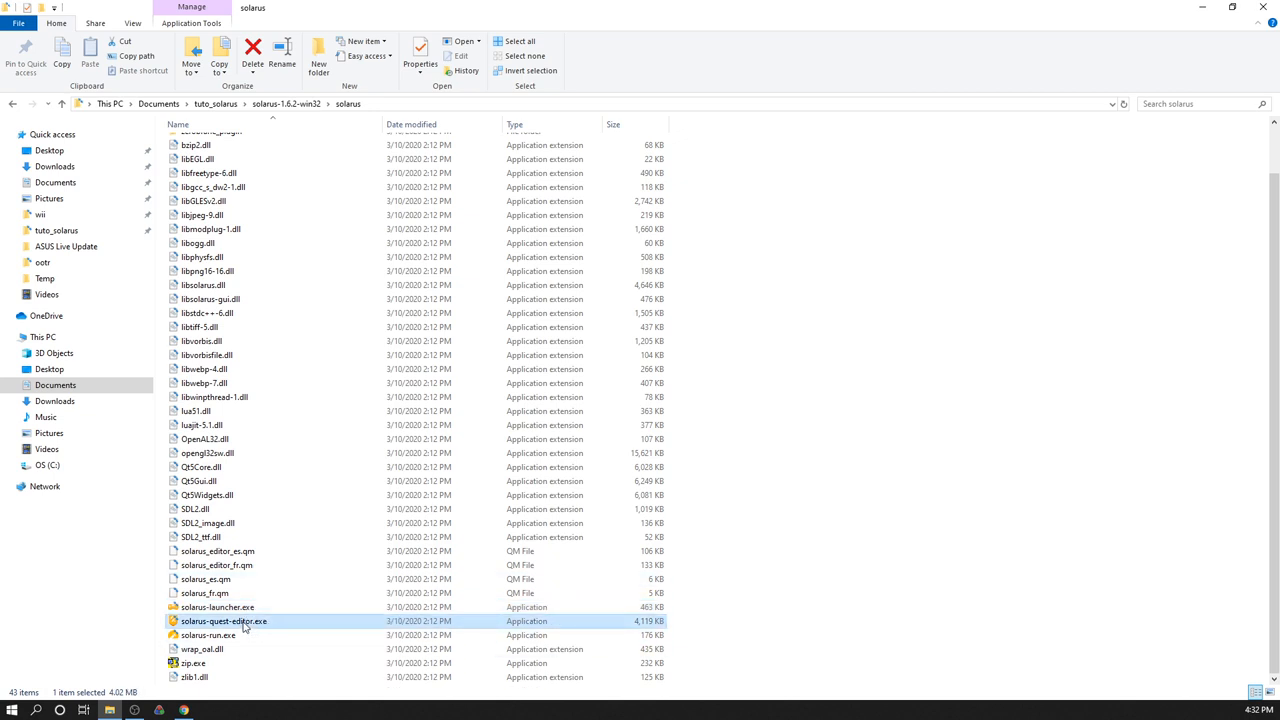
Launch solarus-quest-editor.exe and maximize its window
double_click(224, 620)
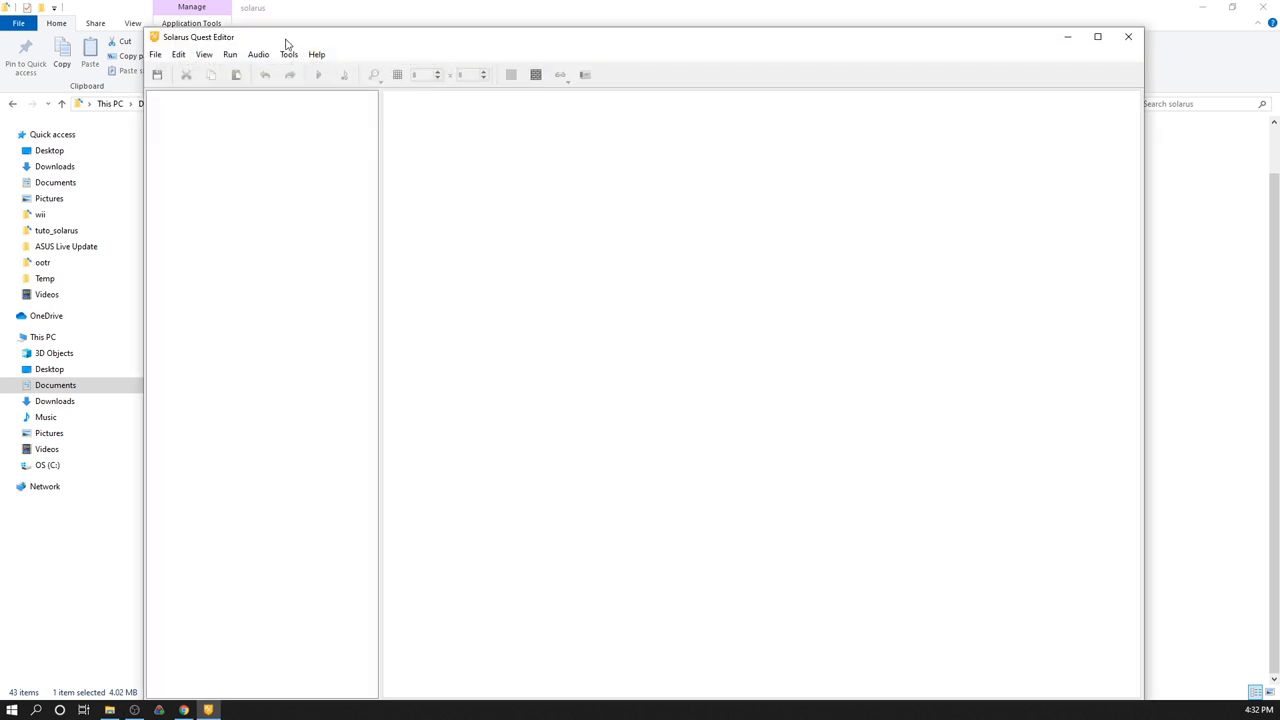
left_click(156, 54)
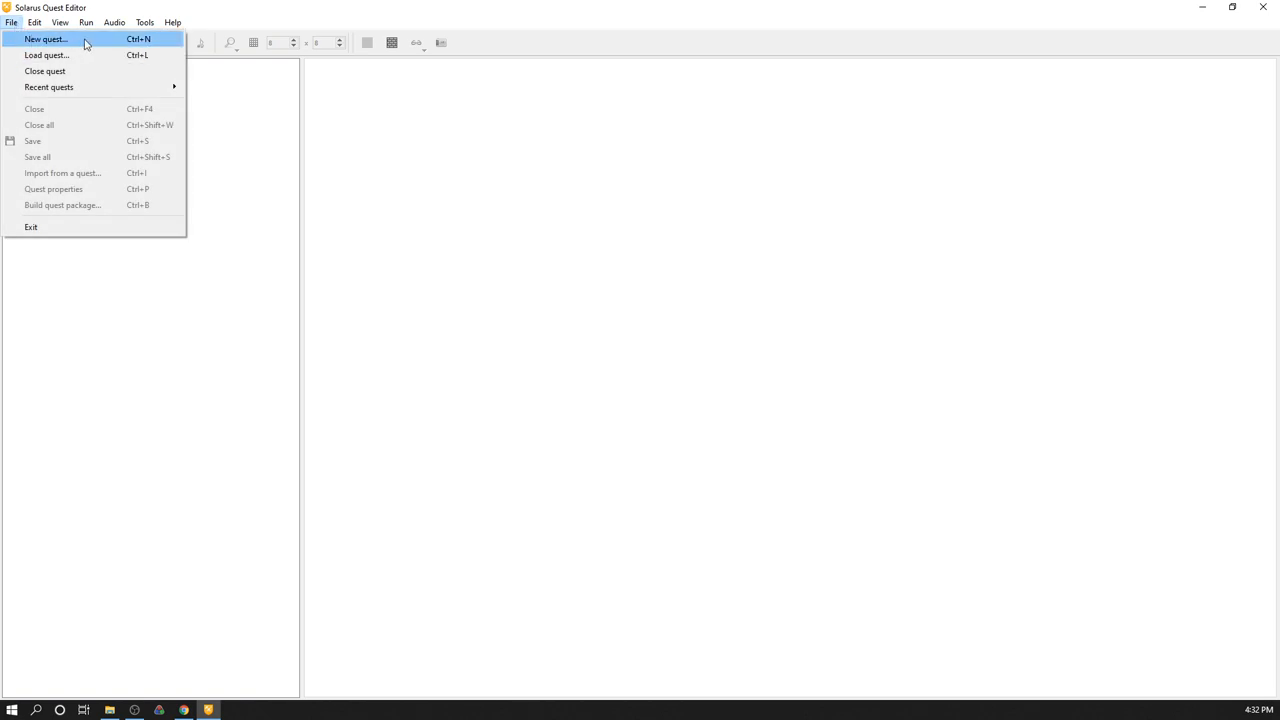
Create a new quest in a folder named chapter1 inside tuto_solarus
left_click(46, 56)
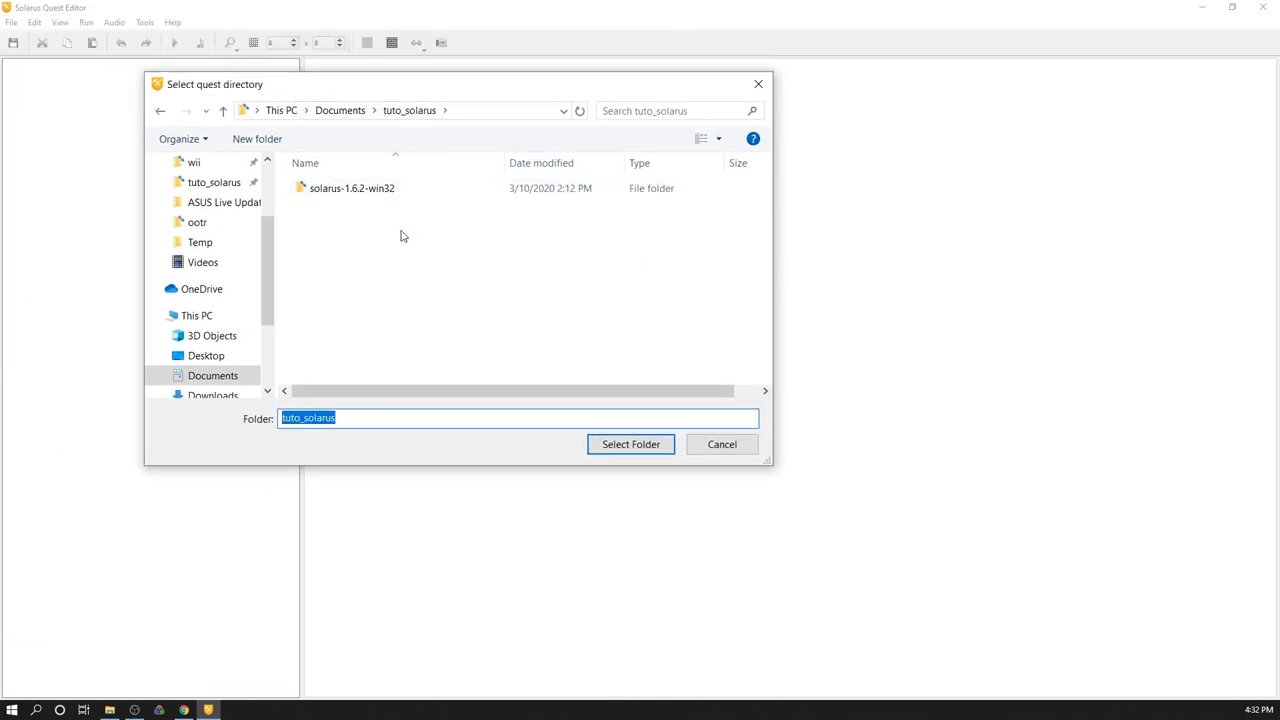
mouse_move(324, 212)
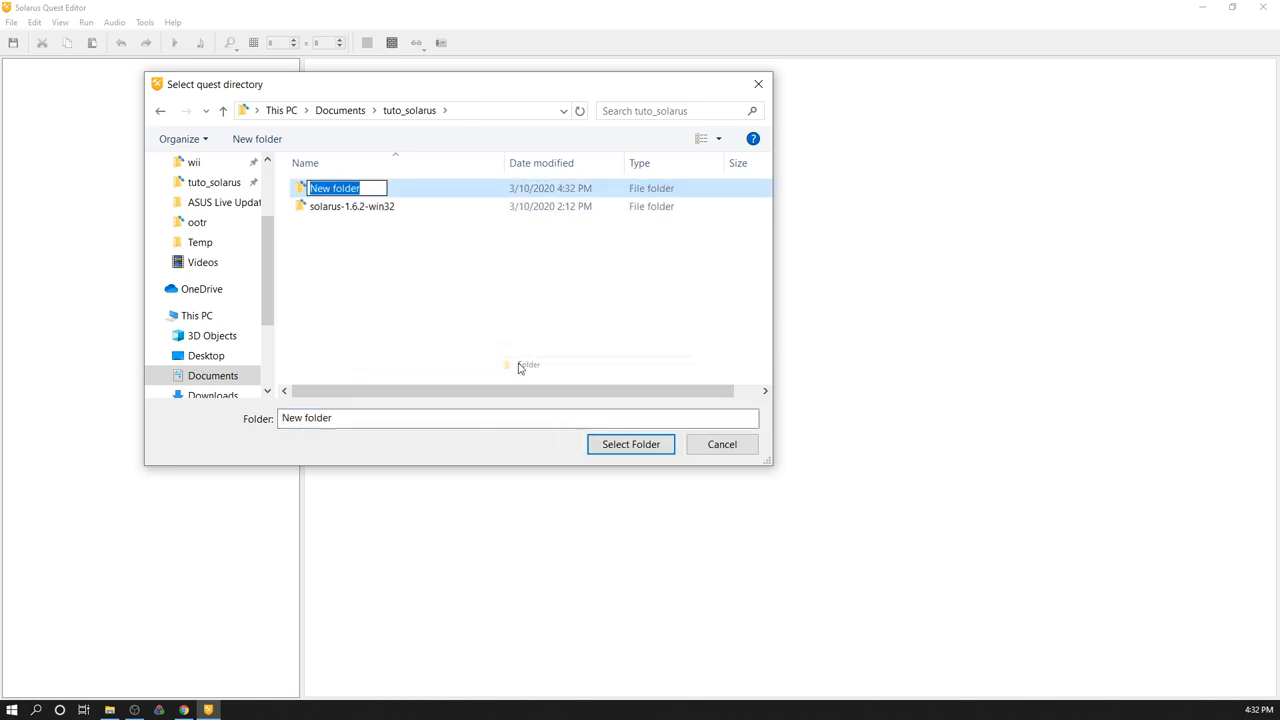
type("chapt")
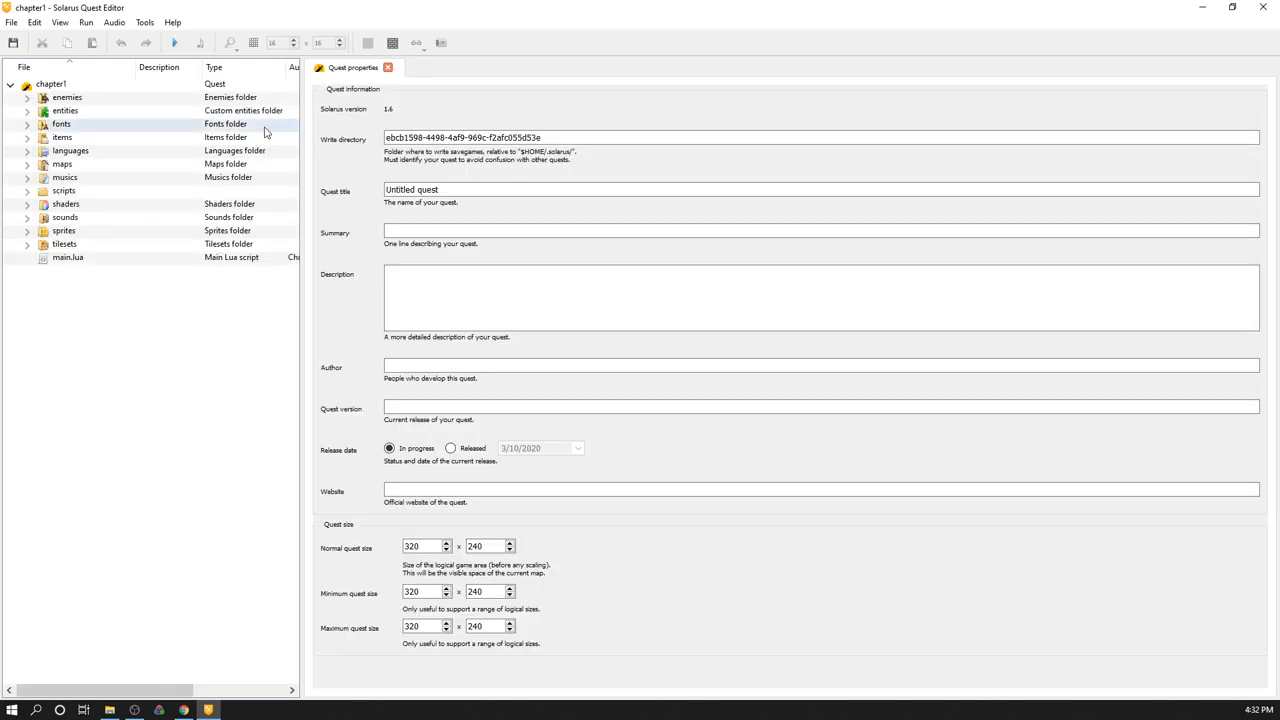
Switch to File Explorer to view the tuto_solarus folder with chapter1
left_click(68, 96)
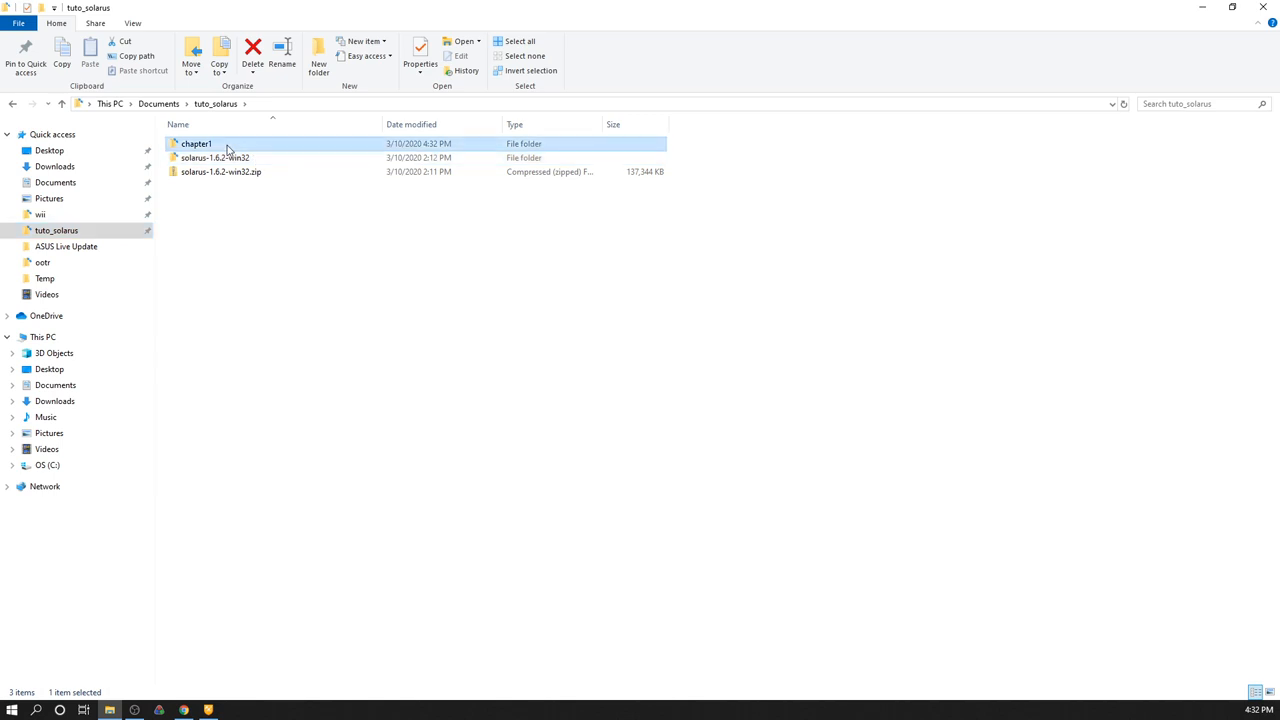
Inspect chapter1's generated data folder, then return to the quest editor
double_click(196, 144)
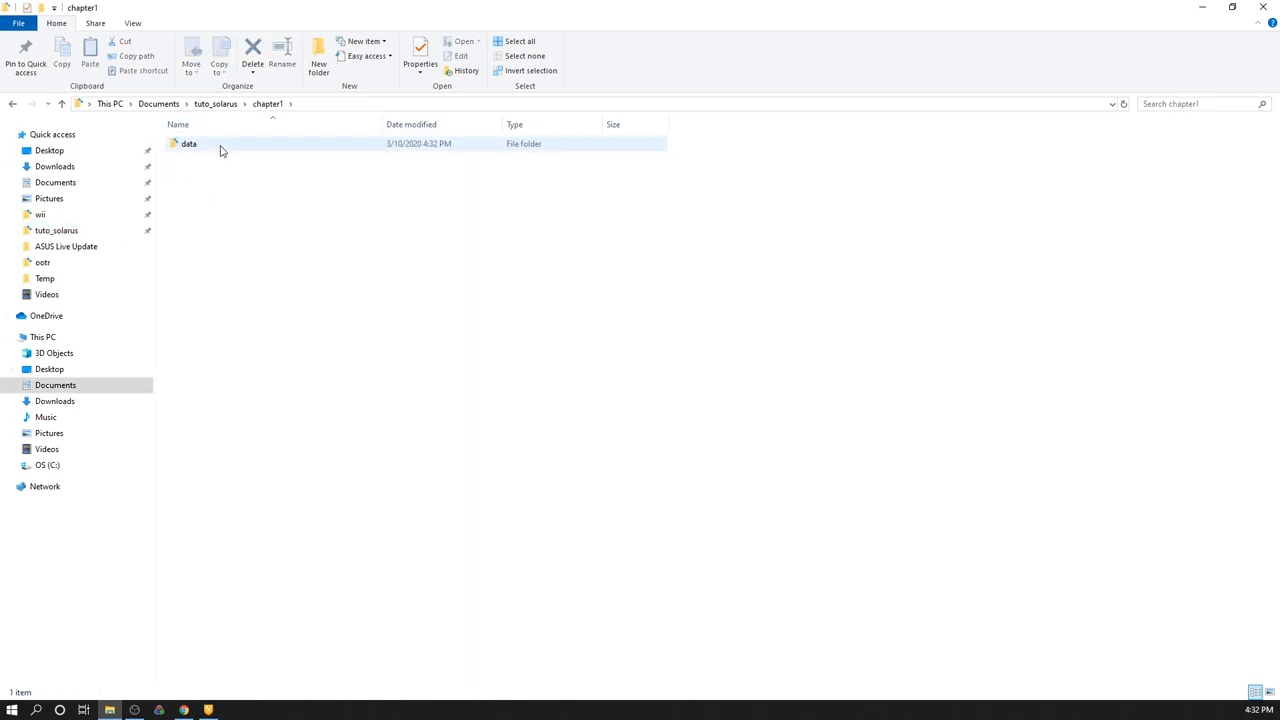
double_click(188, 144)
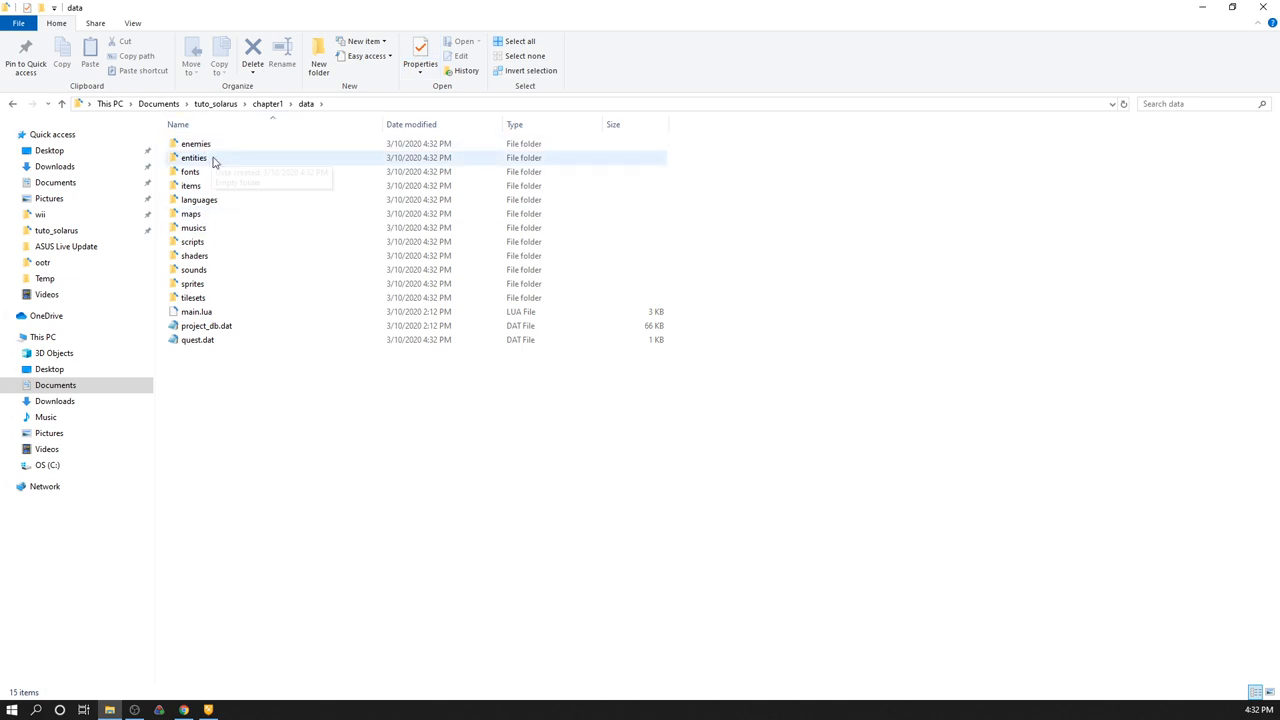
left_click(196, 144)
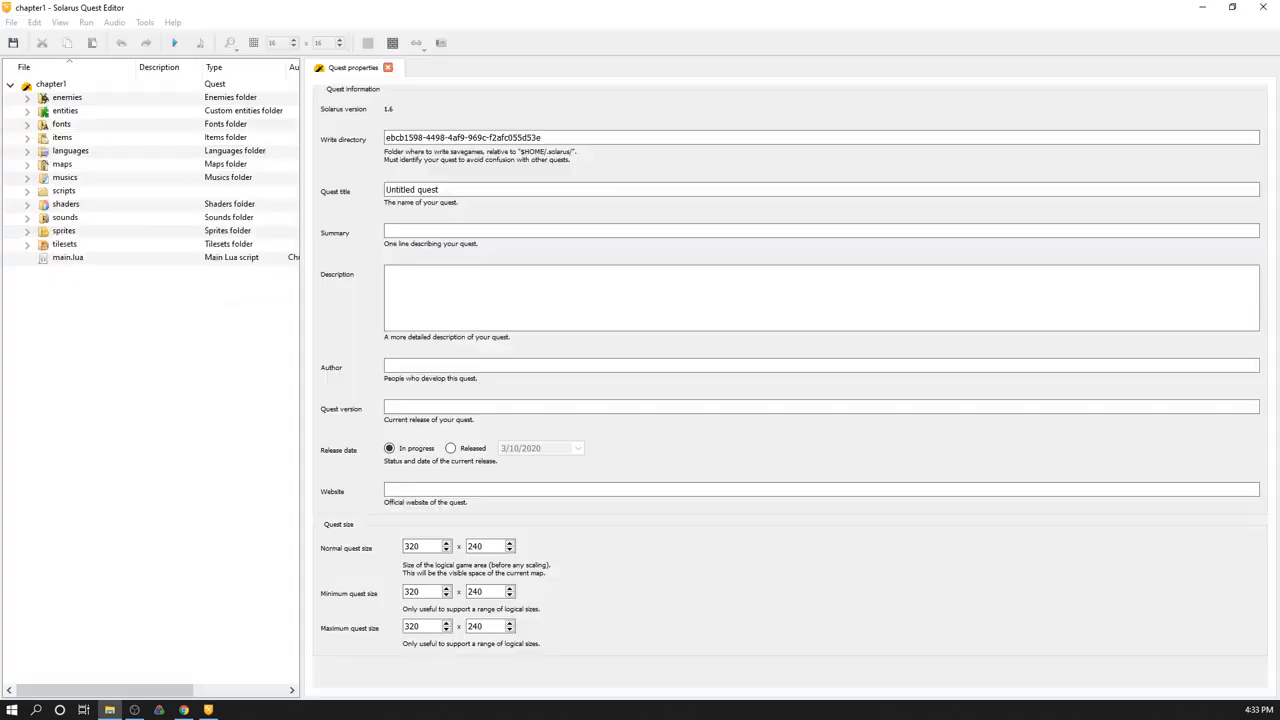
Expand the sprites and maps folders in the chapter1 quest tree, revealing first_map
left_click(64, 110)
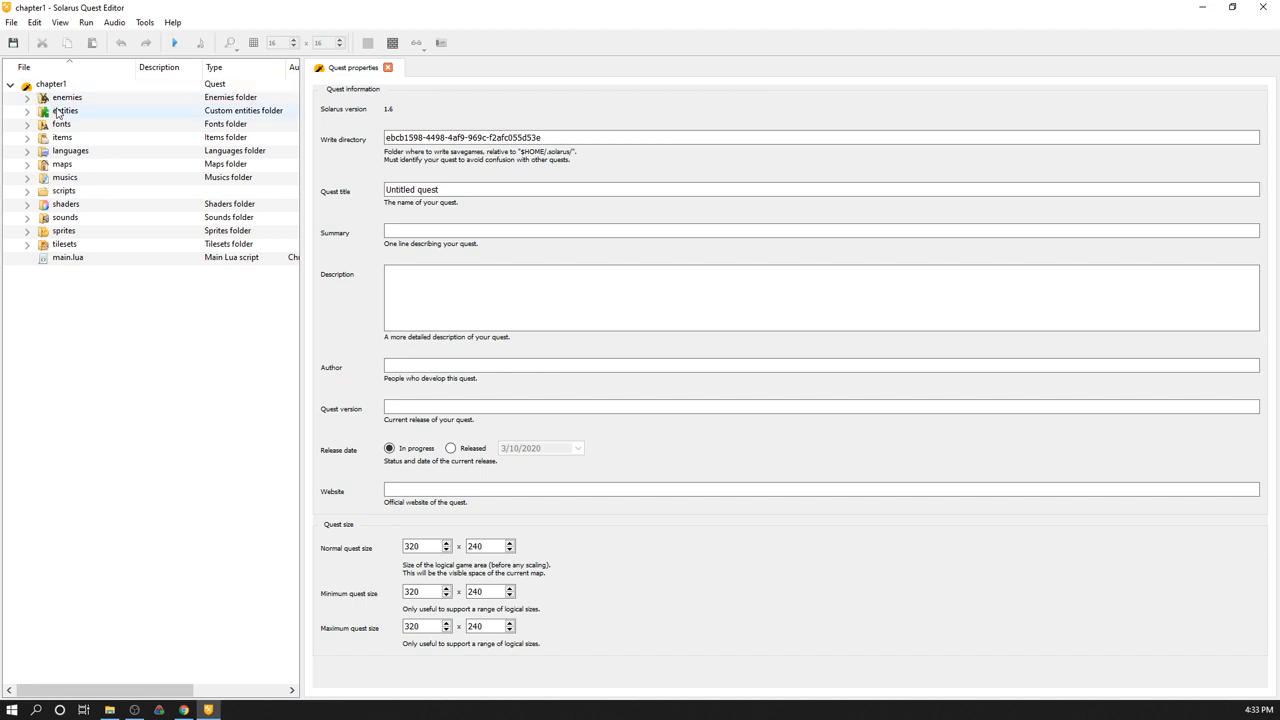
left_click(68, 96)
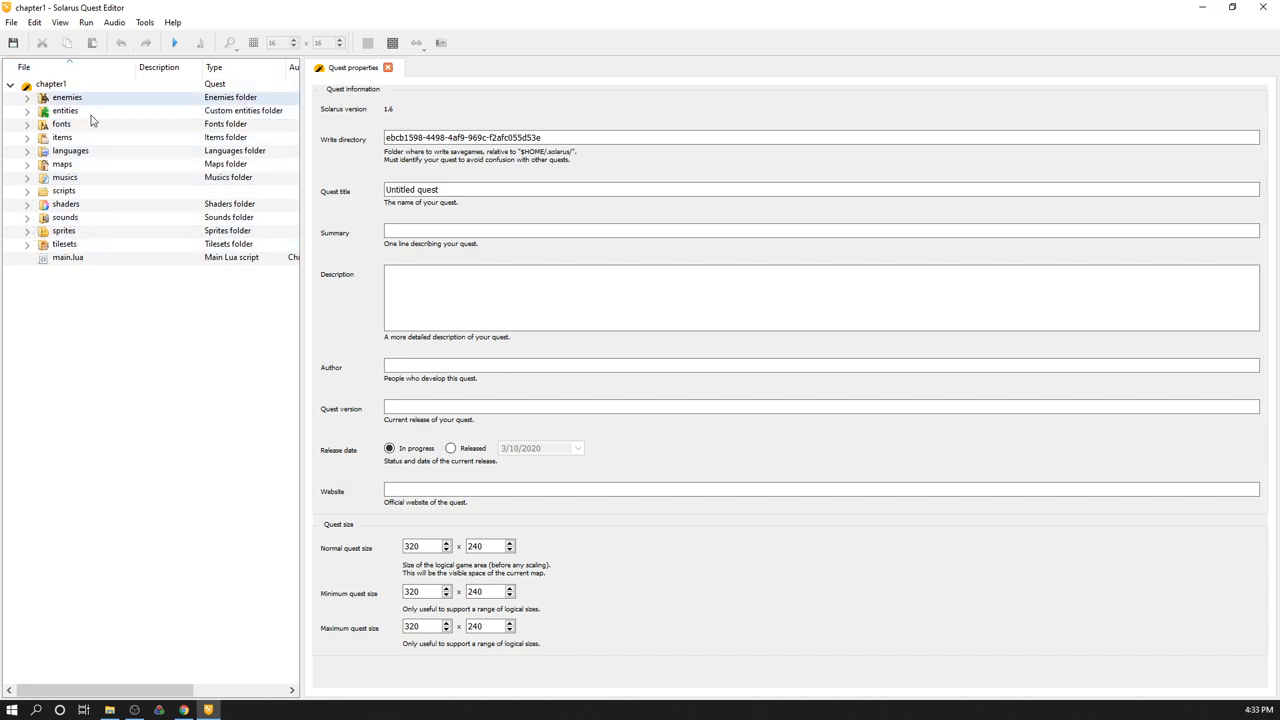
left_click(70, 150)
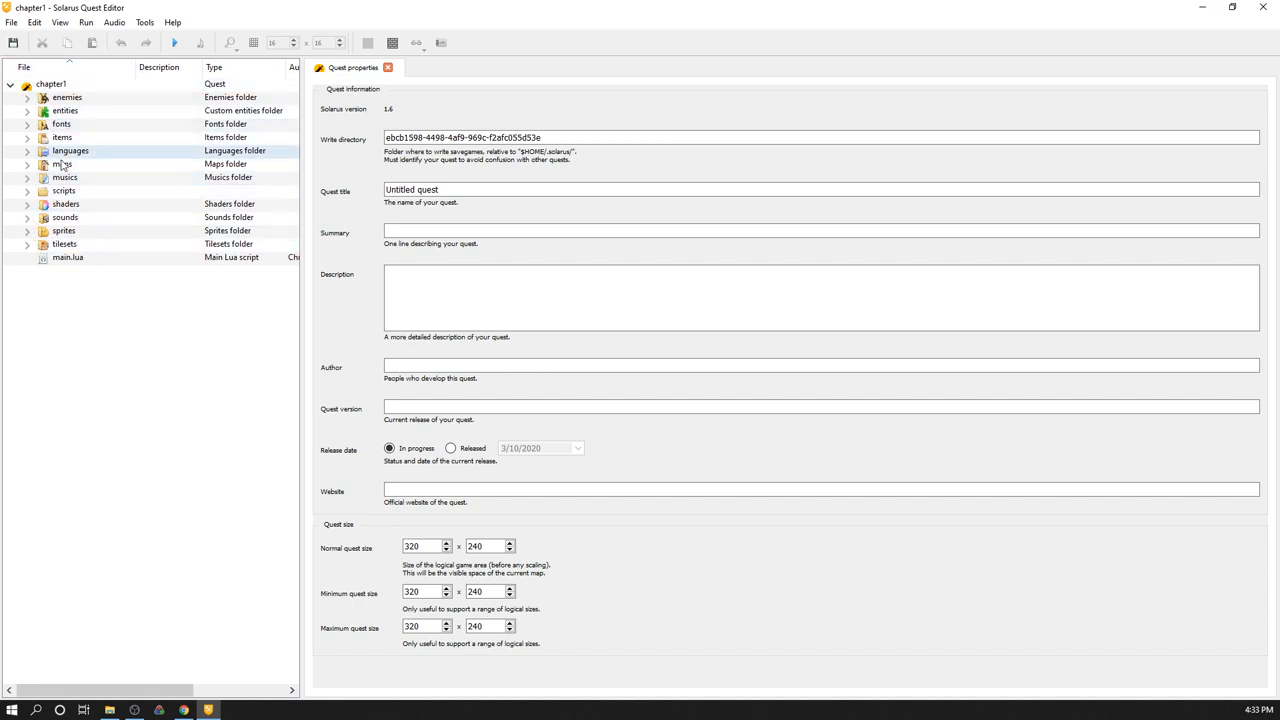
left_click(28, 232)
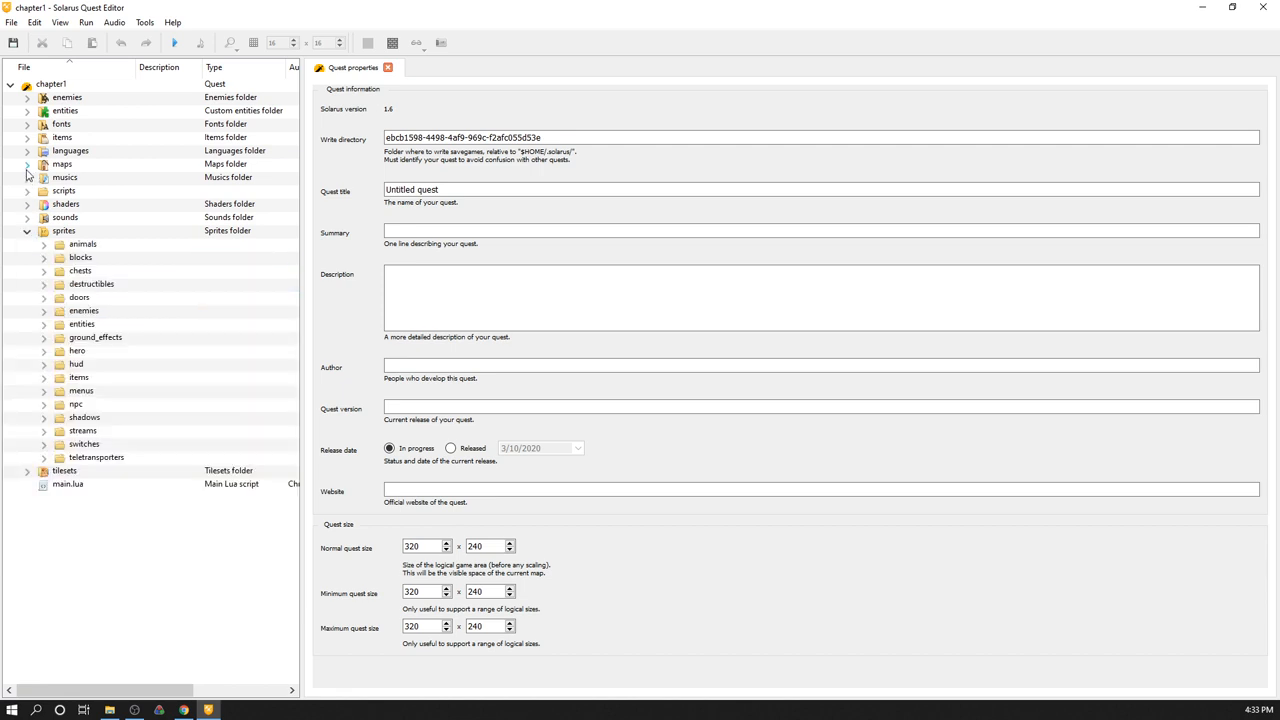
left_click(28, 164)
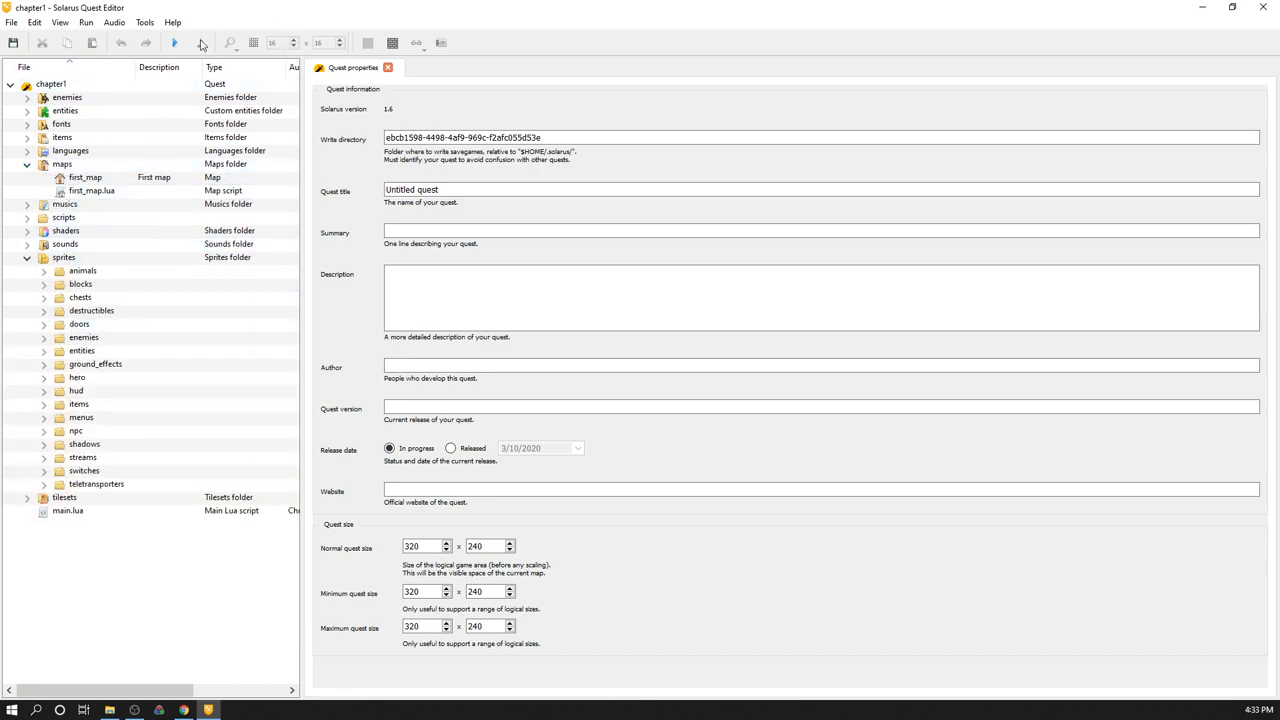
mouse_move(176, 44)
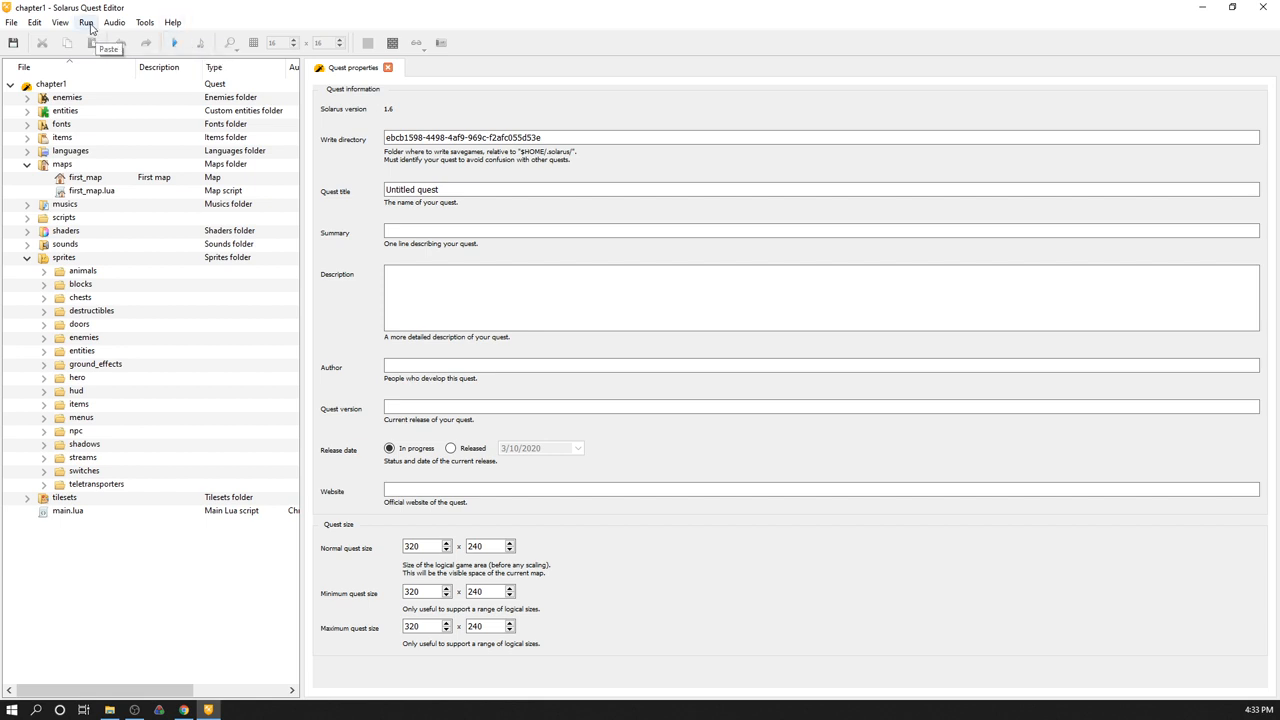
Run the chapter1 quest from the Run menu to test it
left_click(86, 22)
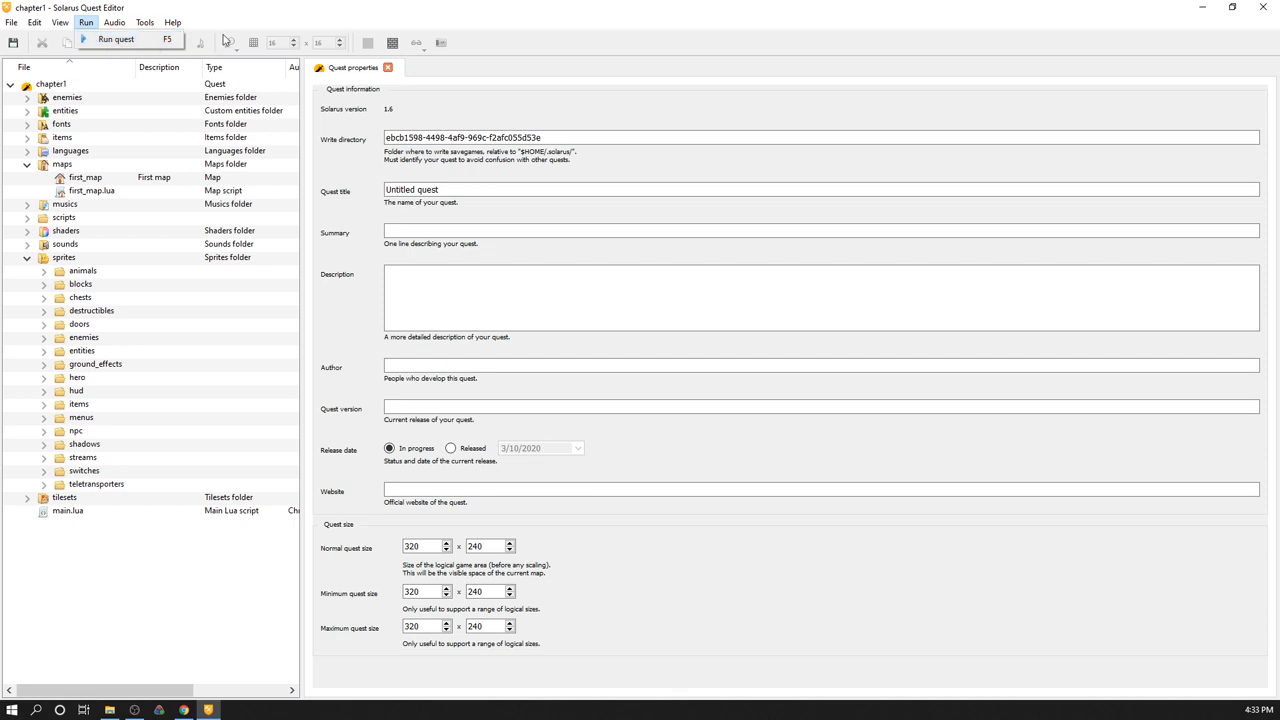
mouse_move(210, 34)
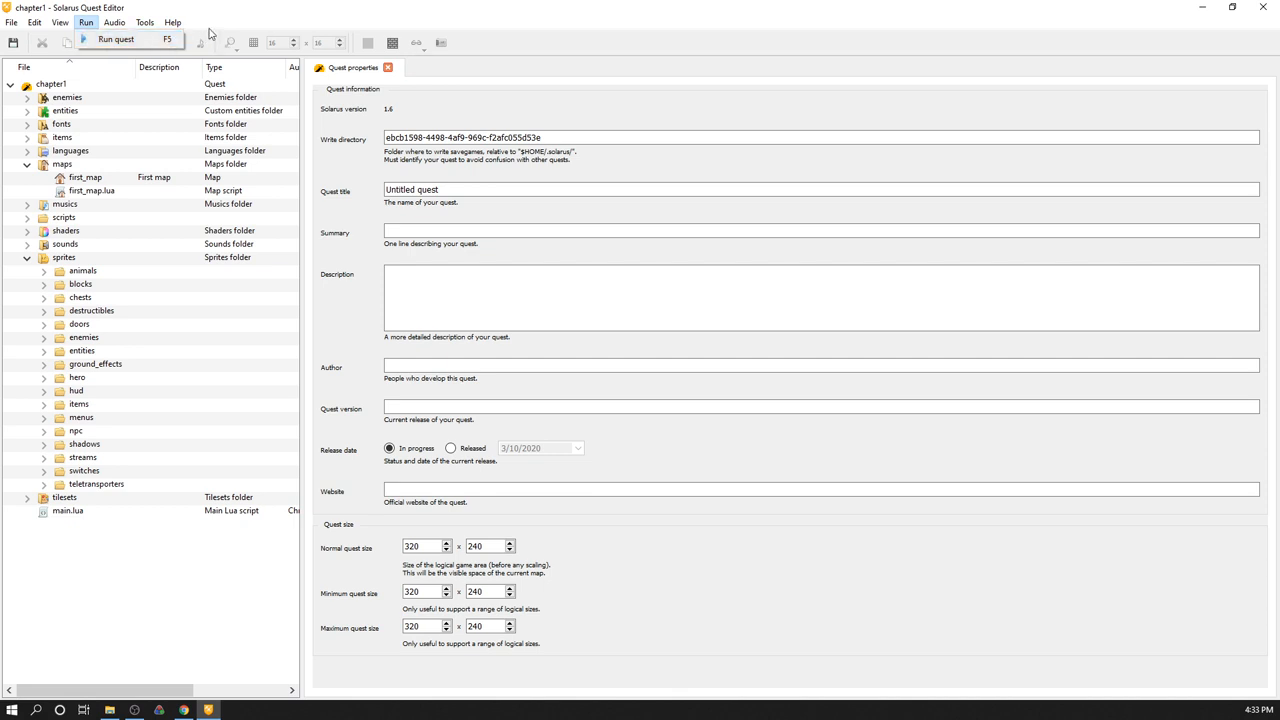
left_click(116, 40)
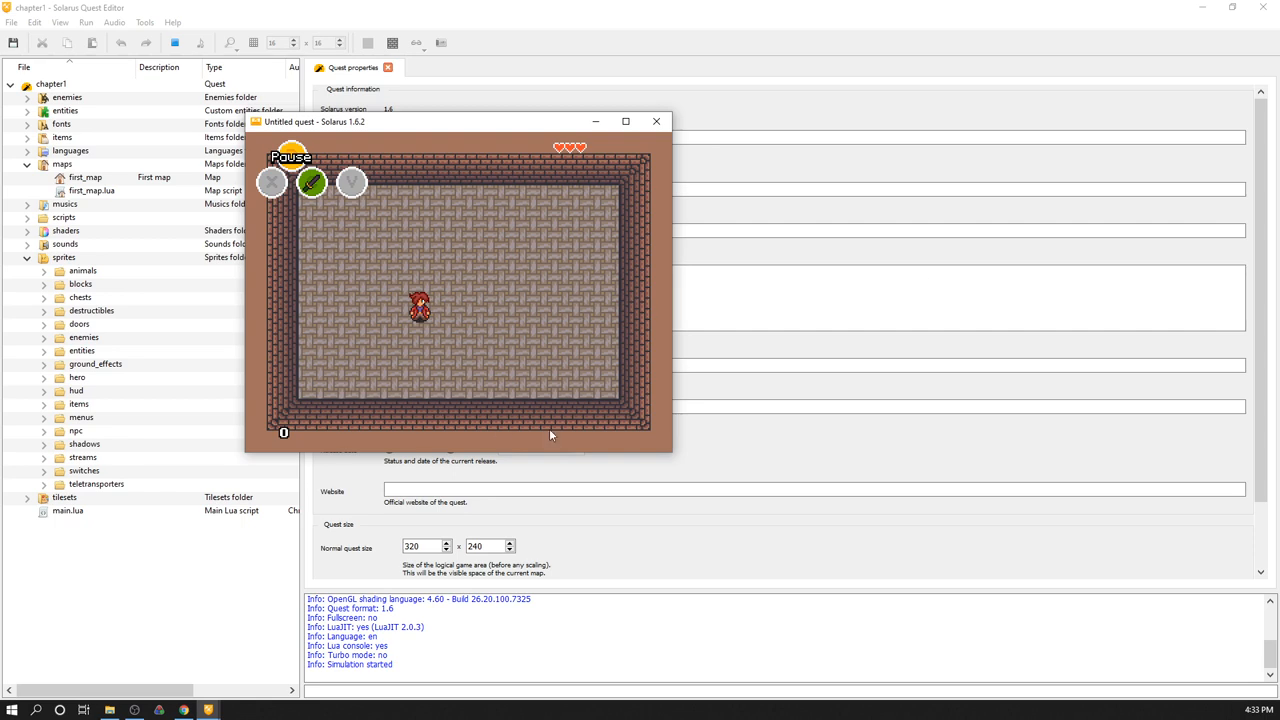
mouse_move(524, 304)
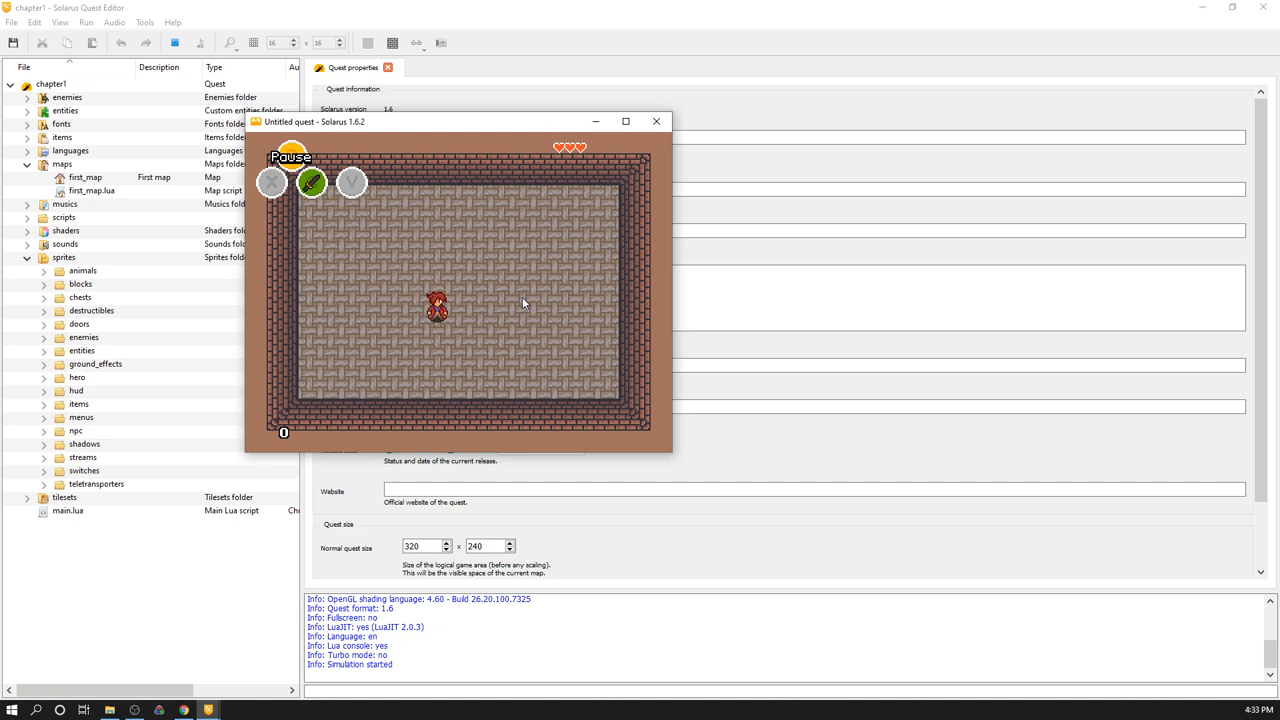
mouse_move(352, 184)
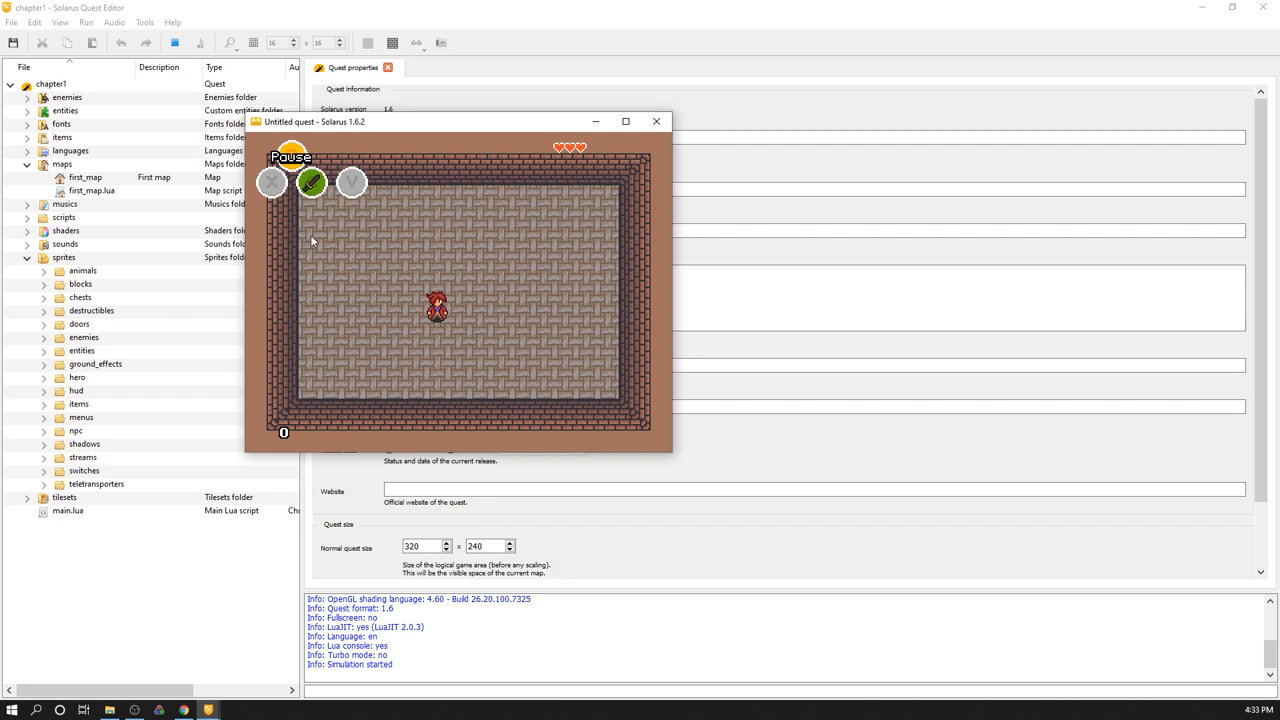
mouse_move(450, 324)
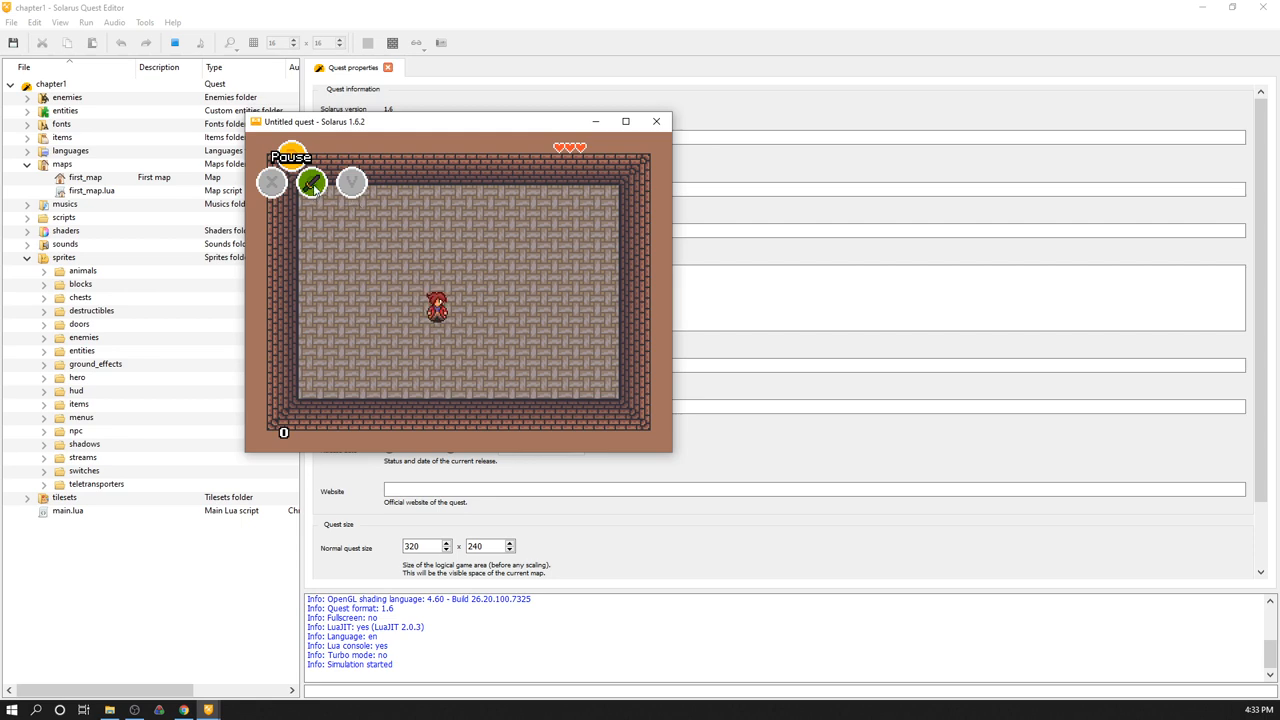
mouse_move(644, 182)
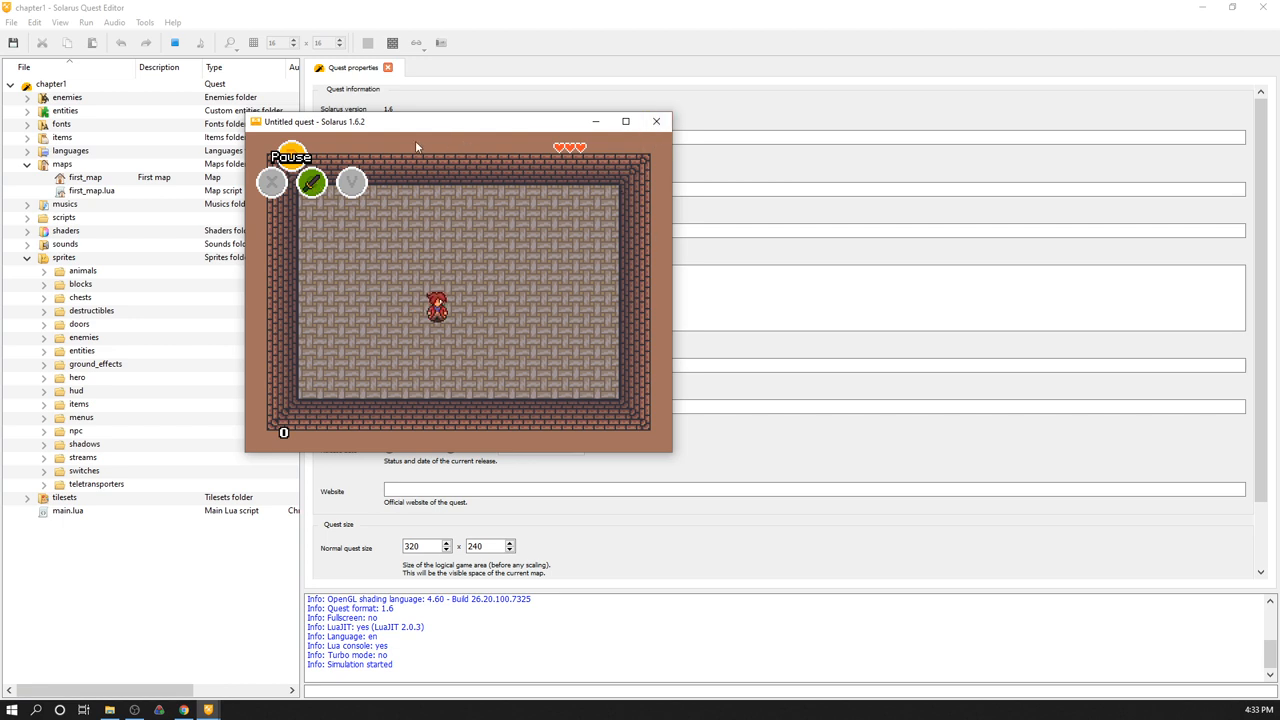
mouse_move(516, 360)
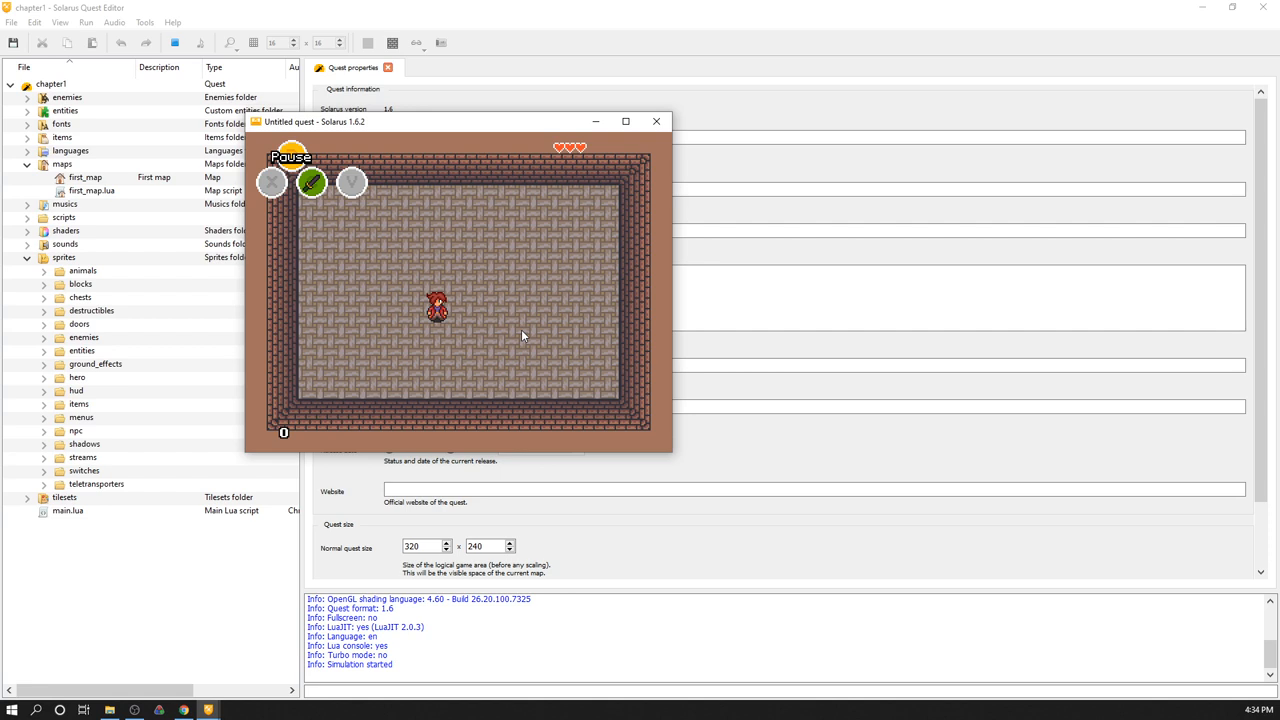
mouse_move(570, 304)
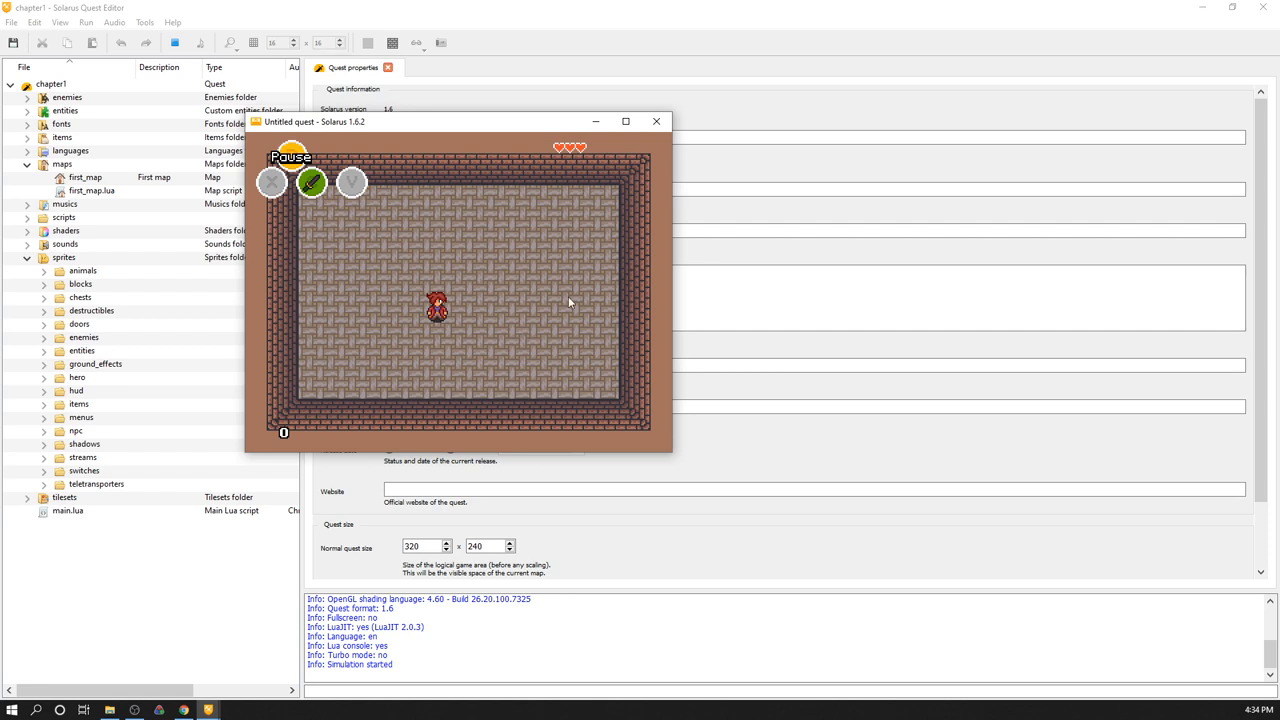
mouse_move(632, 270)
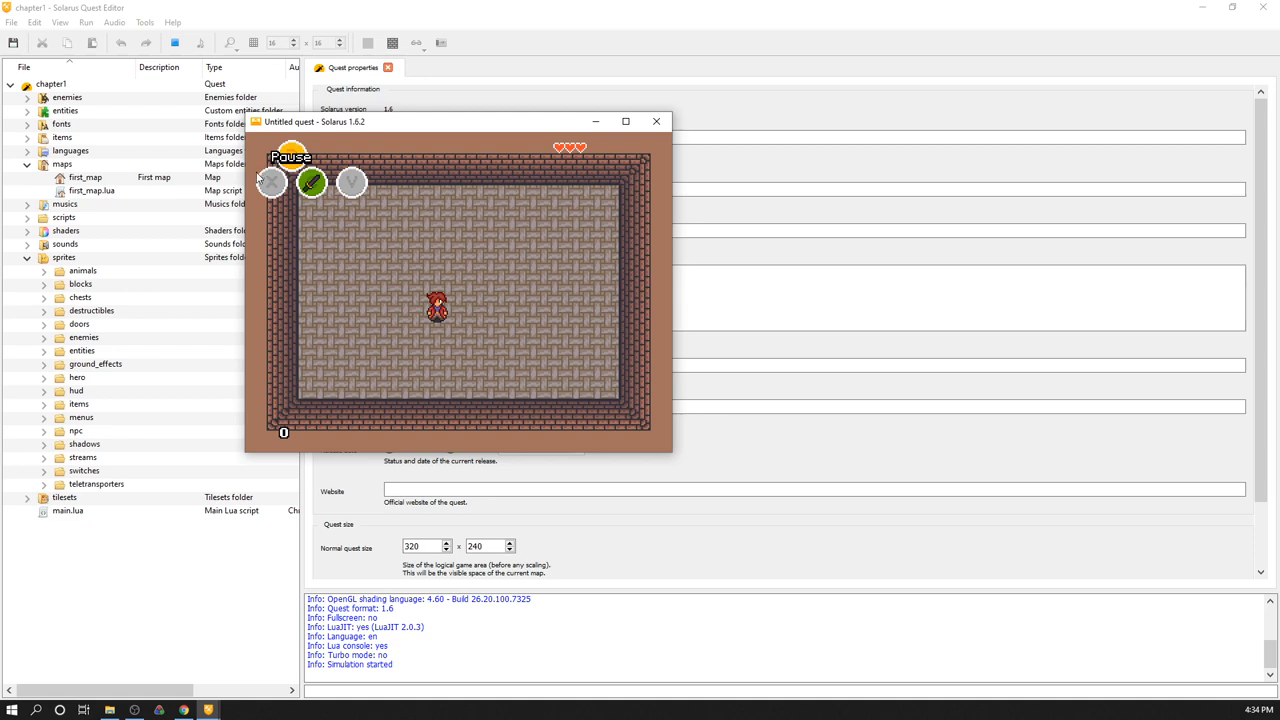
mouse_move(590, 148)
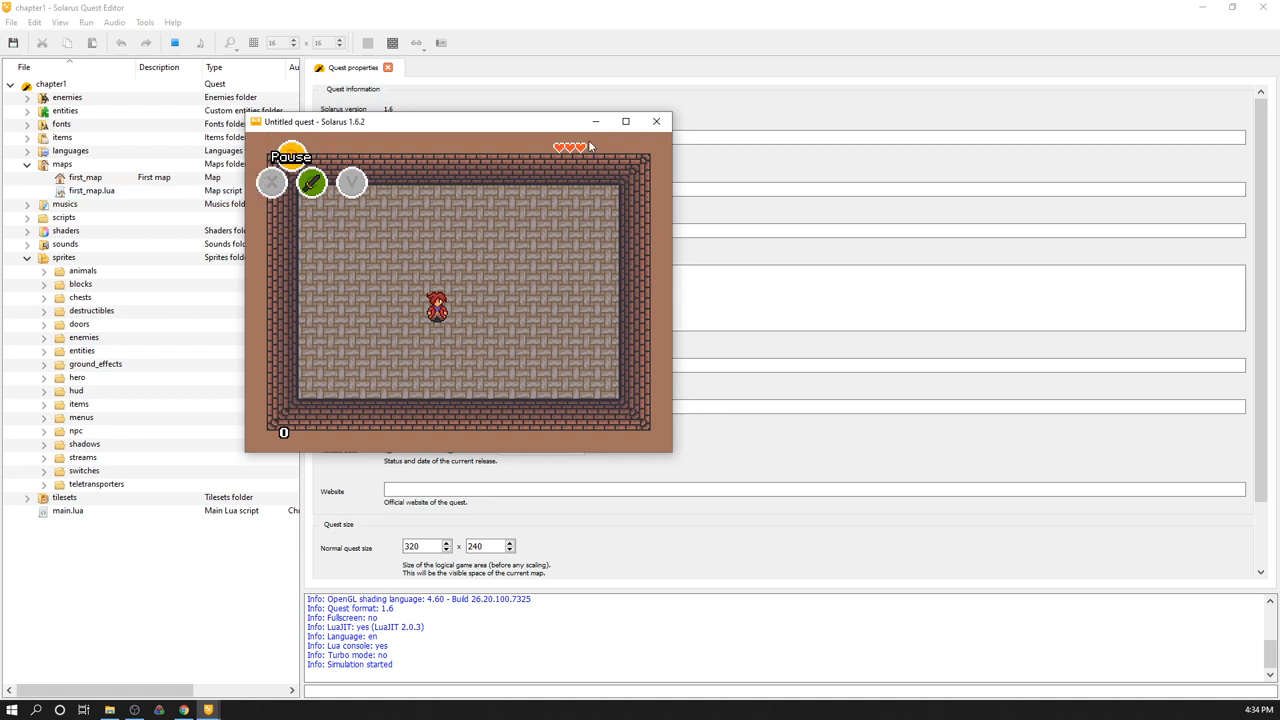
mouse_move(288, 200)
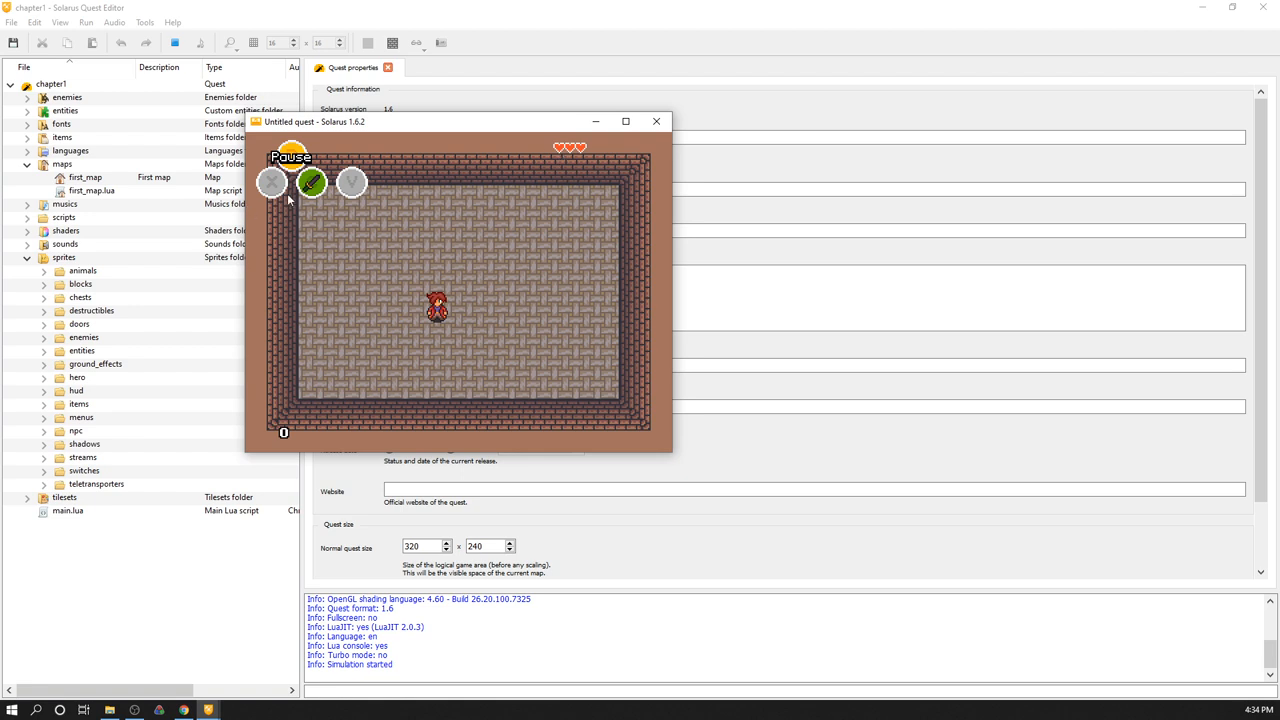
mouse_move(408, 72)
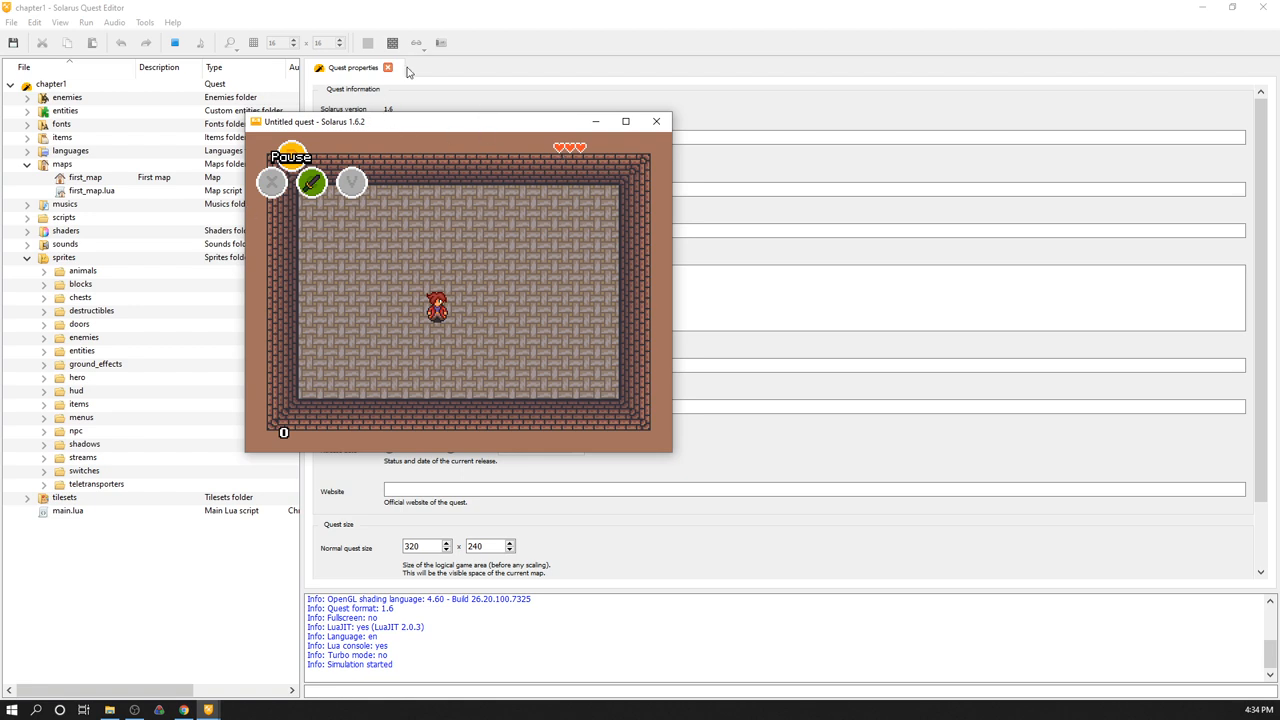
mouse_move(532, 20)
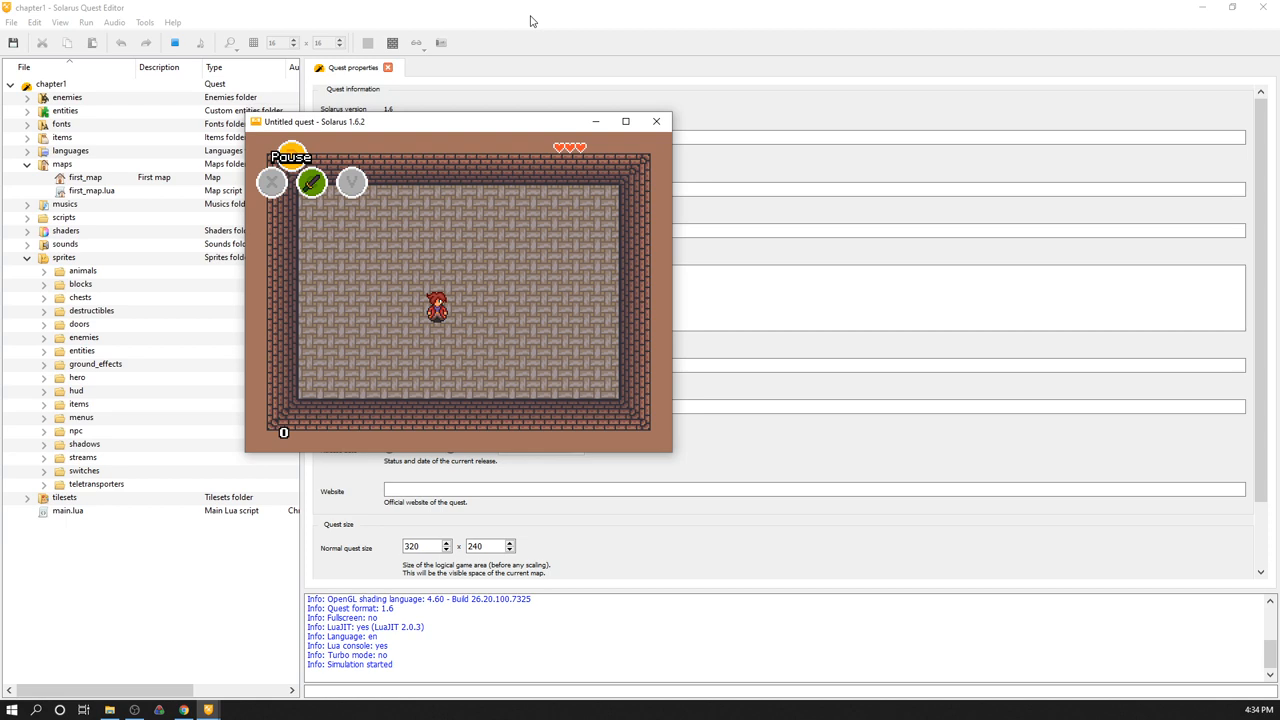
mouse_move(660, 256)
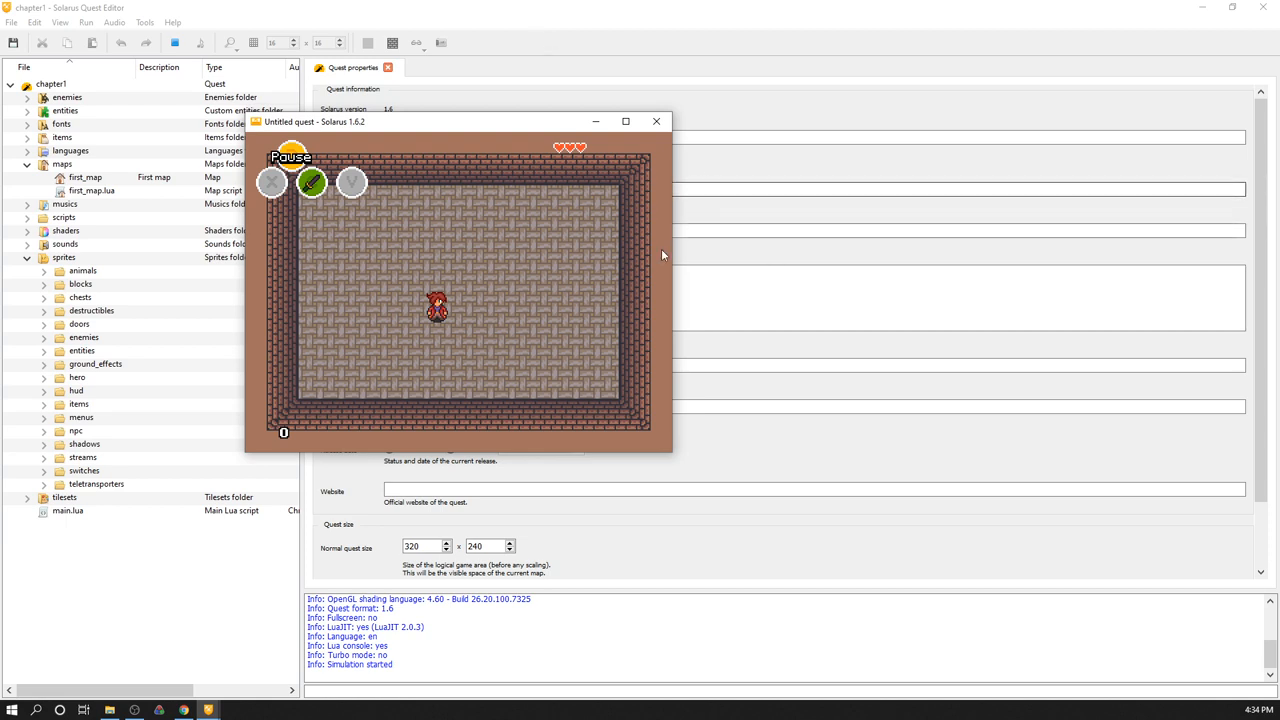
mouse_move(658, 358)
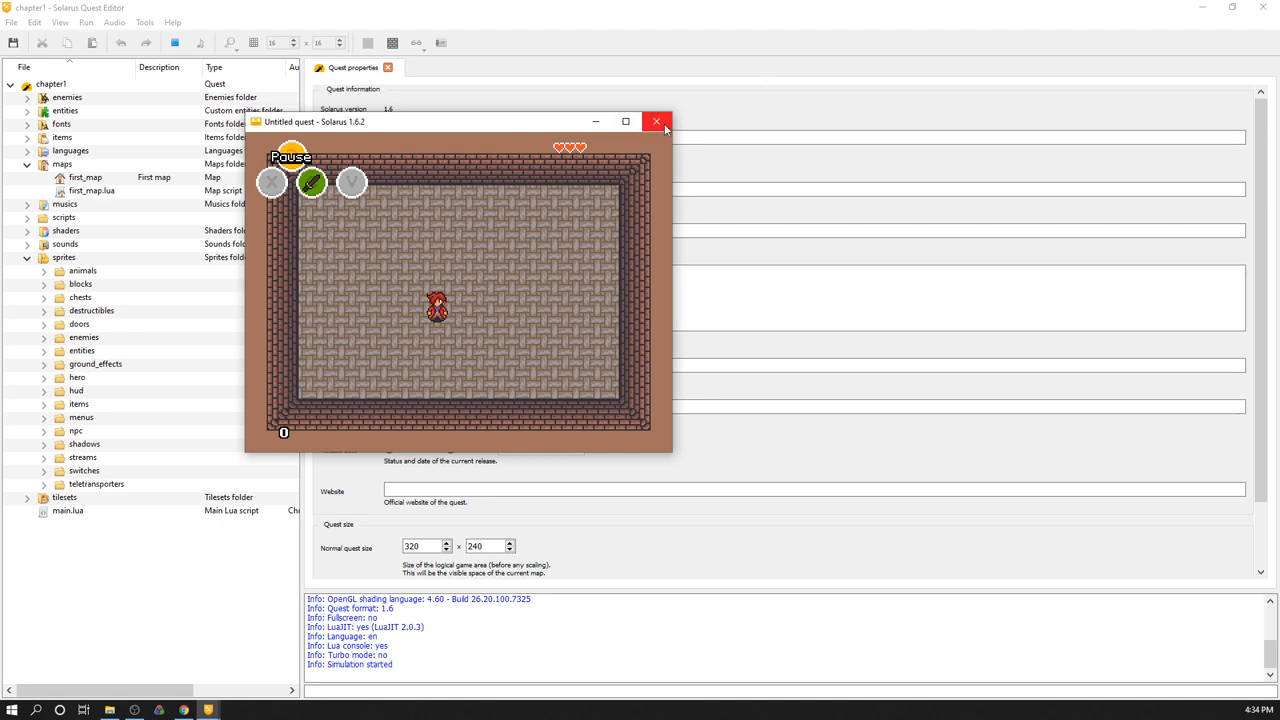
mouse_move(656, 122)
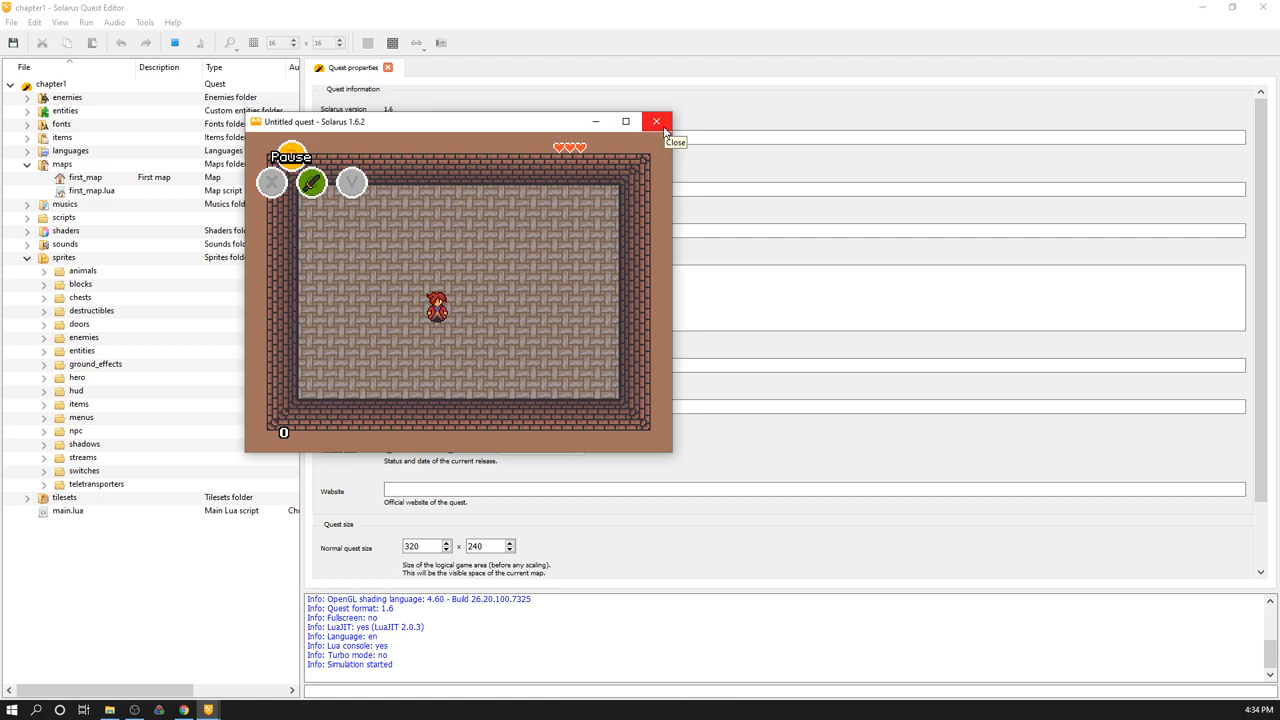
mouse_move(708, 172)
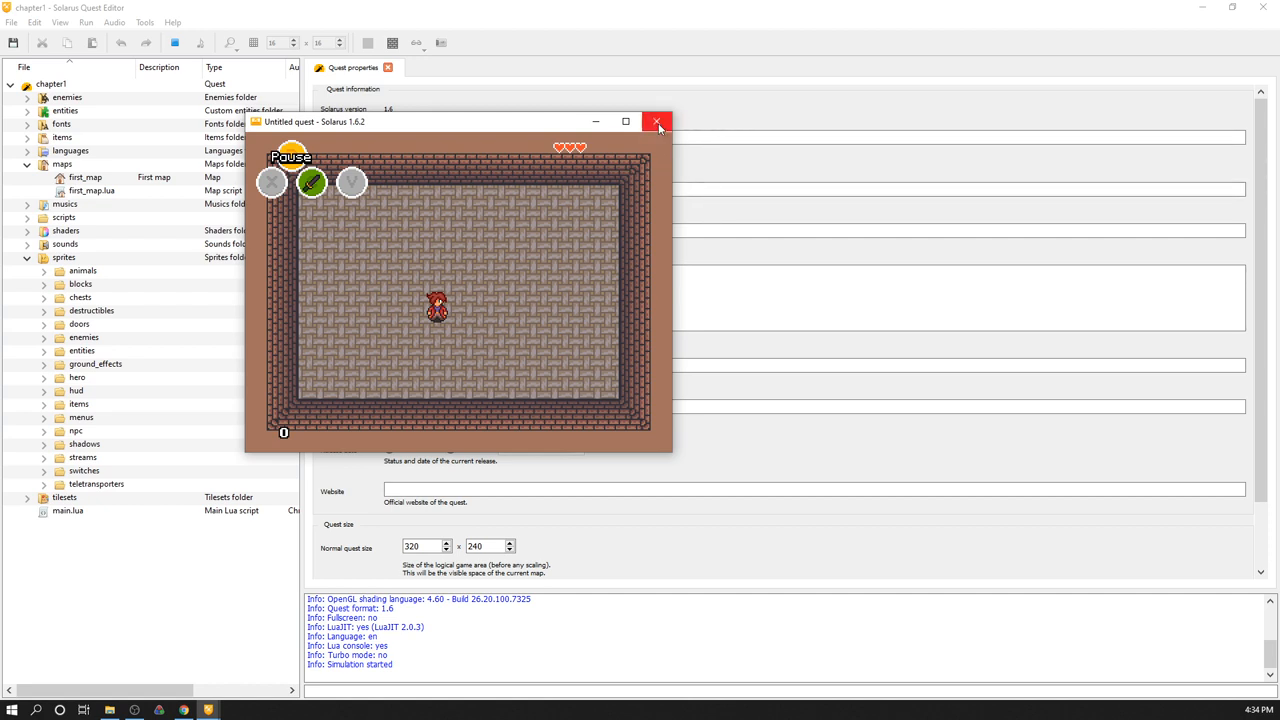
mouse_move(656, 122)
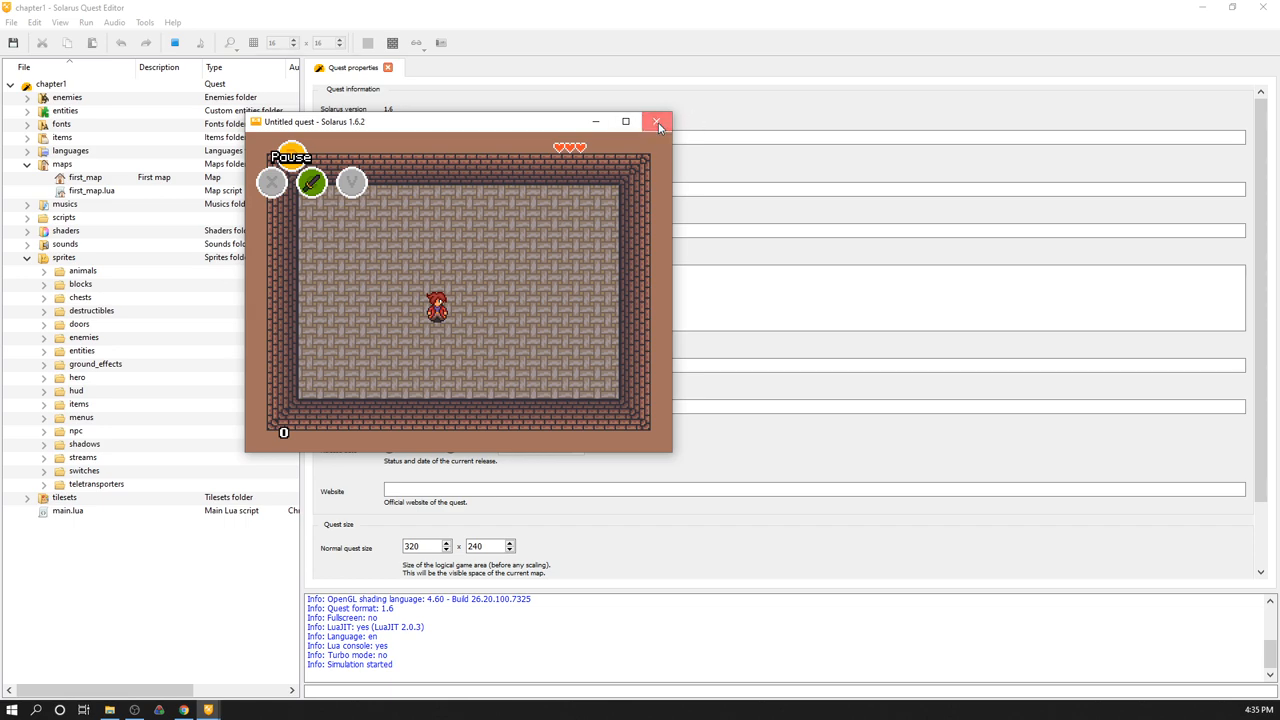
Close the Untitled quest - Solarus game window to stop the simulation
left_click(658, 122)
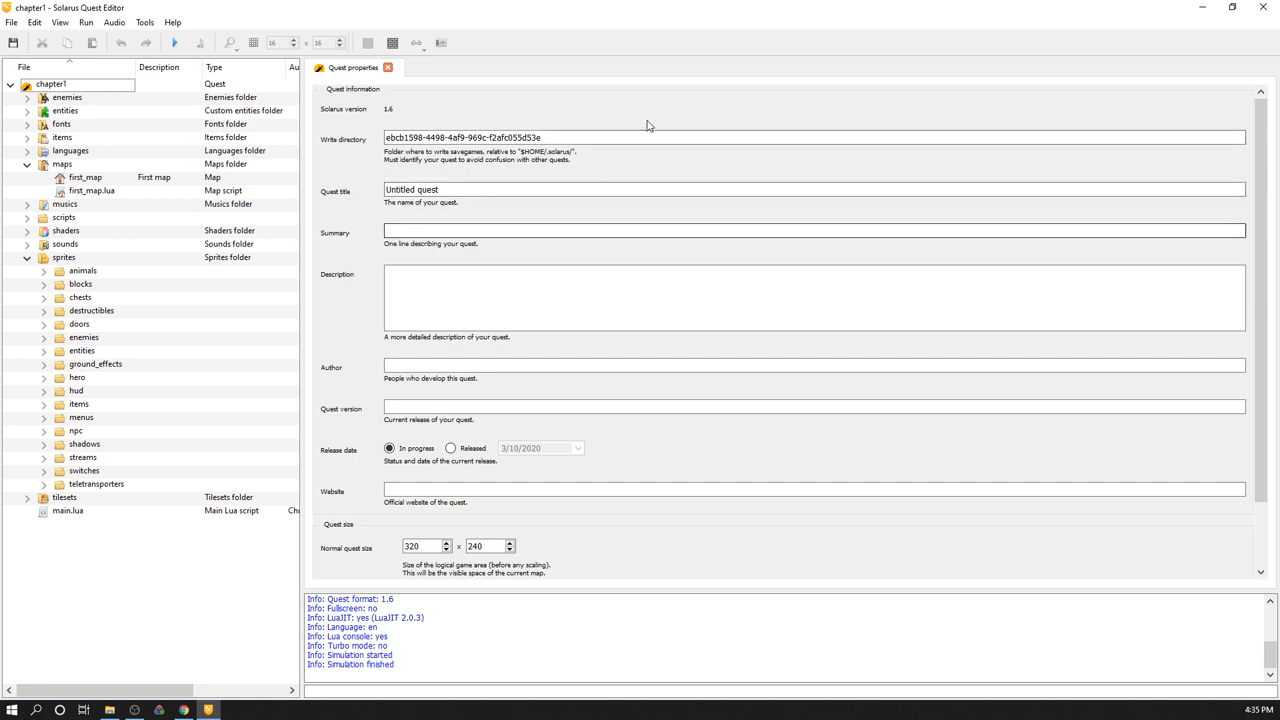
mouse_move(472, 70)
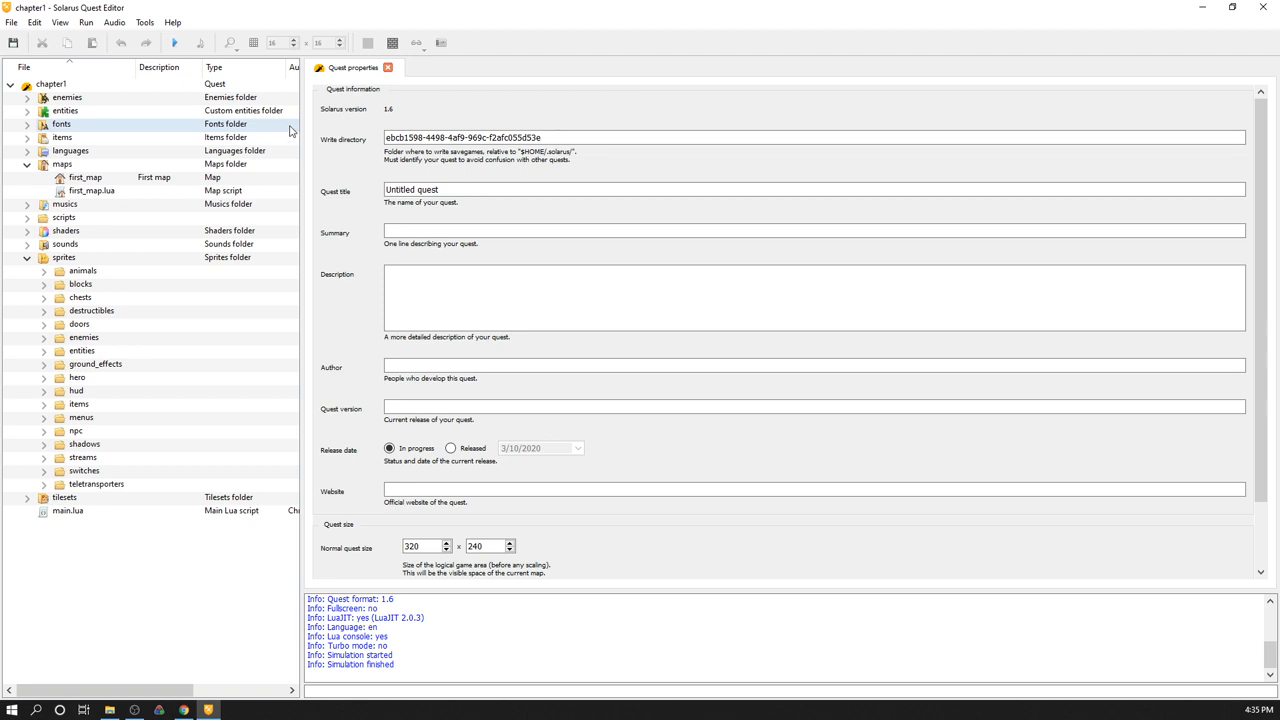
mouse_move(350, 72)
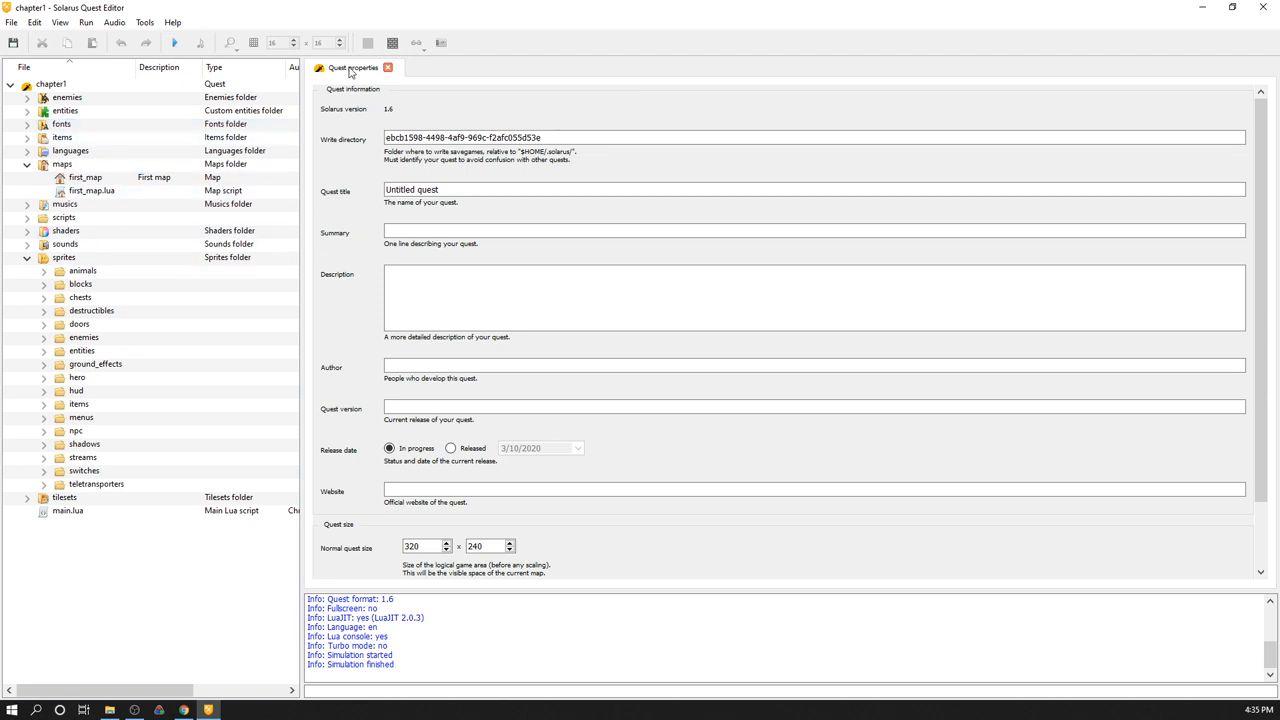
mouse_move(368, 68)
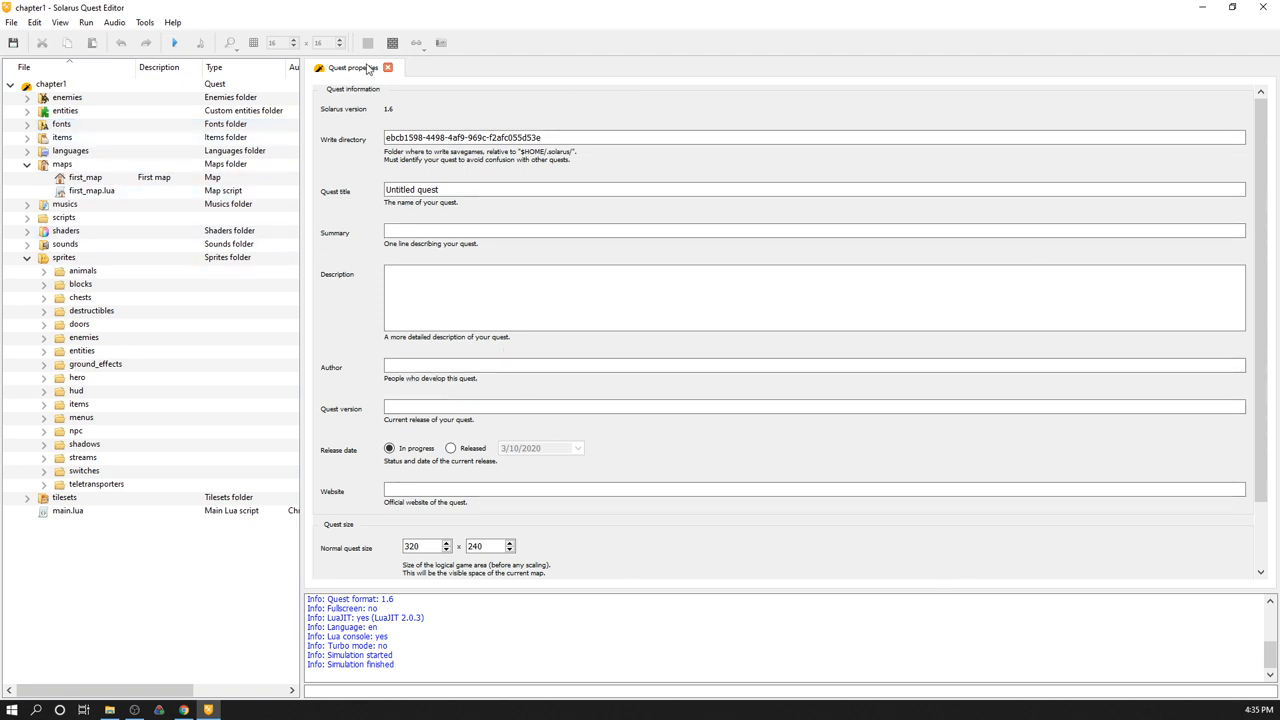
Replace the quest title 'Untitled quest' with 'Chapter 1' in Quest properties
scroll("down", 3)
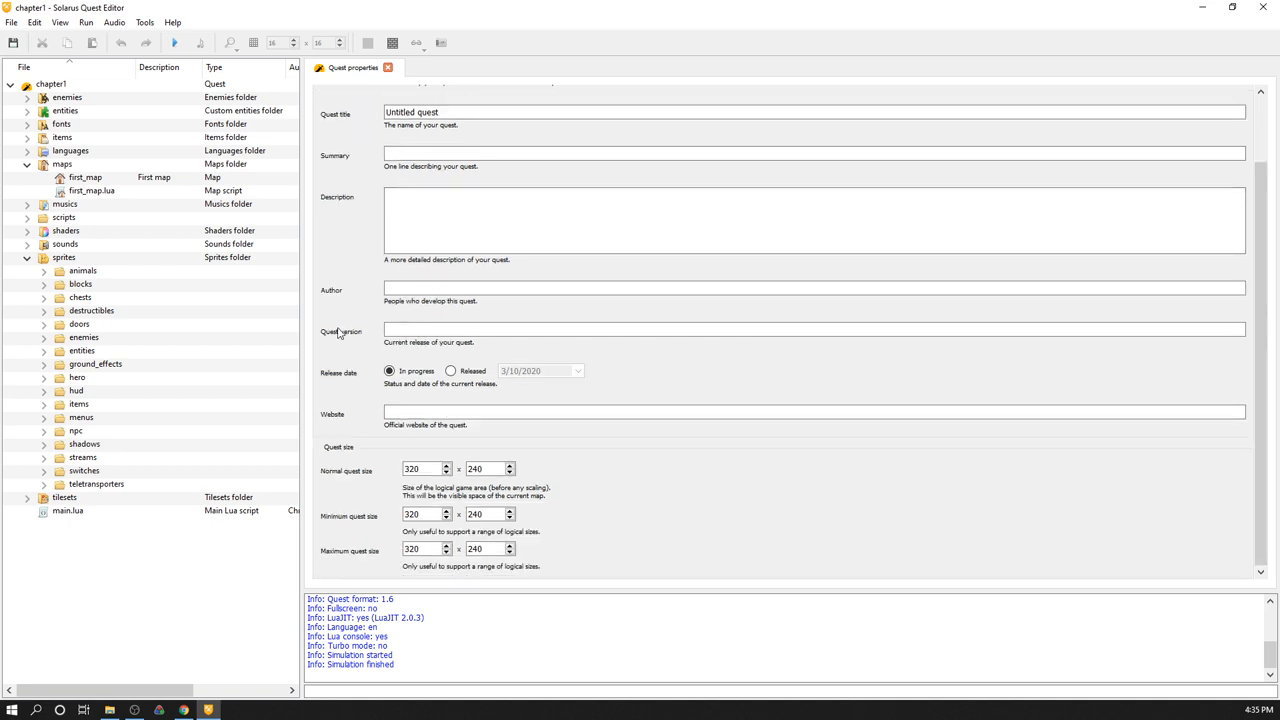
mouse_move(676, 248)
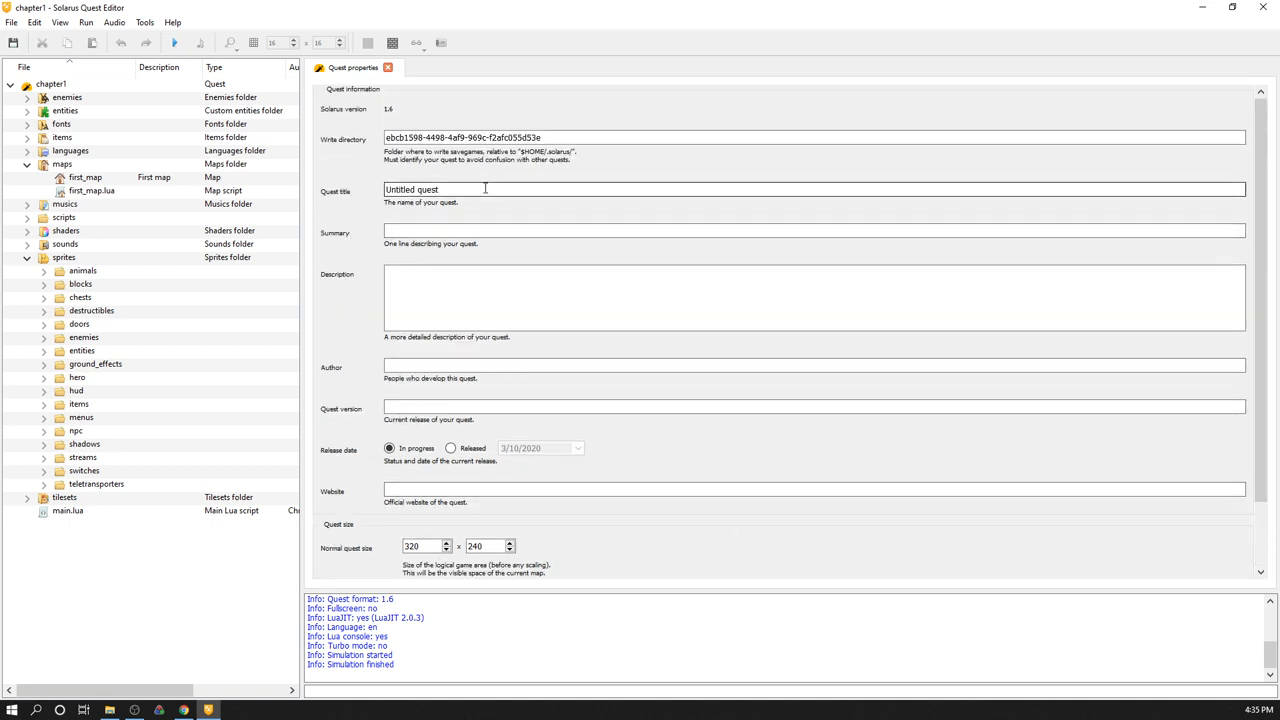
double_click(412, 188)
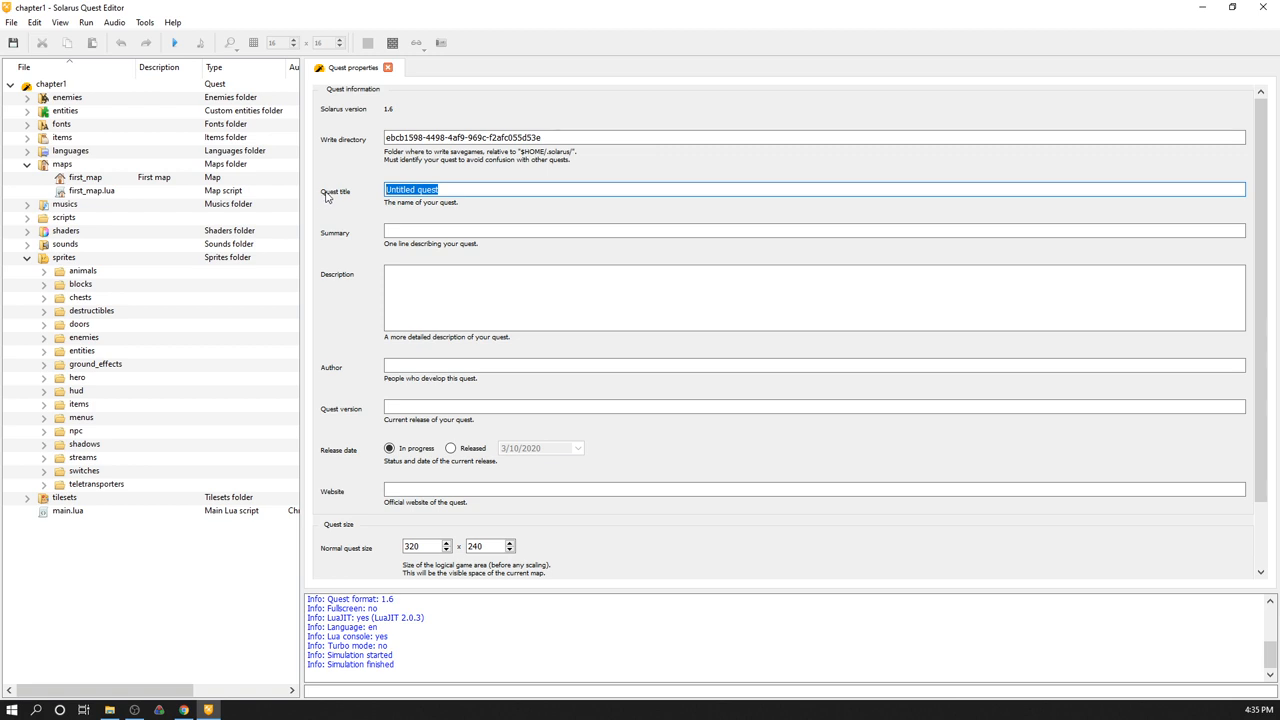
mouse_move(676, 228)
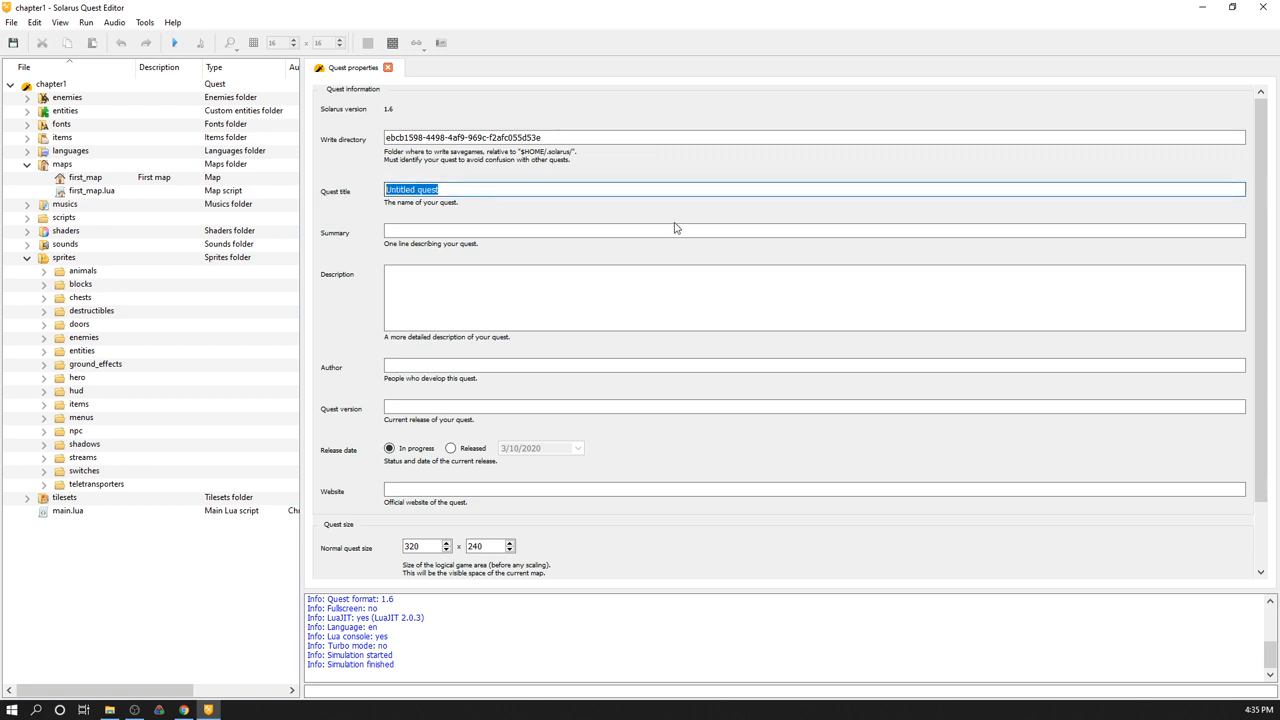
type("Chapter 1")
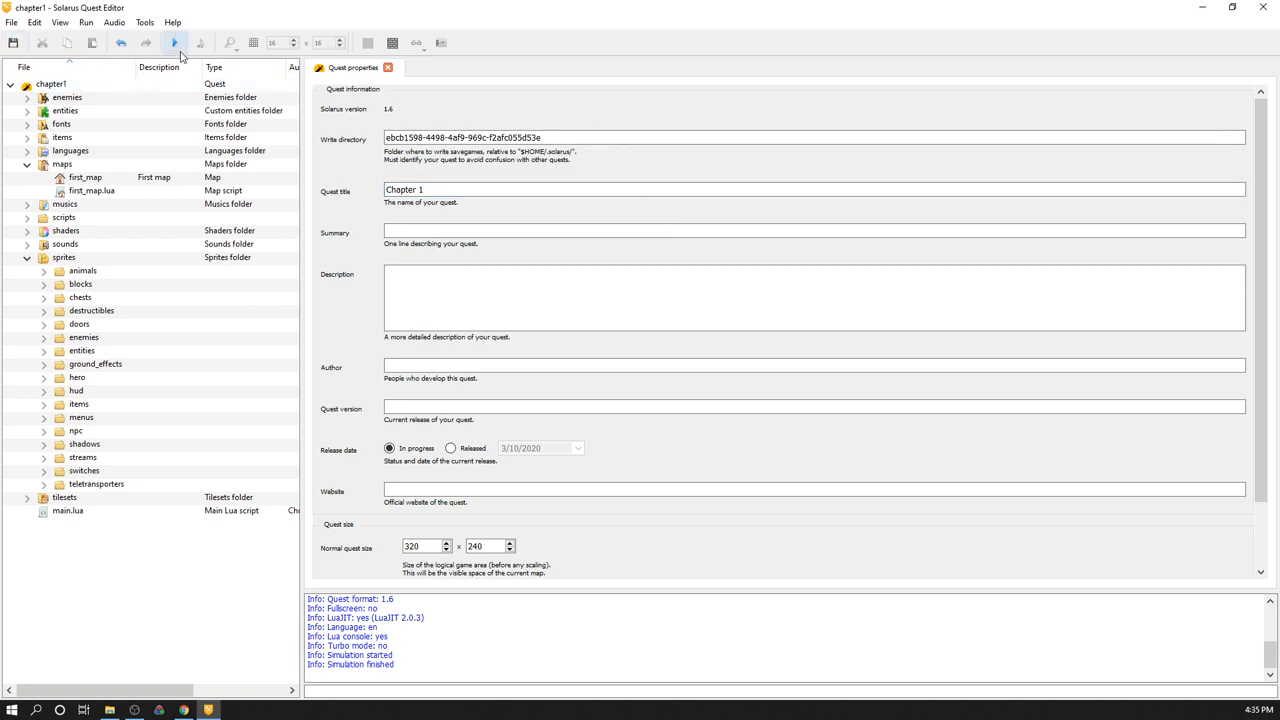
left_click(174, 44)
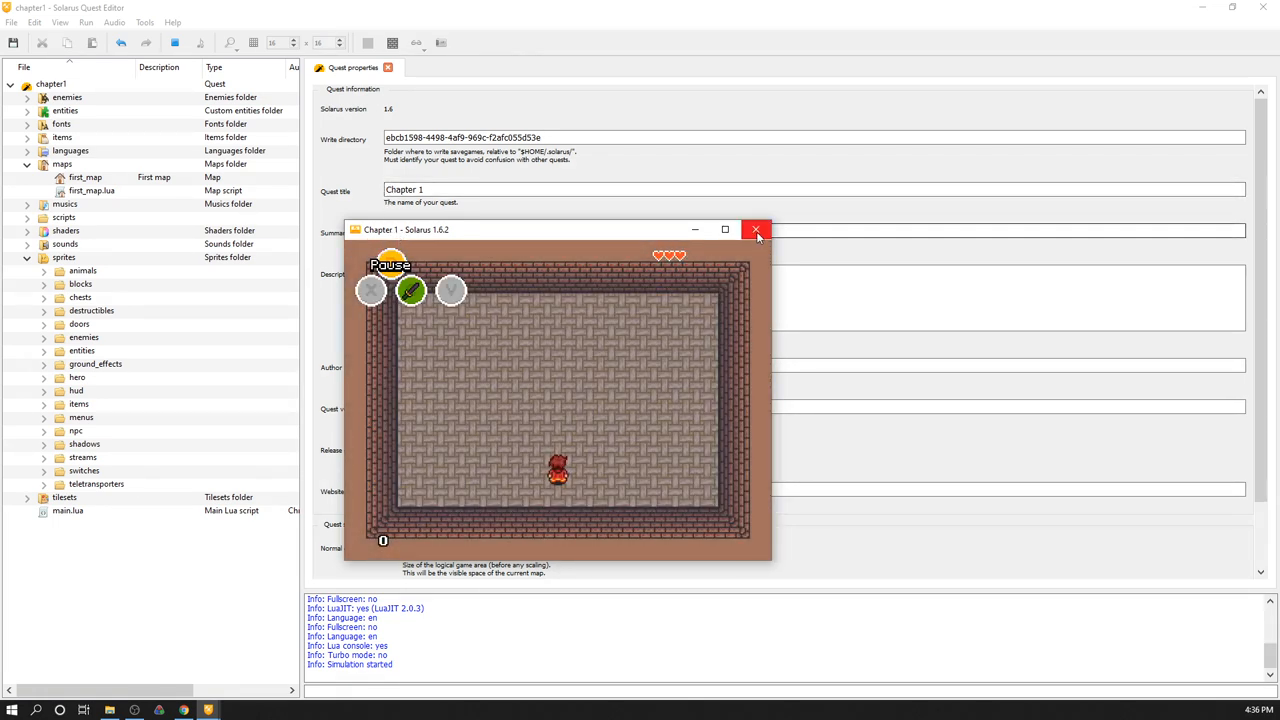
left_click(756, 228)
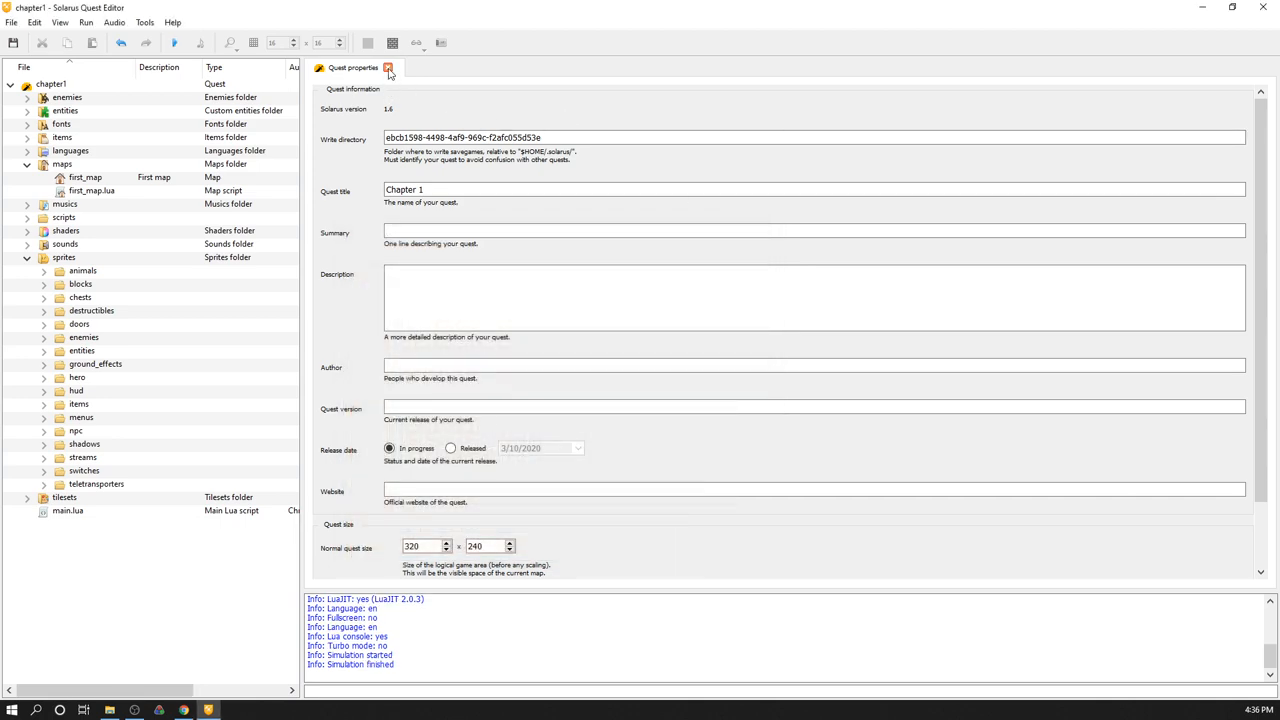
Close the quest properties page and open the first_map map from the quest tree
left_click(388, 68)
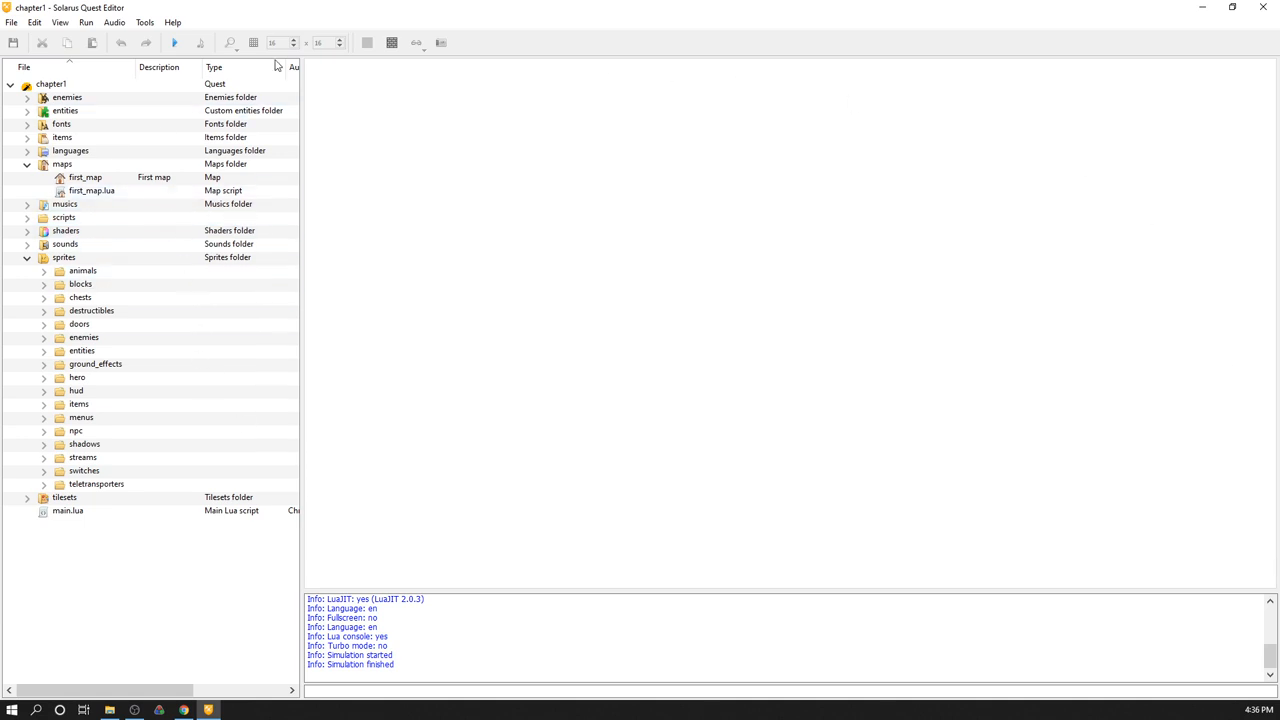
left_click(84, 176)
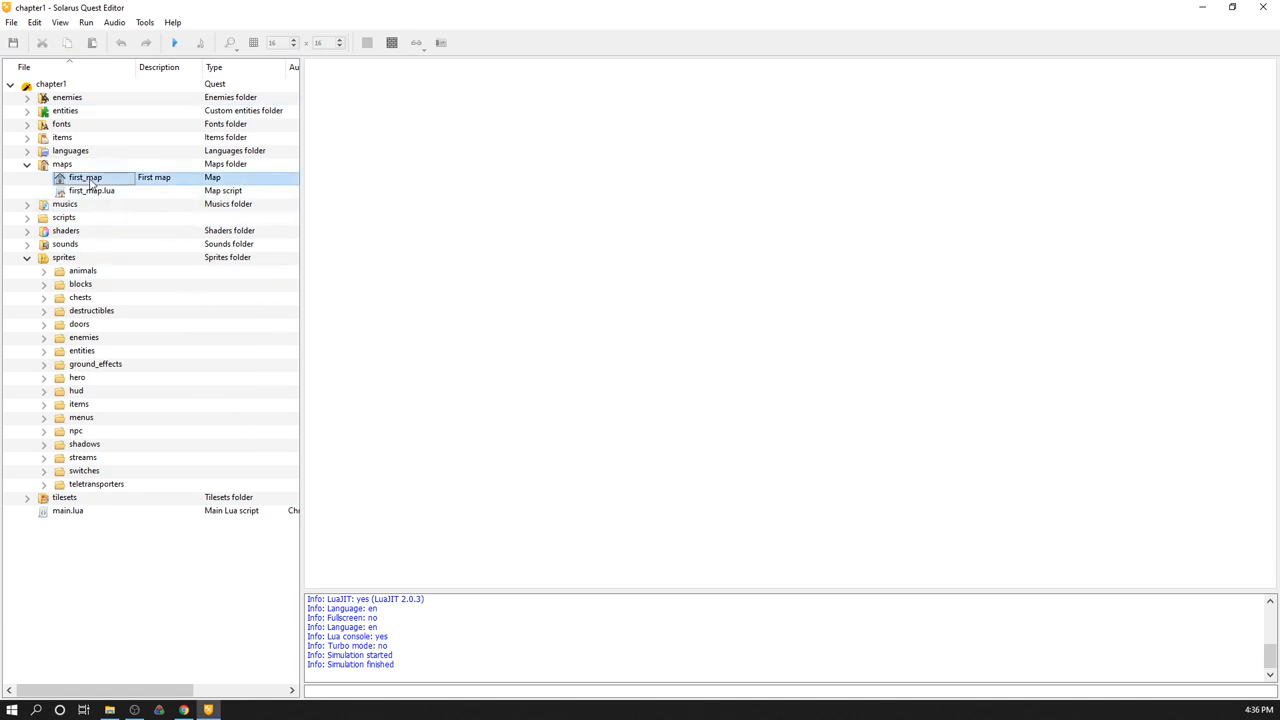
double_click(84, 176)
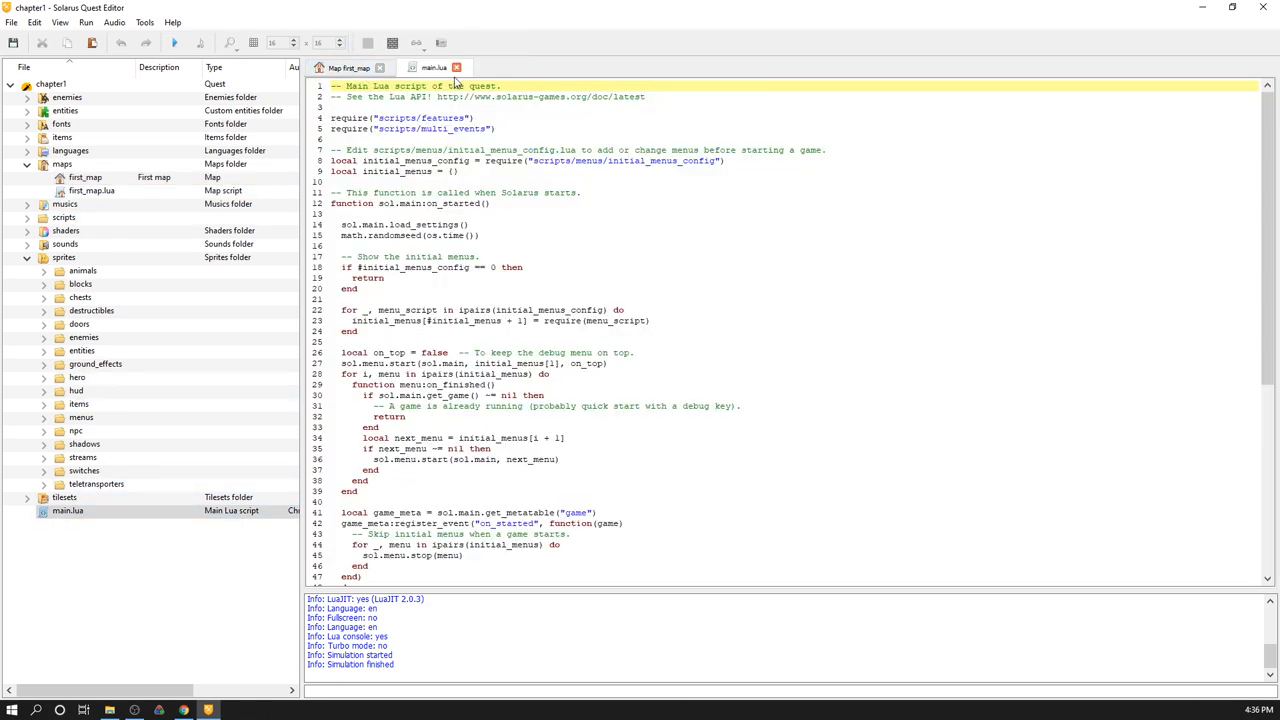
Show first_map in the map editor with its brick-walled room and tileset patterns
left_click(348, 68)
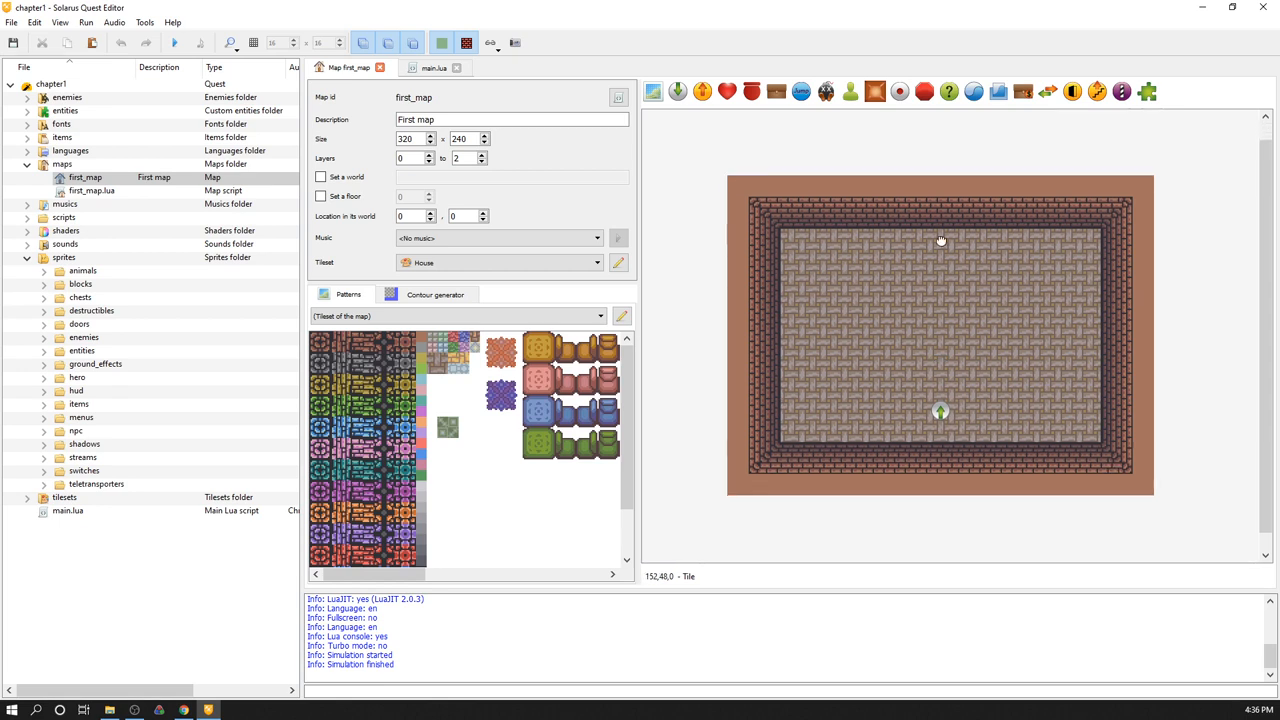
mouse_move(778, 240)
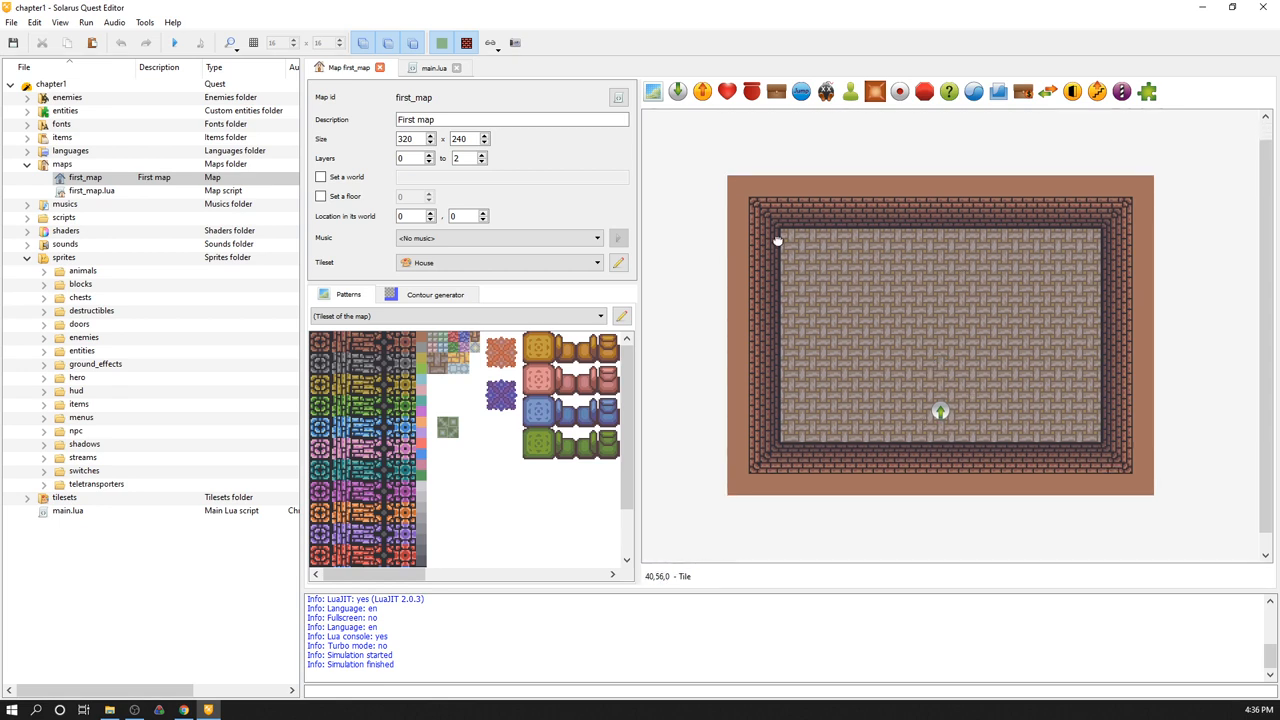
mouse_move(692, 150)
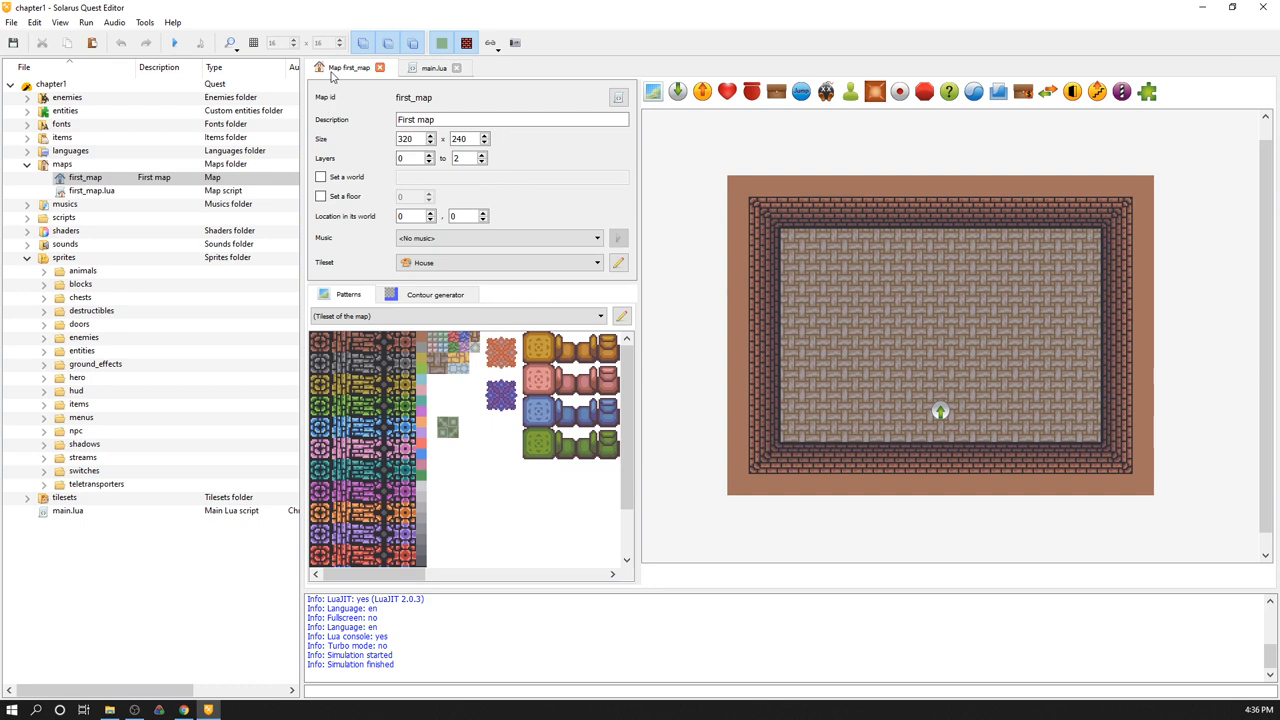
mouse_move(308, 360)
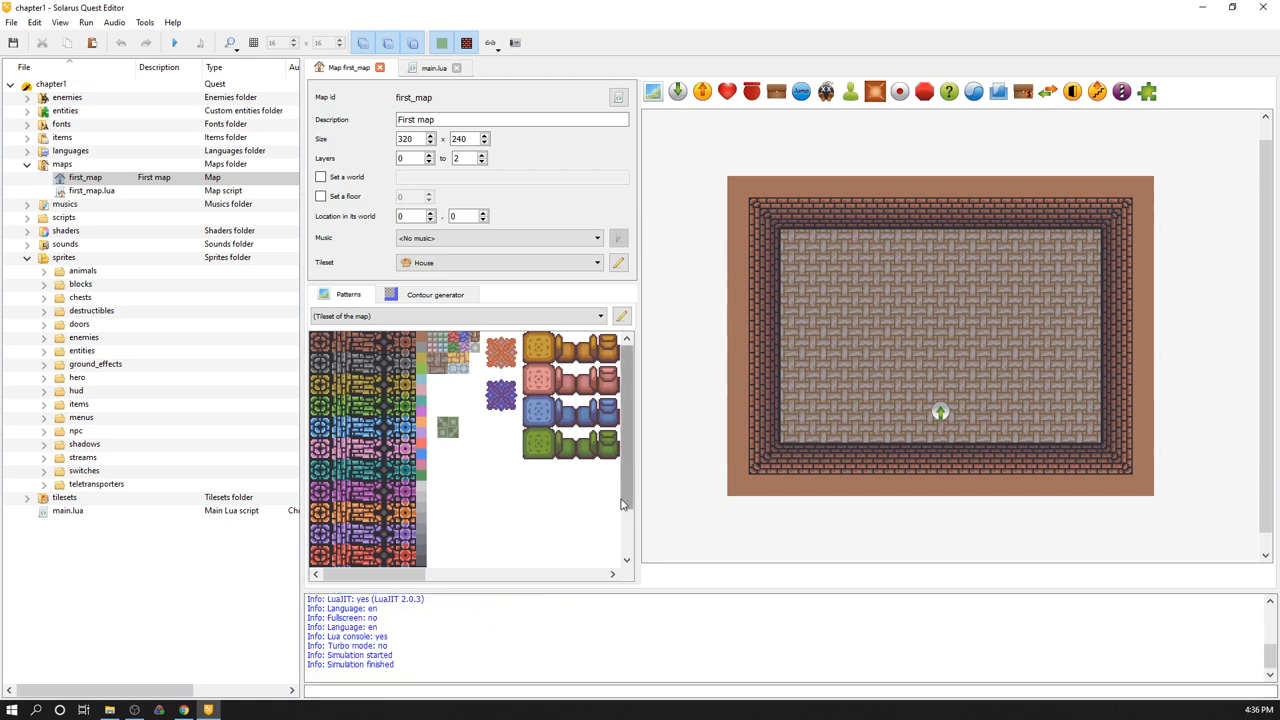
mouse_move(924, 388)
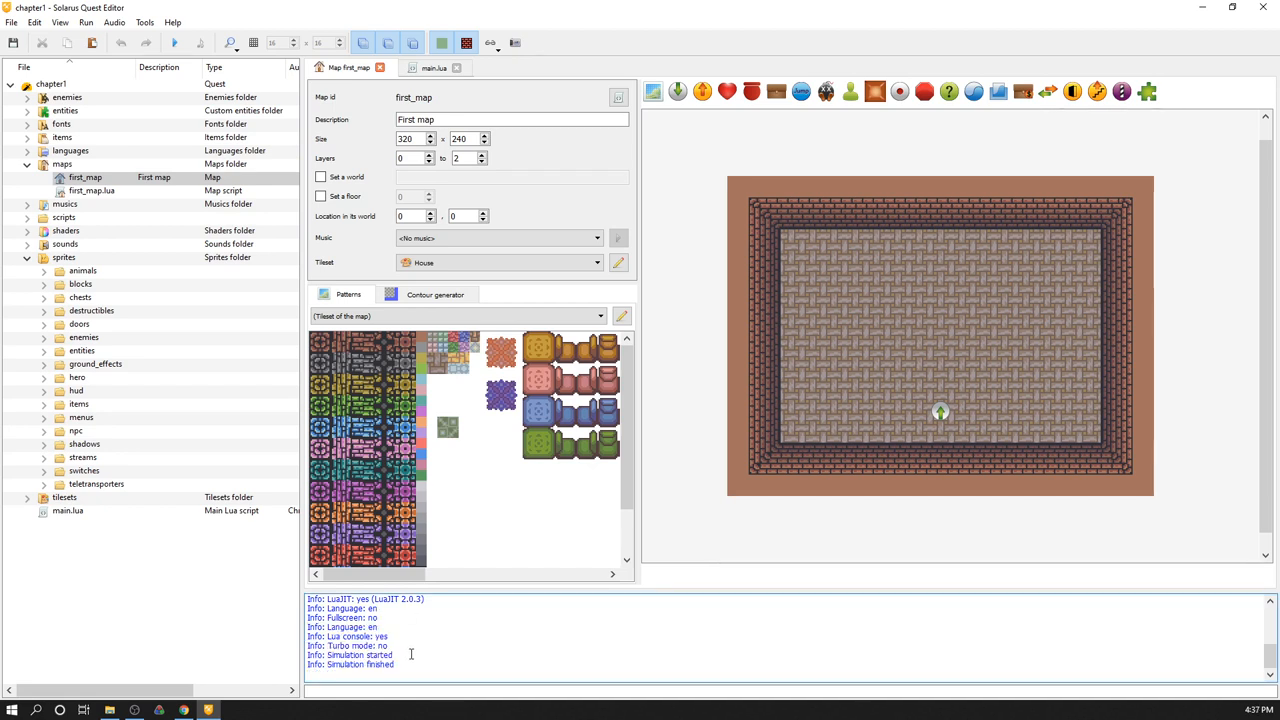
mouse_move(444, 444)
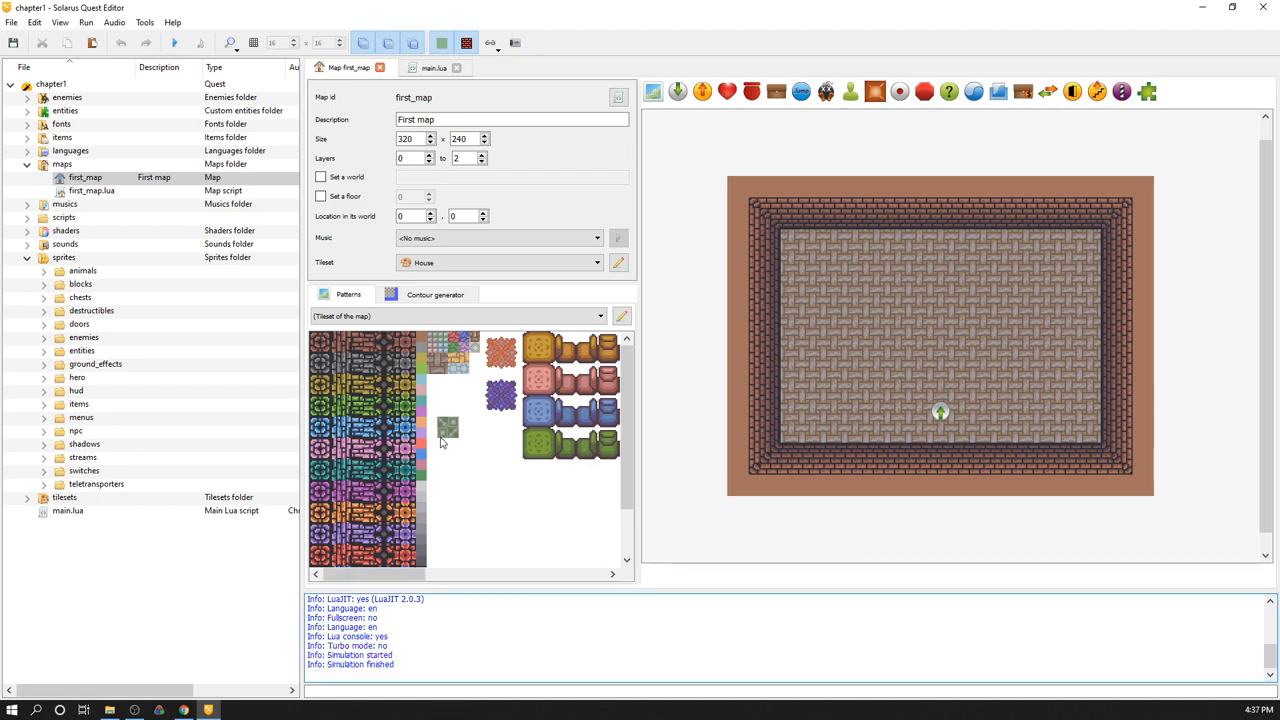
left_click(92, 192)
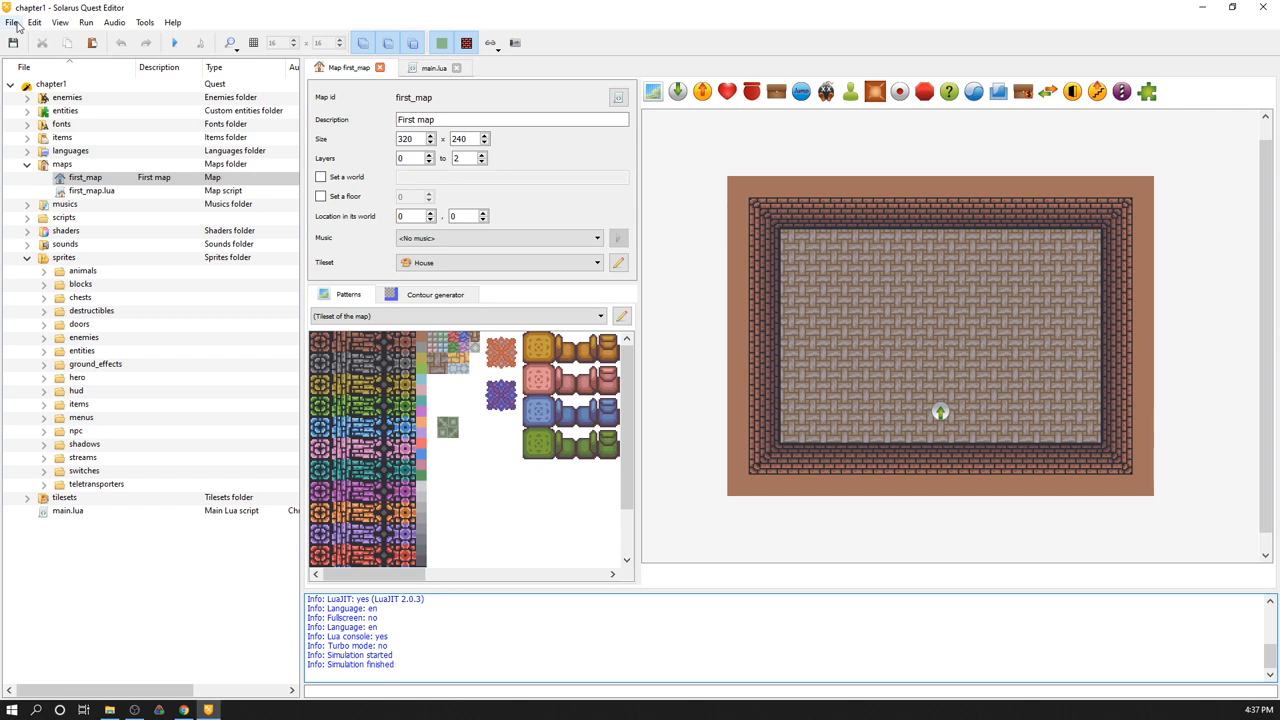
Open the File menu listing the quest file actions, including Build quest package
left_click(14, 22)
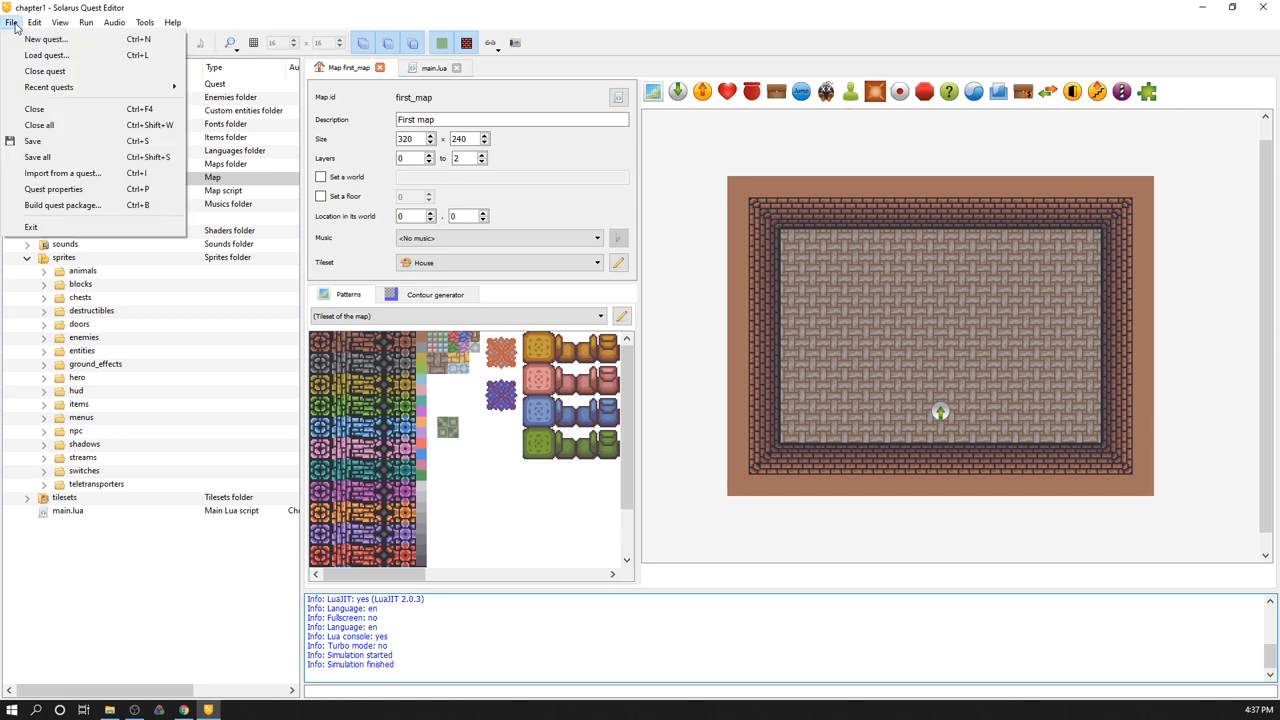
mouse_move(84, 248)
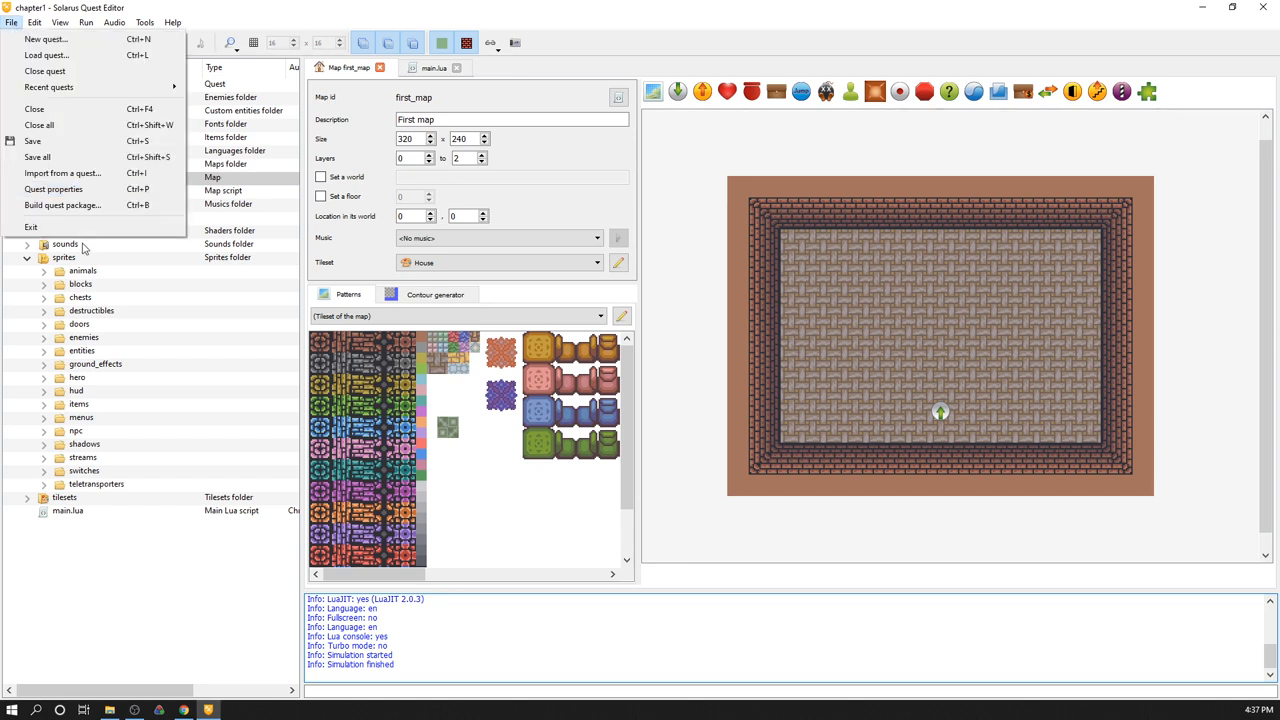
mouse_move(168, 572)
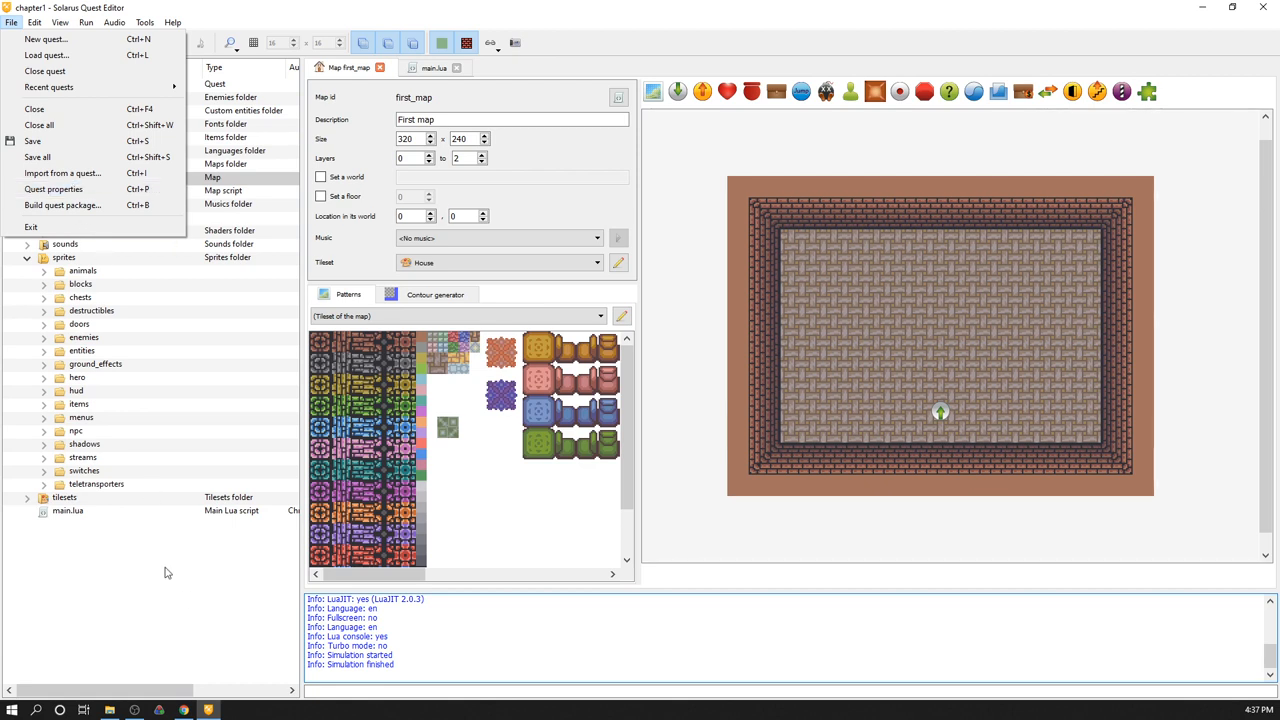
mouse_move(62, 204)
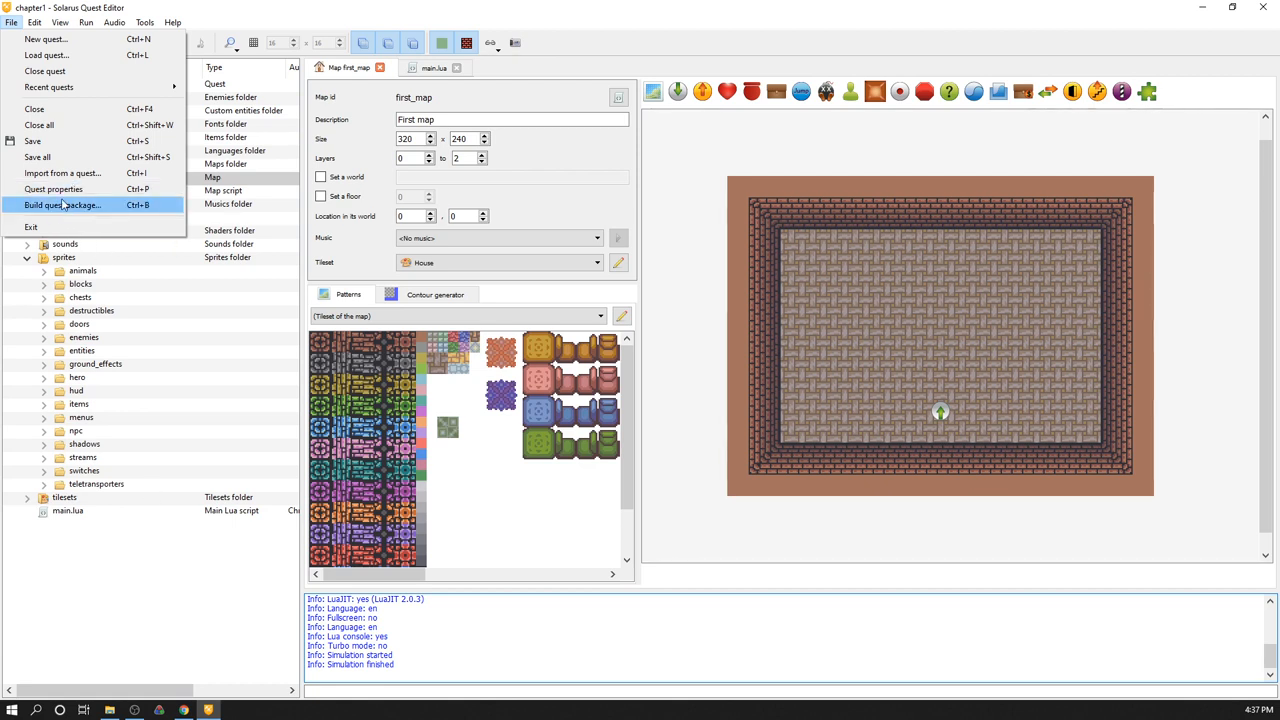
Build the quest package as chapter1.solarus inside the chapter1 folder
left_click(60, 204)
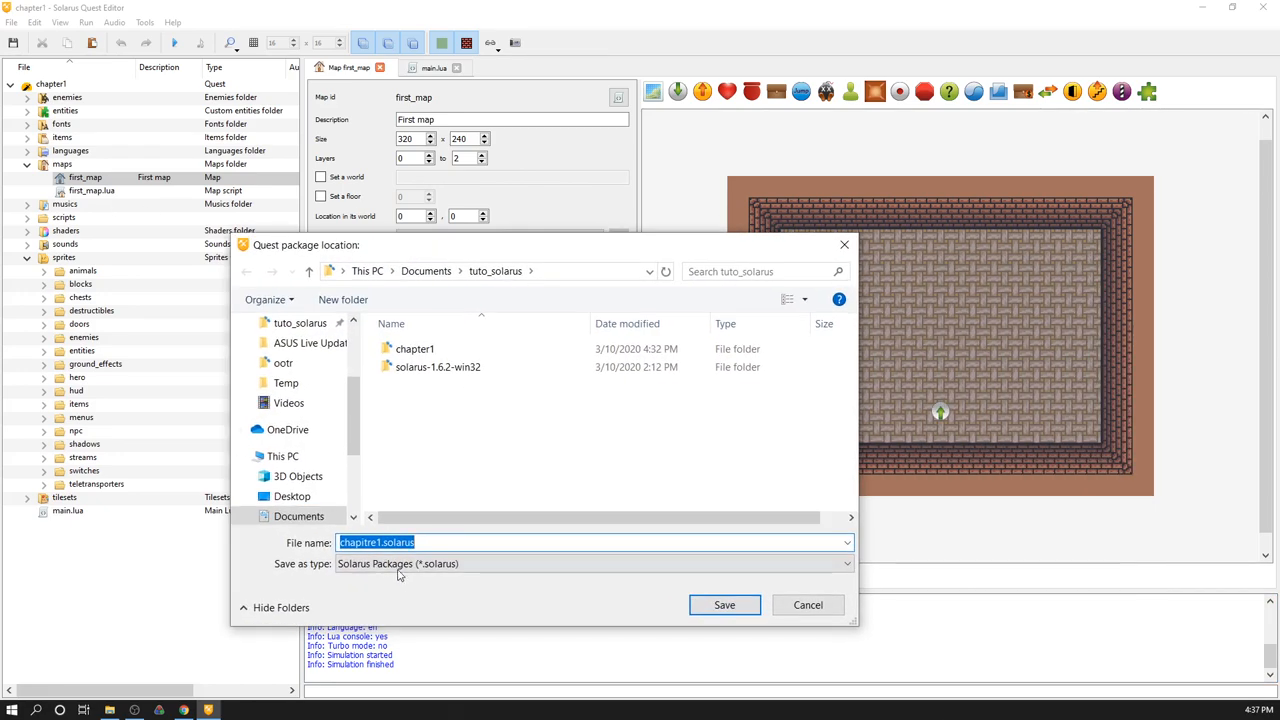
left_click(414, 348)
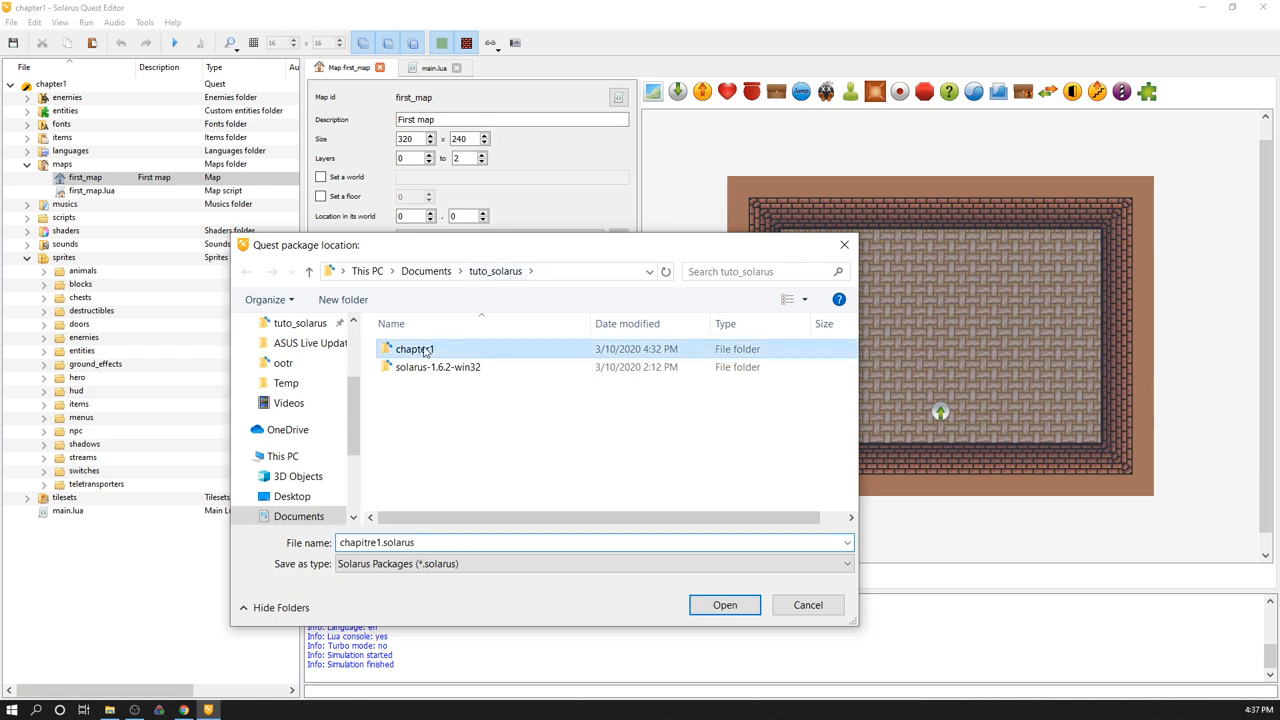
double_click(414, 348)
type("e")
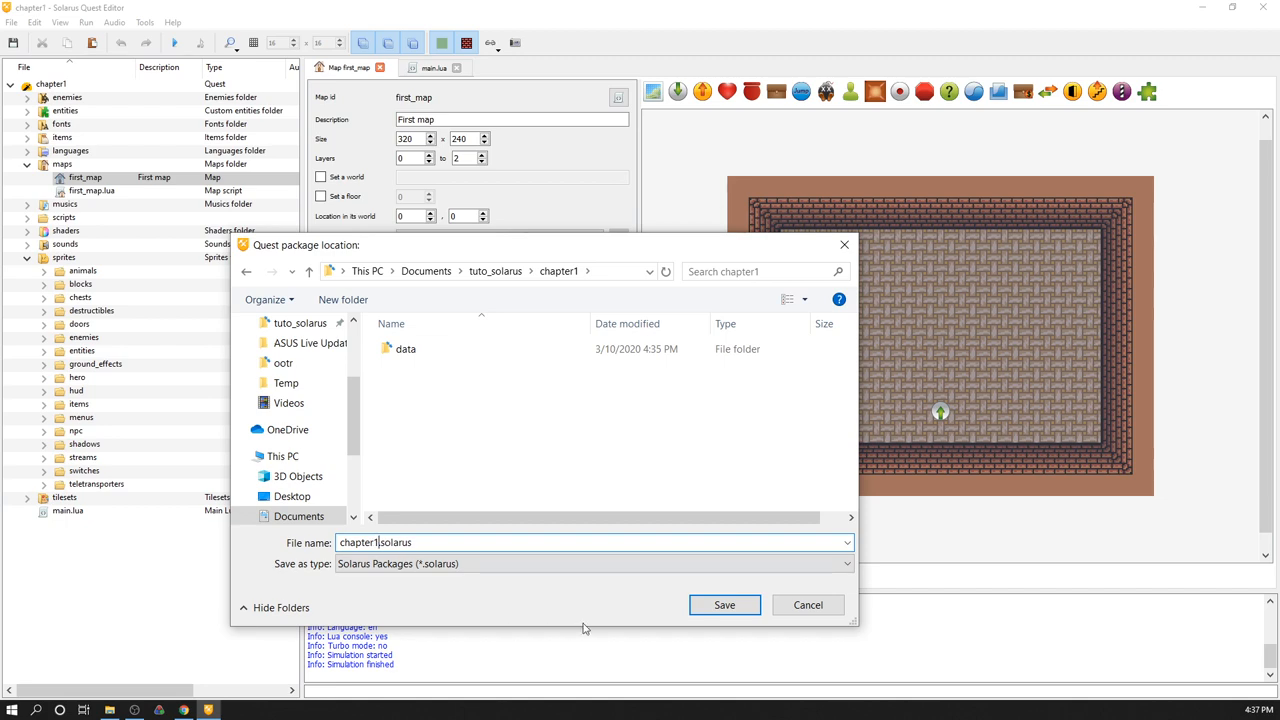
left_click(724, 604)
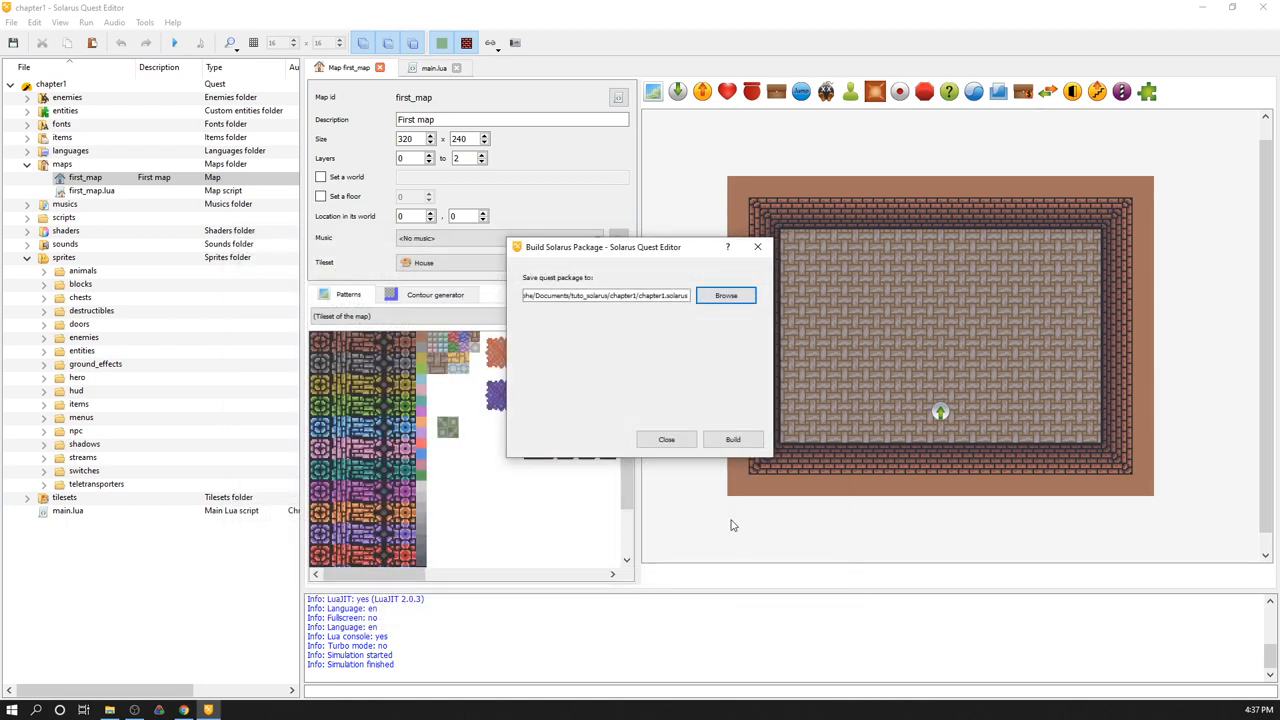
left_click(732, 440)
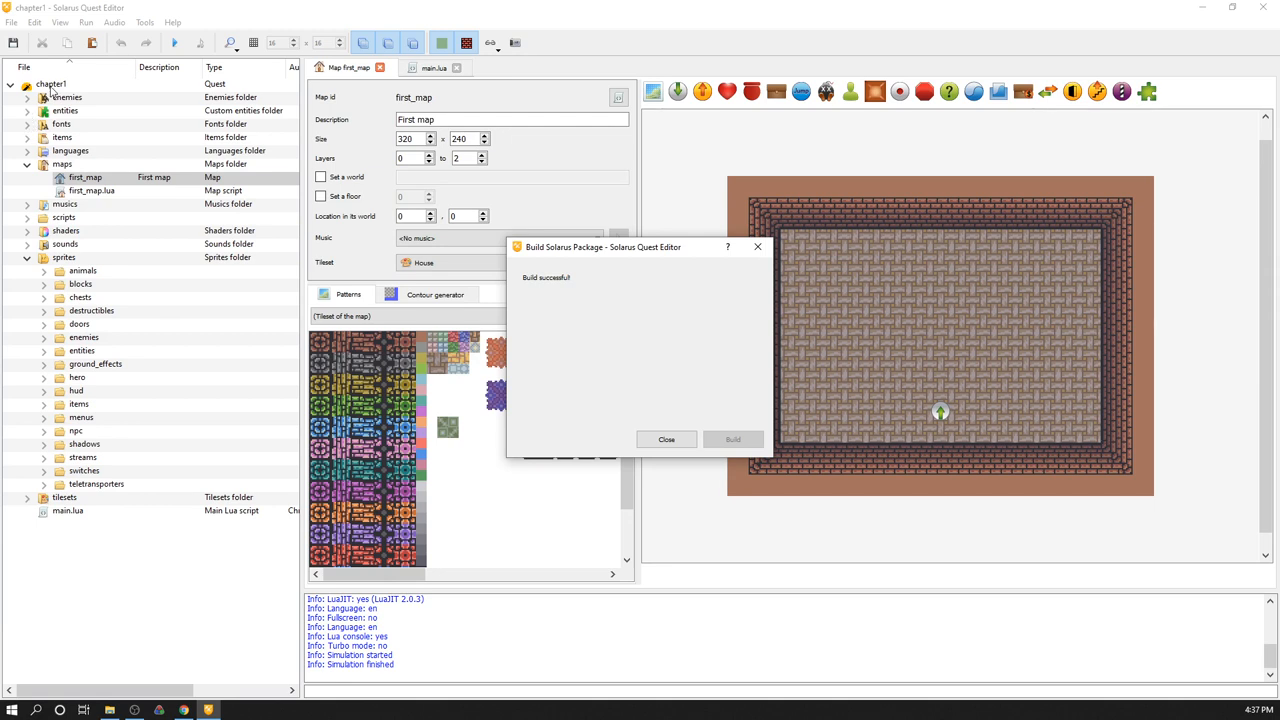
mouse_move(288, 376)
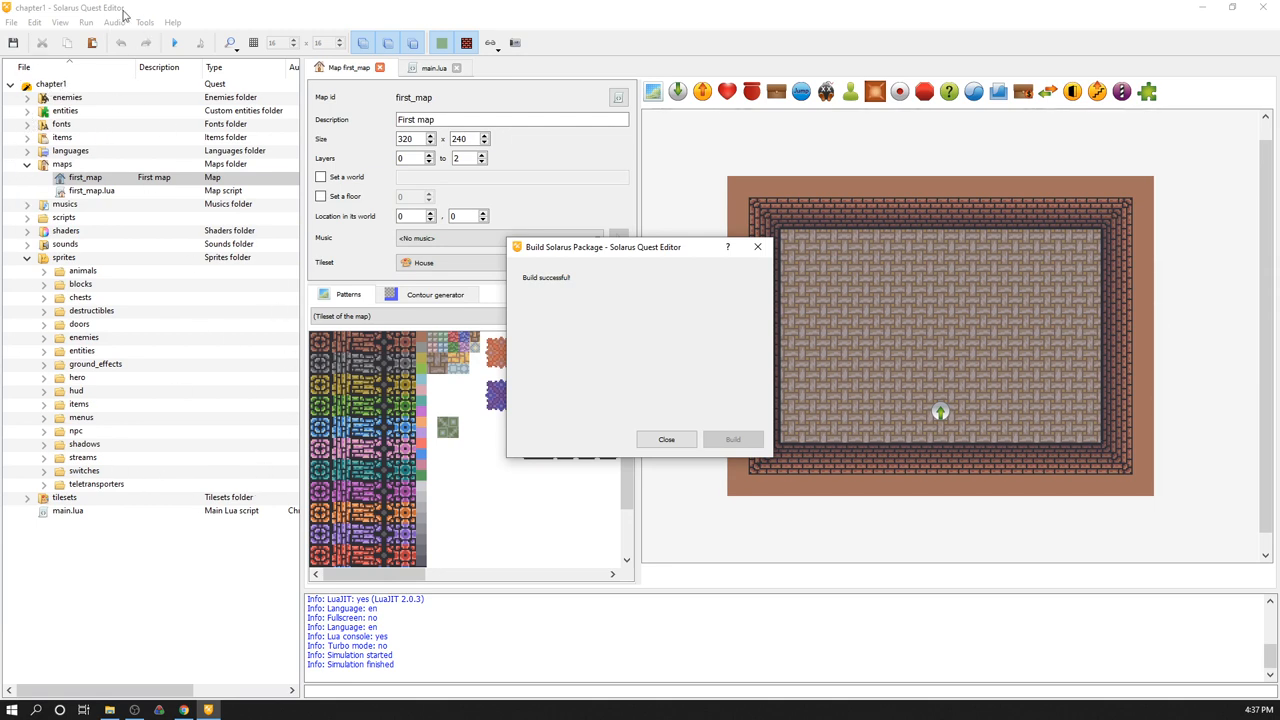
Browse from chapter1 to tuto_solarus > solarus-1.6.2-win32 > solarus and pick solarus-launcher.exe
left_click(666, 440)
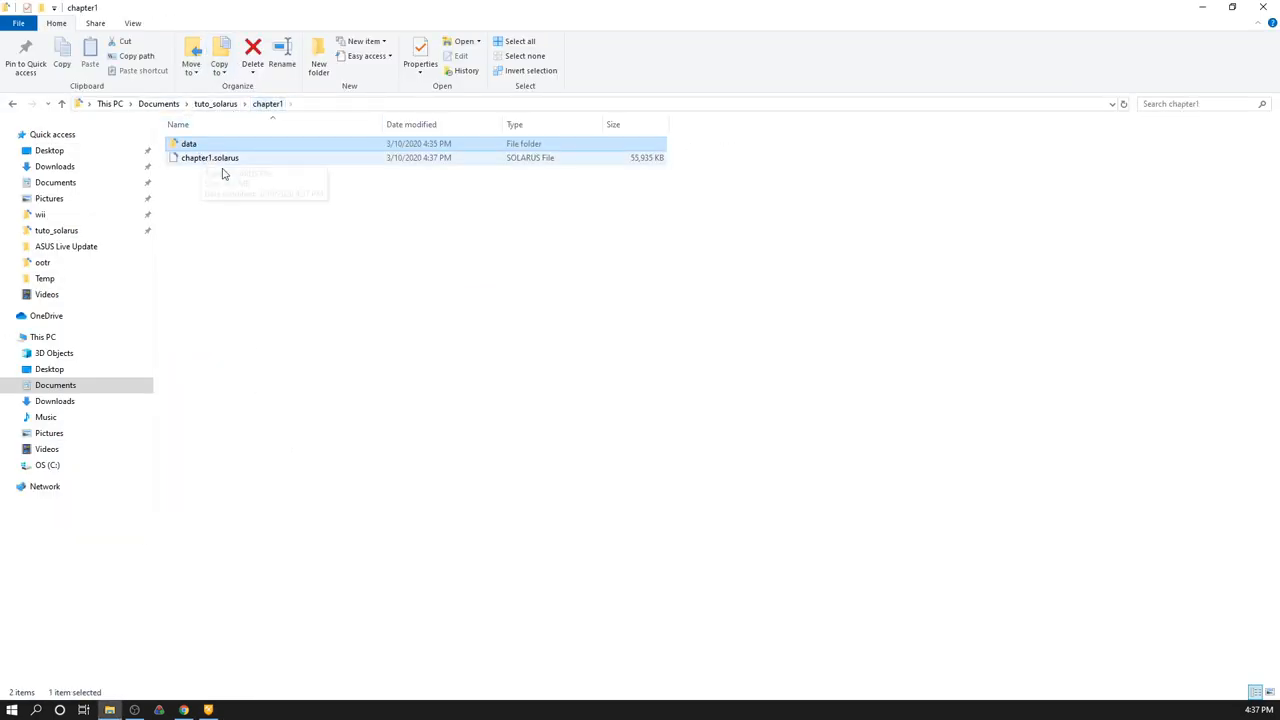
left_click(210, 156)
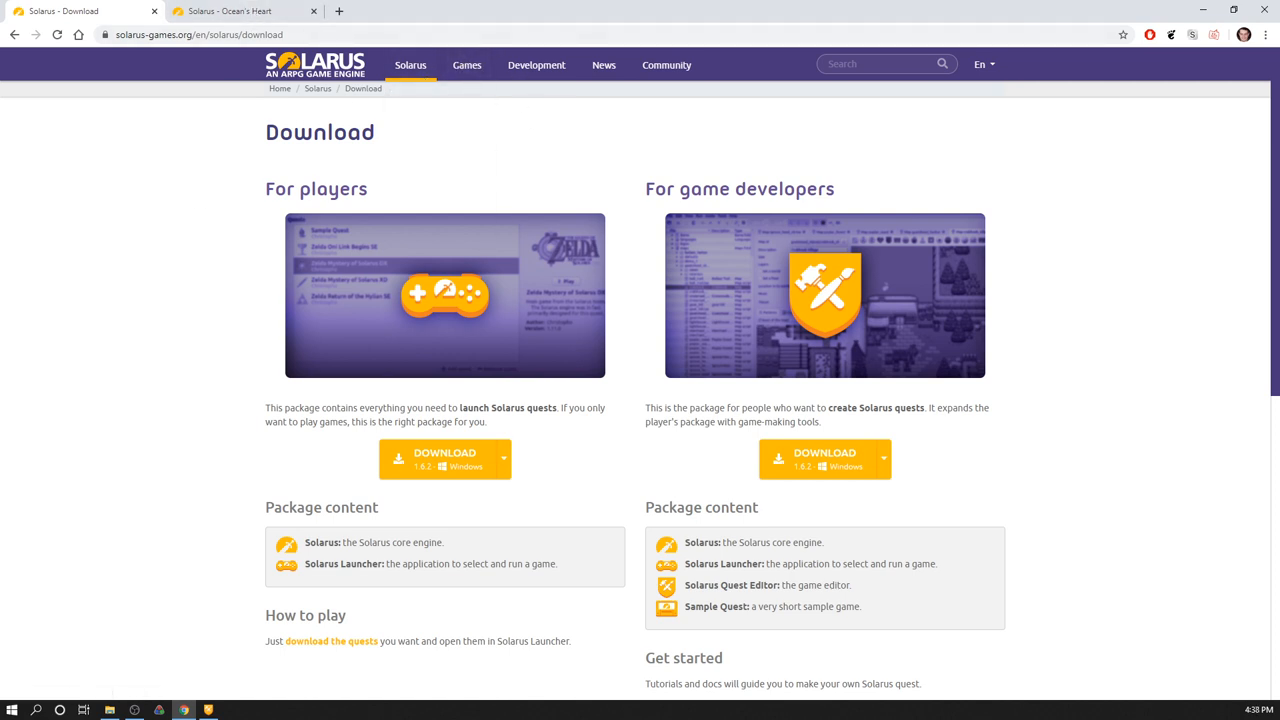
left_click(108, 710)
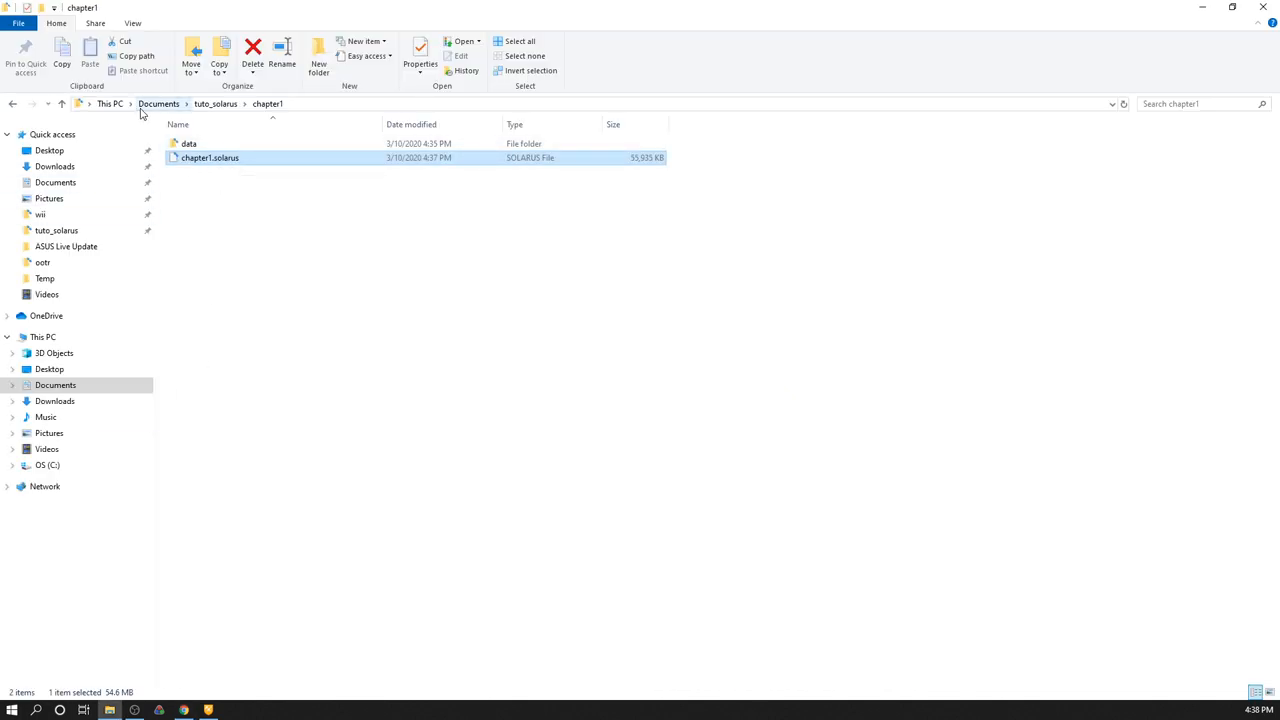
left_click(216, 104)
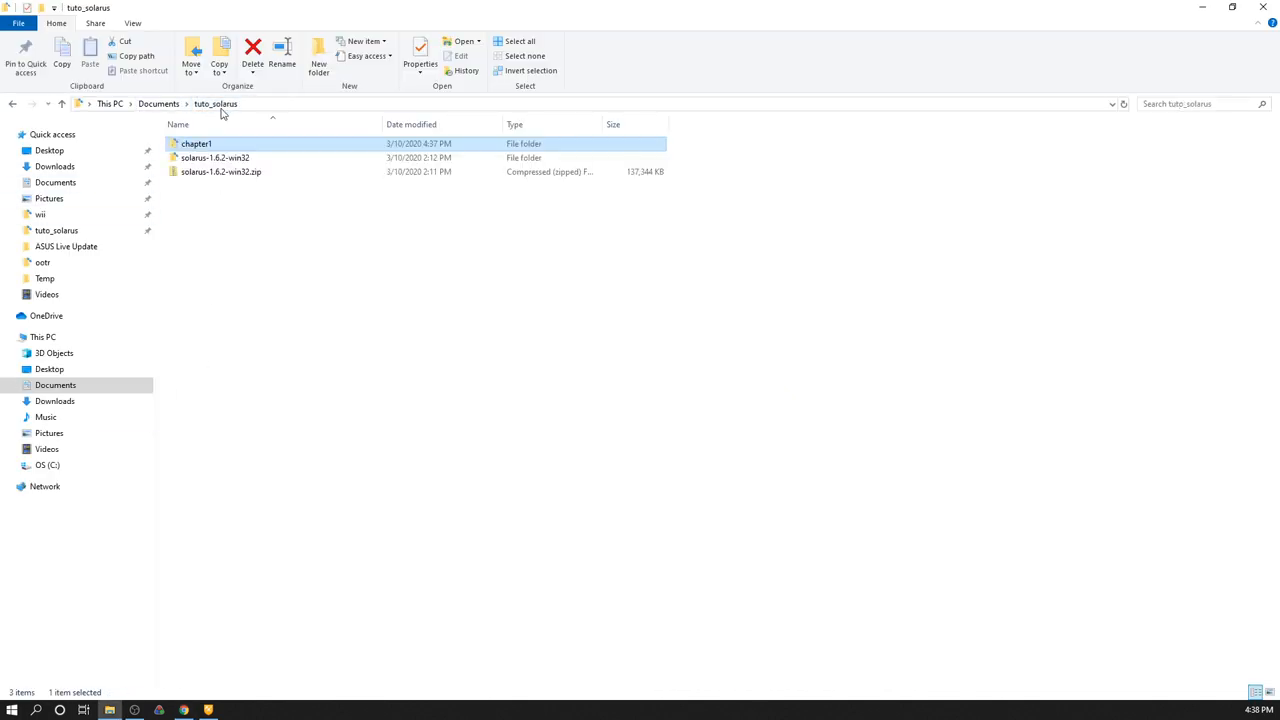
double_click(214, 156)
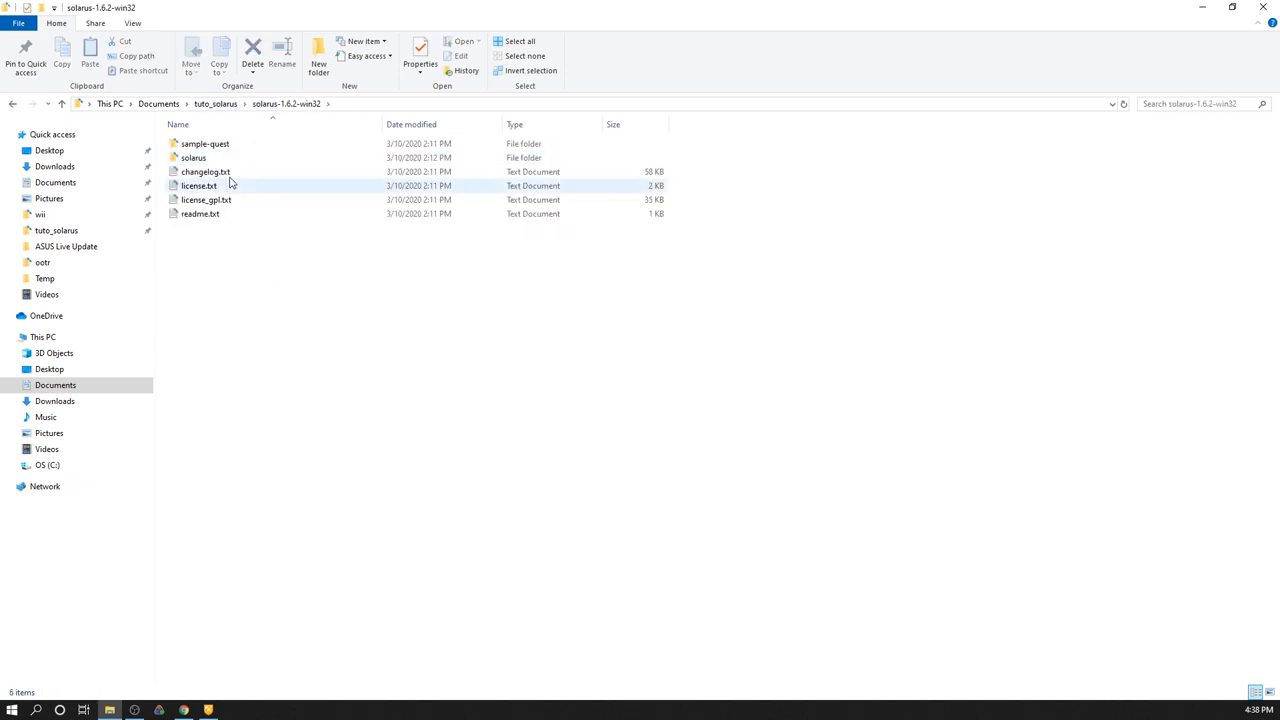
double_click(192, 156)
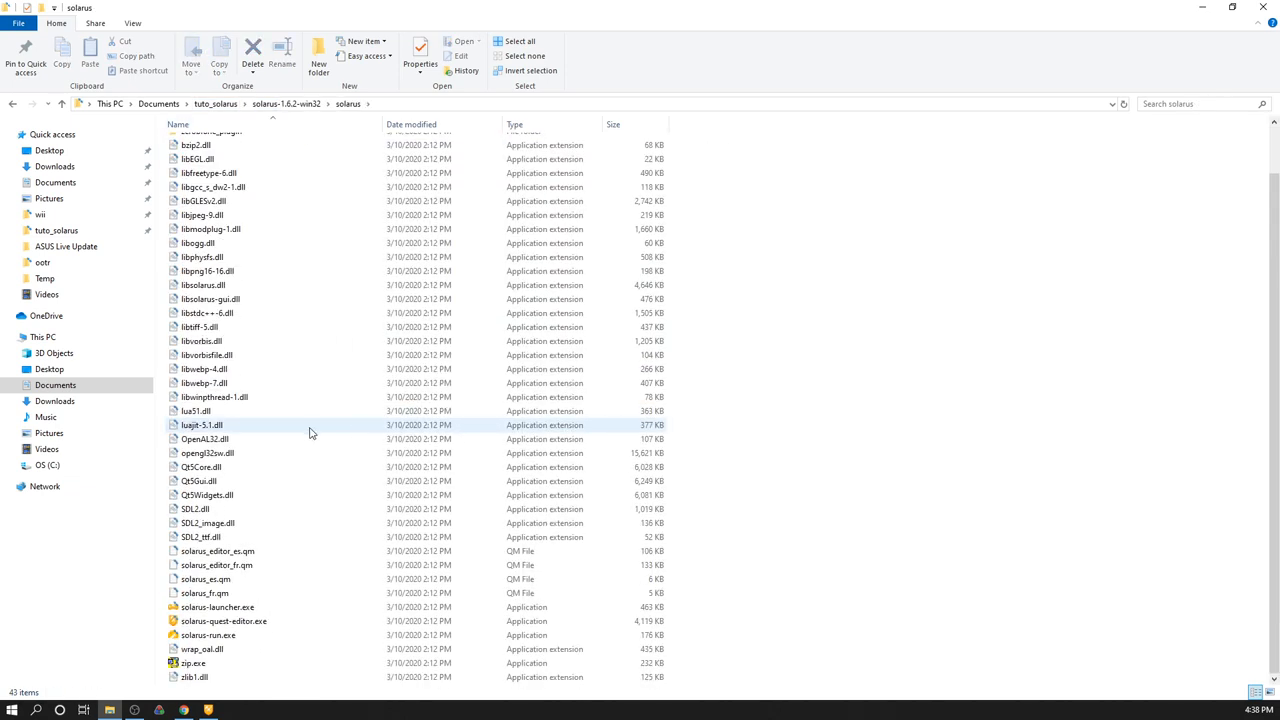
left_click(216, 608)
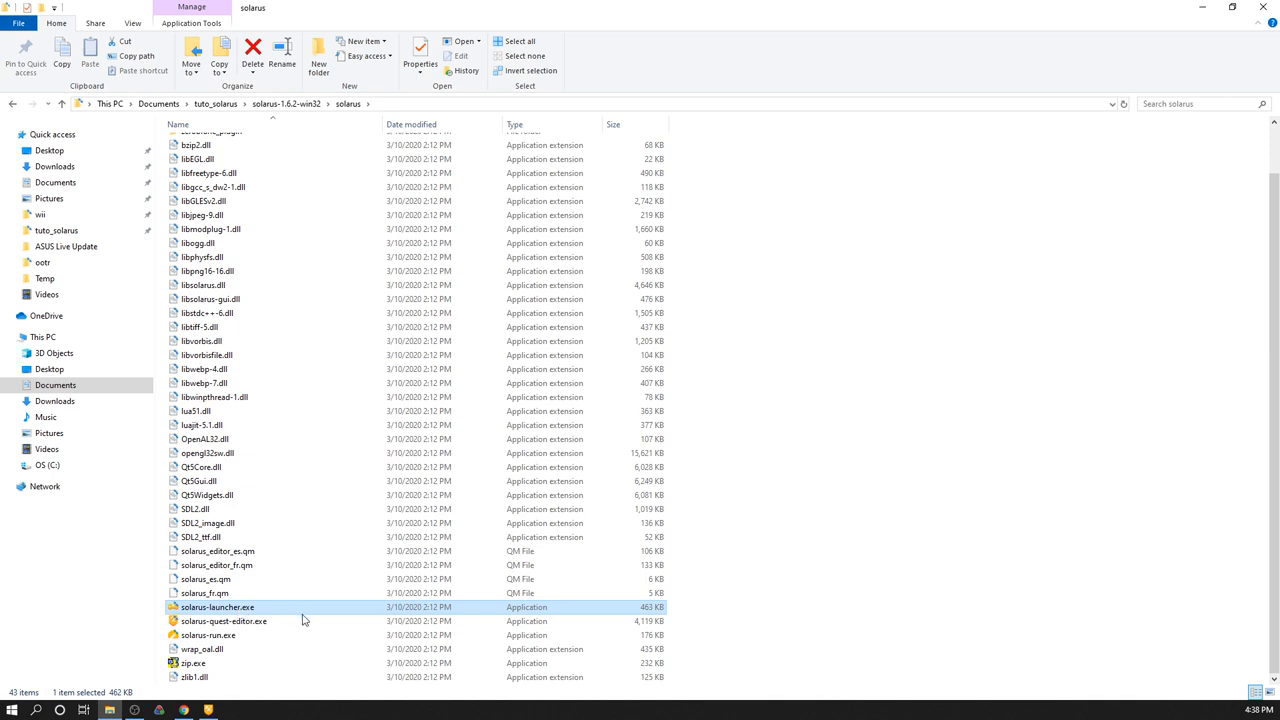
mouse_move(264, 610)
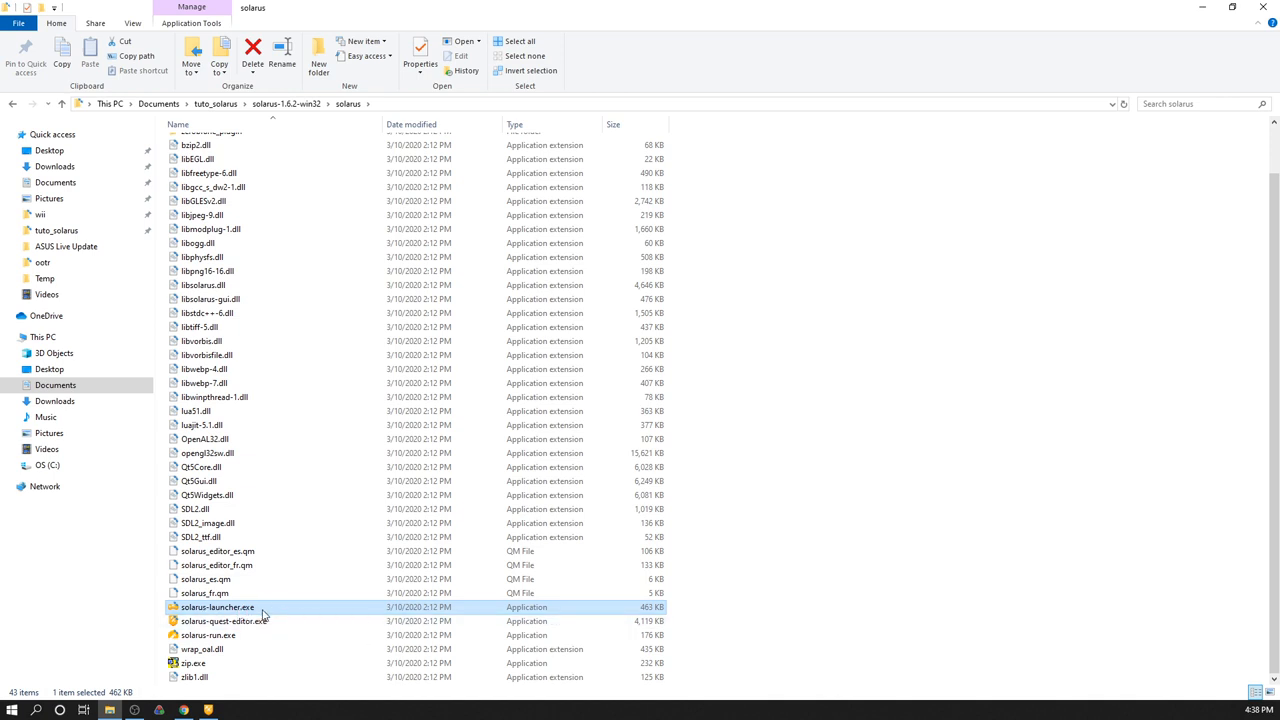
Start Solarus Launcher and add the chapter1.solarus package to its quest list
double_click(216, 608)
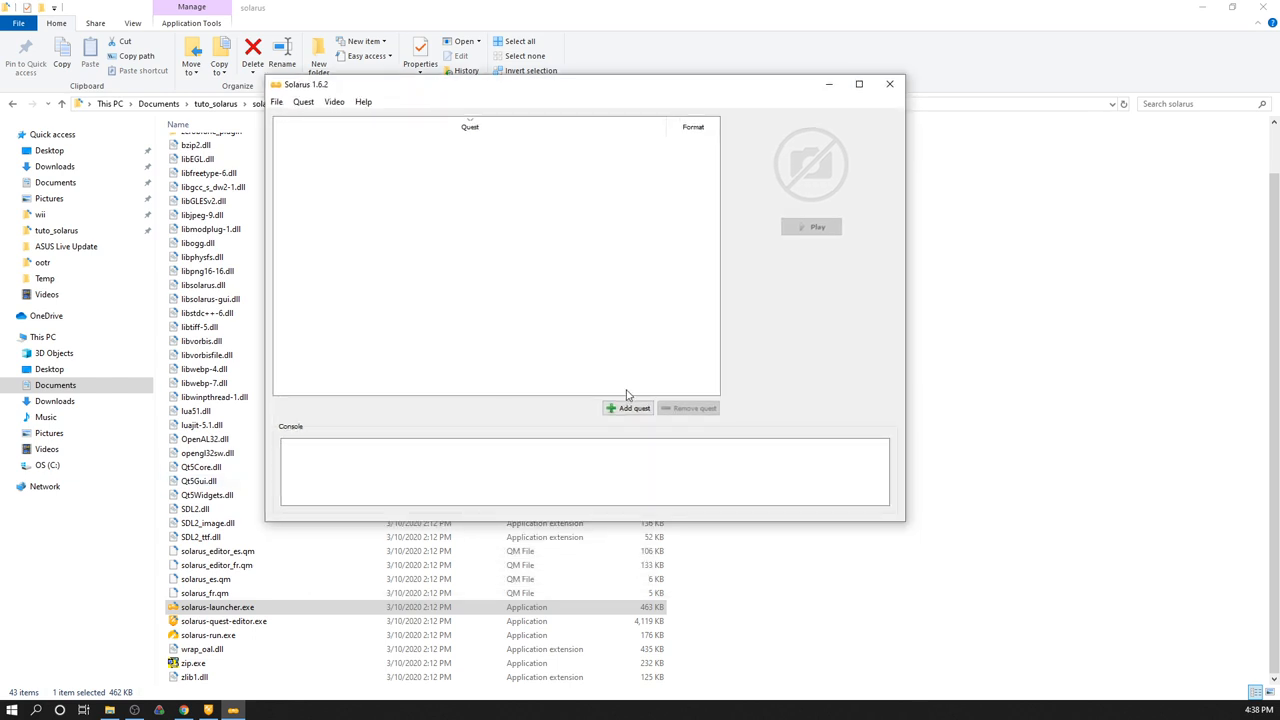
left_click(628, 408)
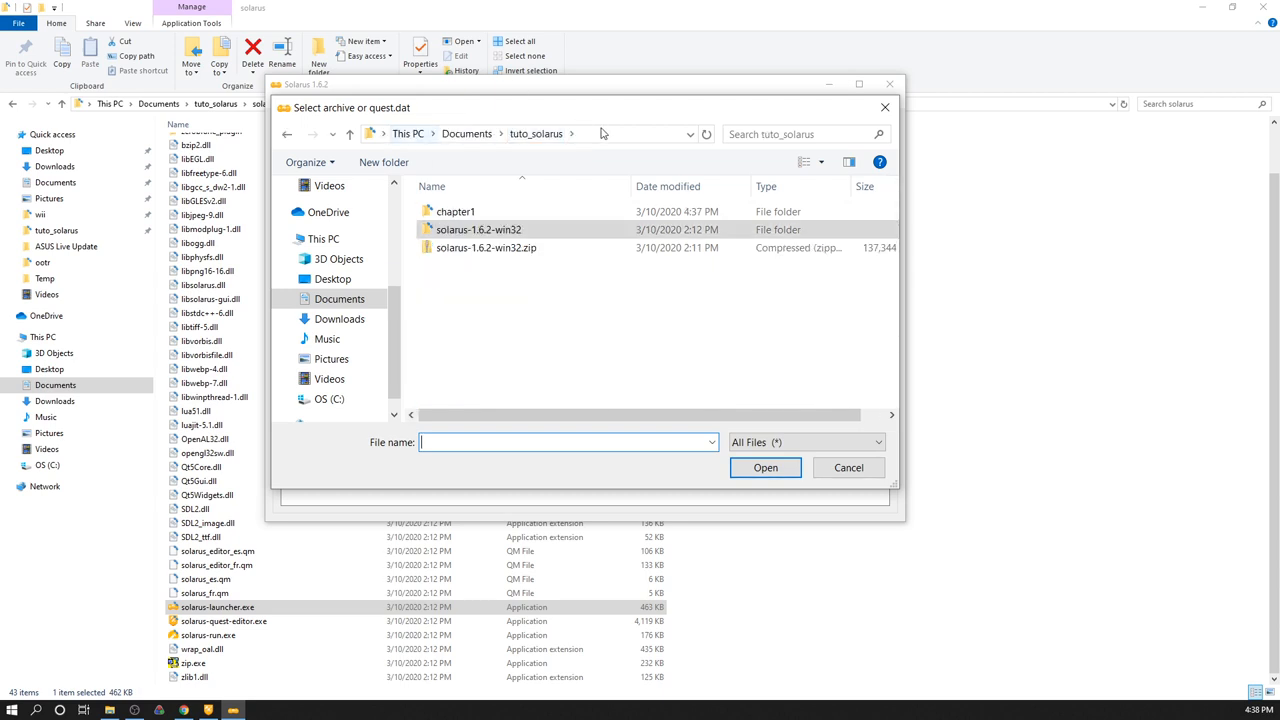
double_click(456, 212)
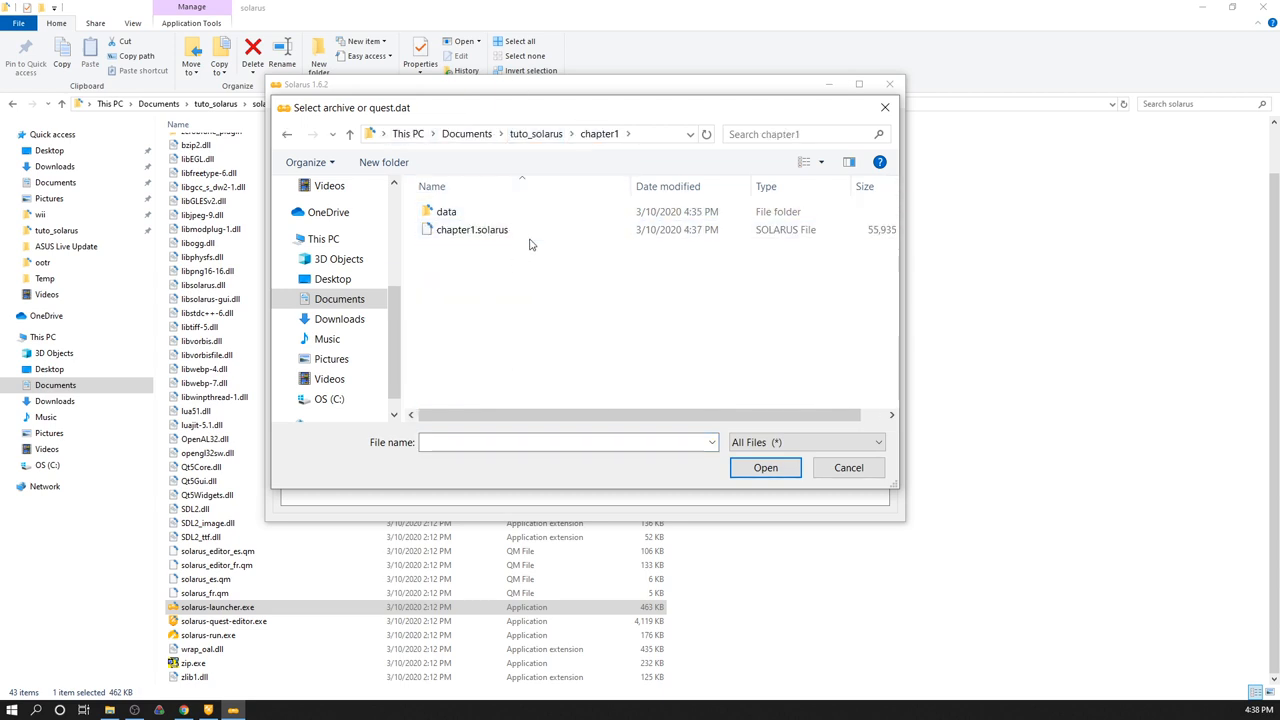
left_click(472, 228)
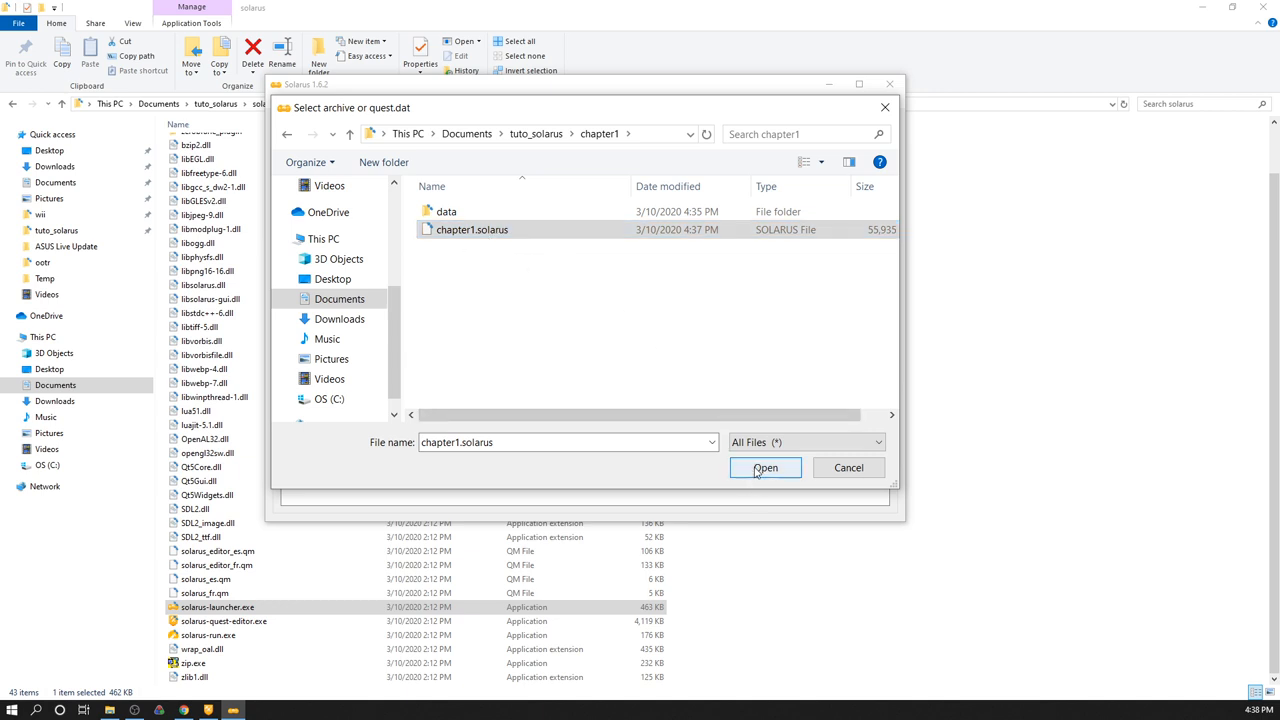
left_click(764, 468)
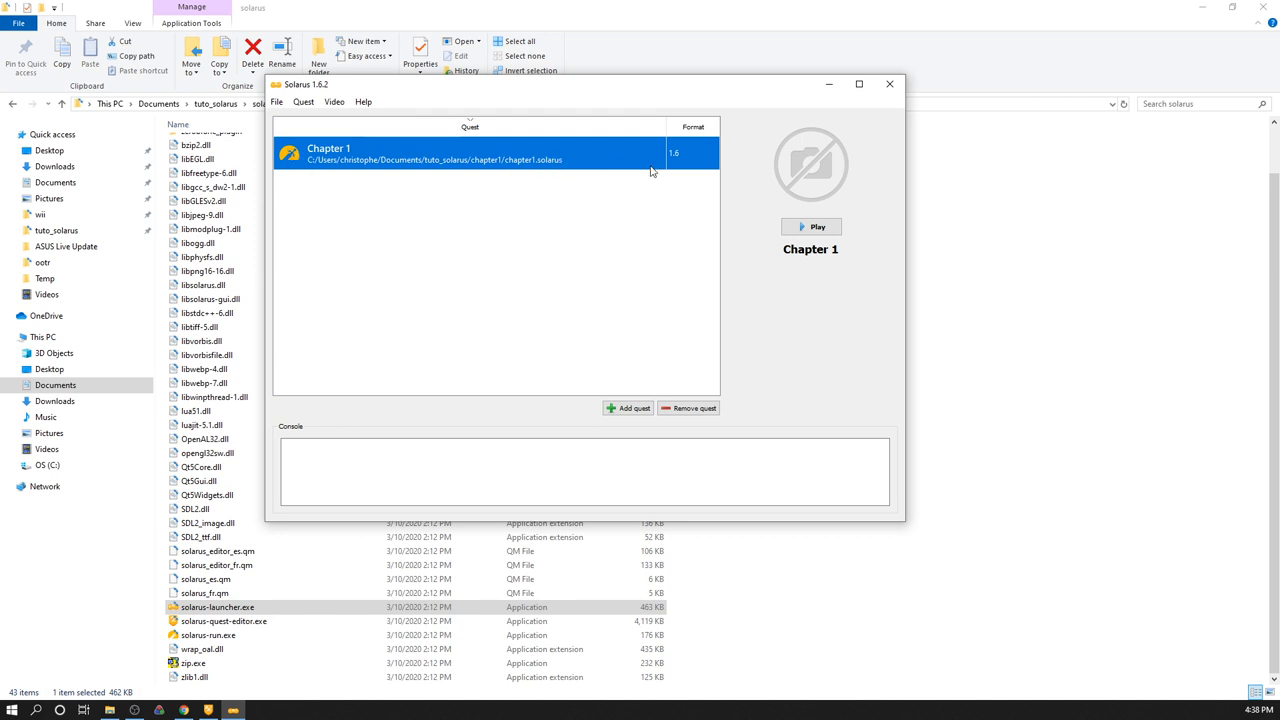
mouse_move(434, 176)
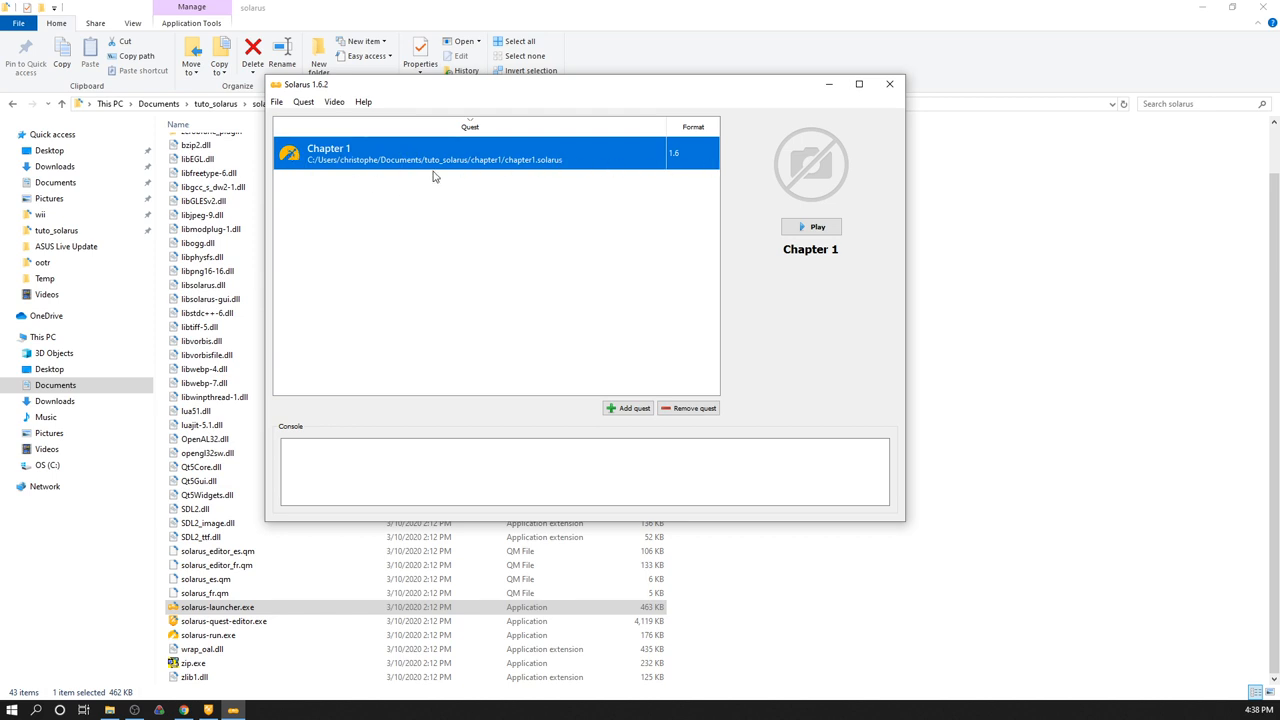
mouse_move(496, 196)
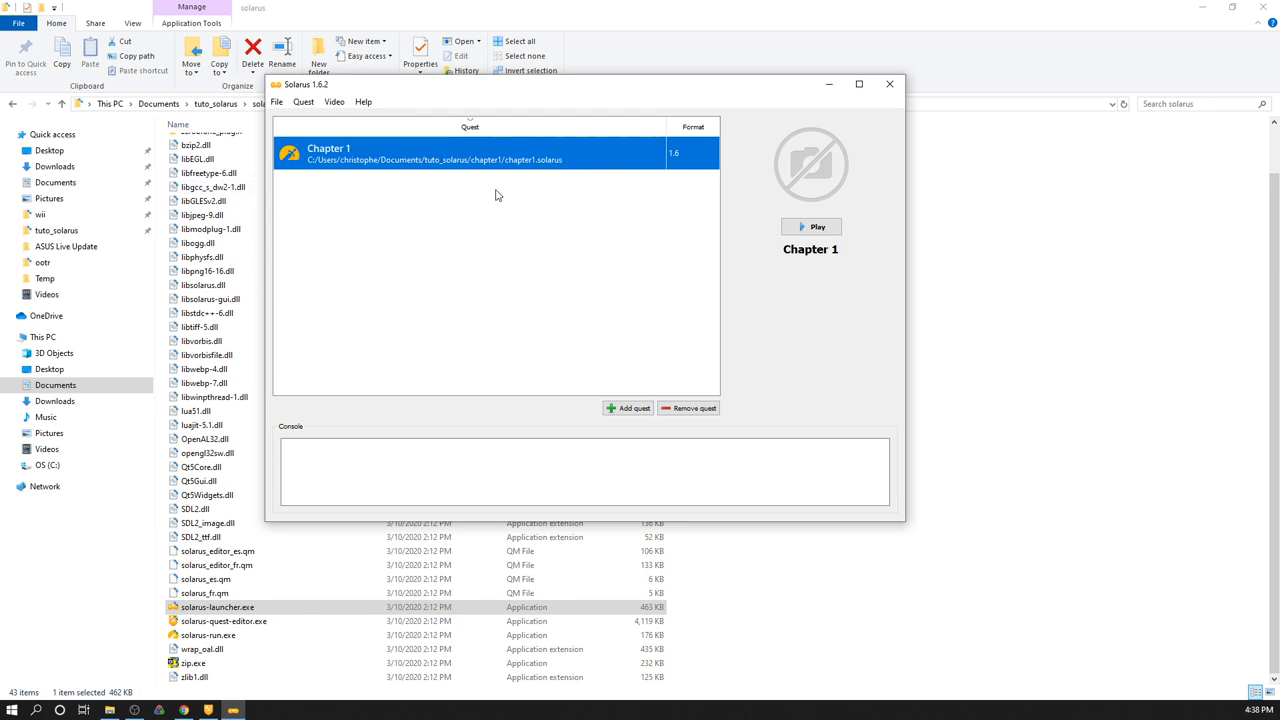
mouse_move(838, 232)
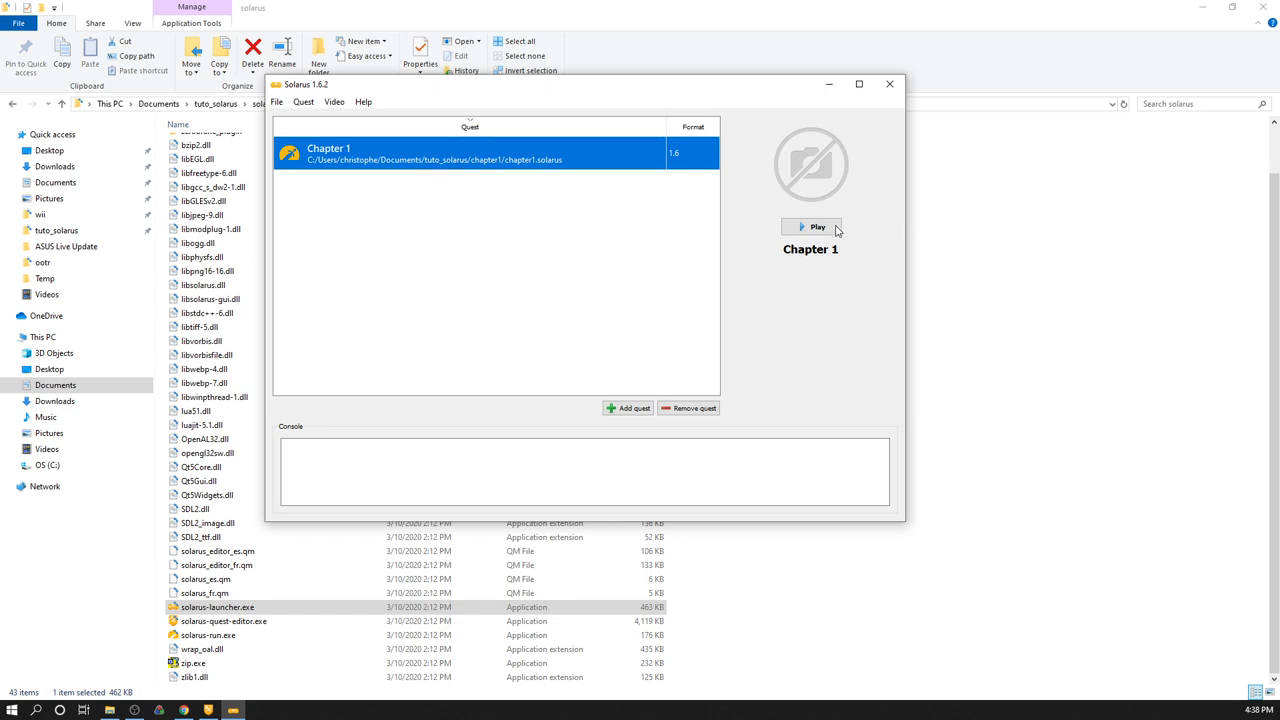
Play the Chapter 1 quest from the launcher
left_click(810, 226)
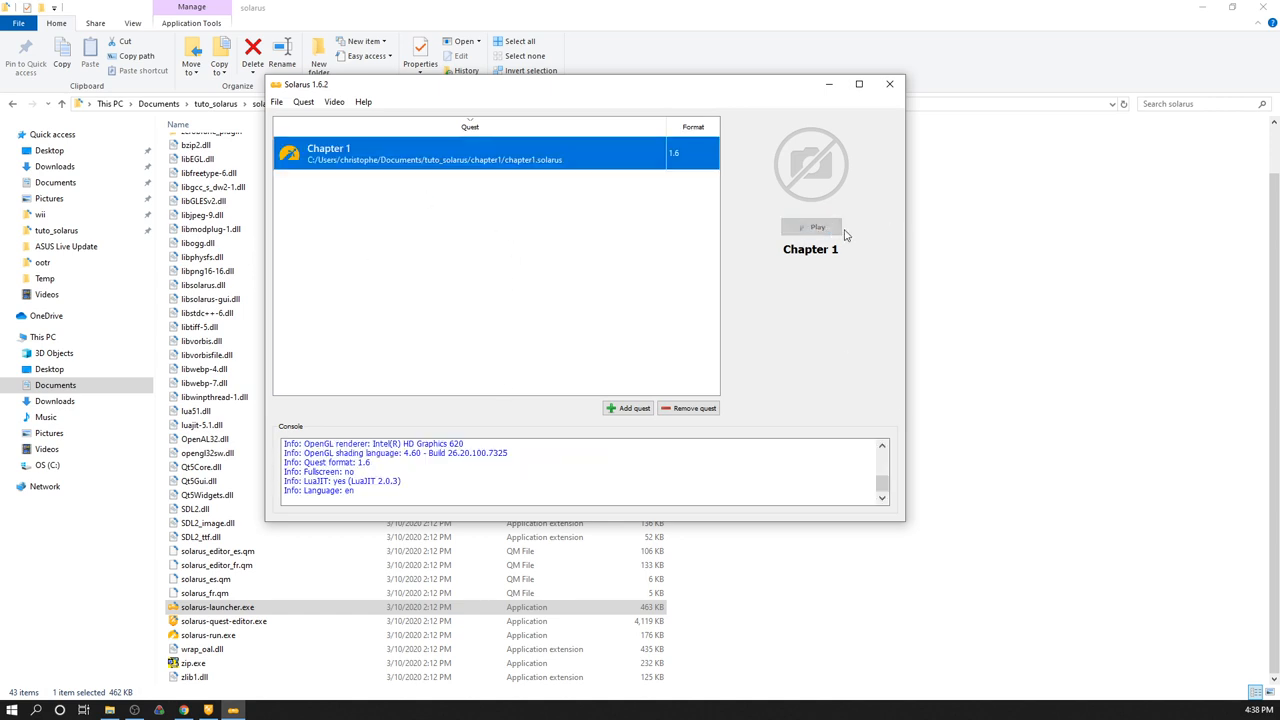
left_click(810, 228)
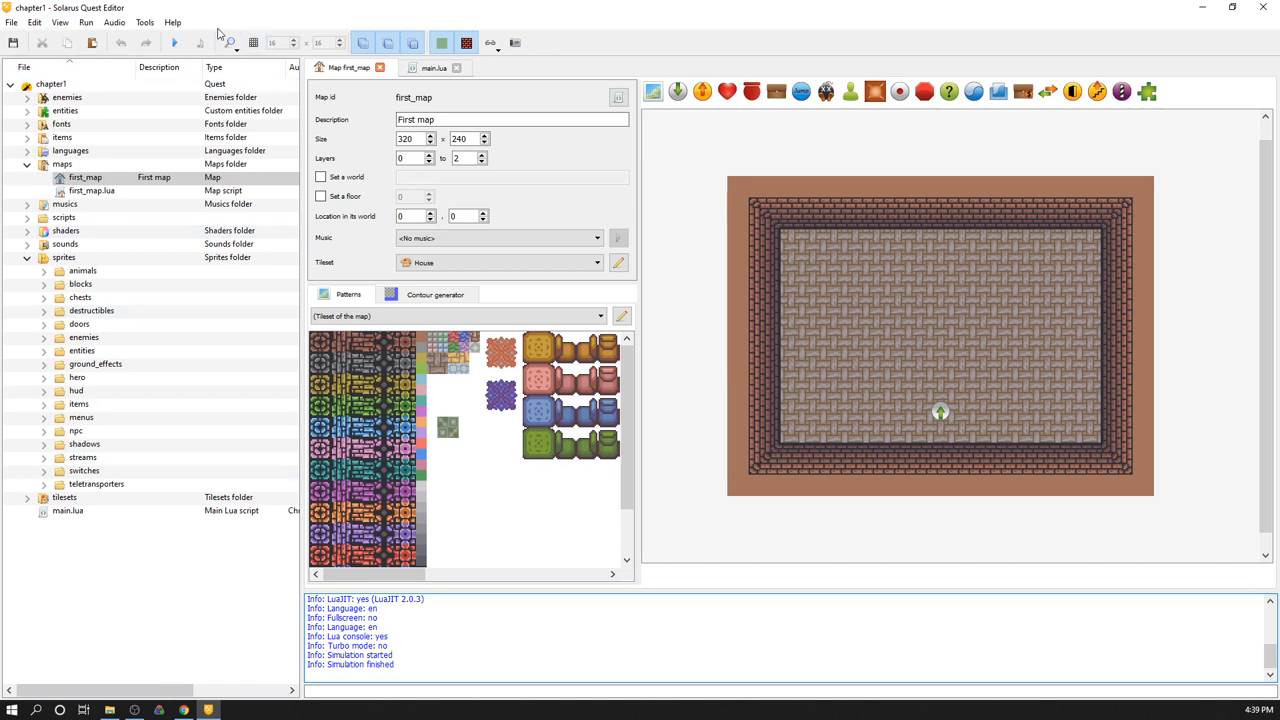
mouse_move(174, 44)
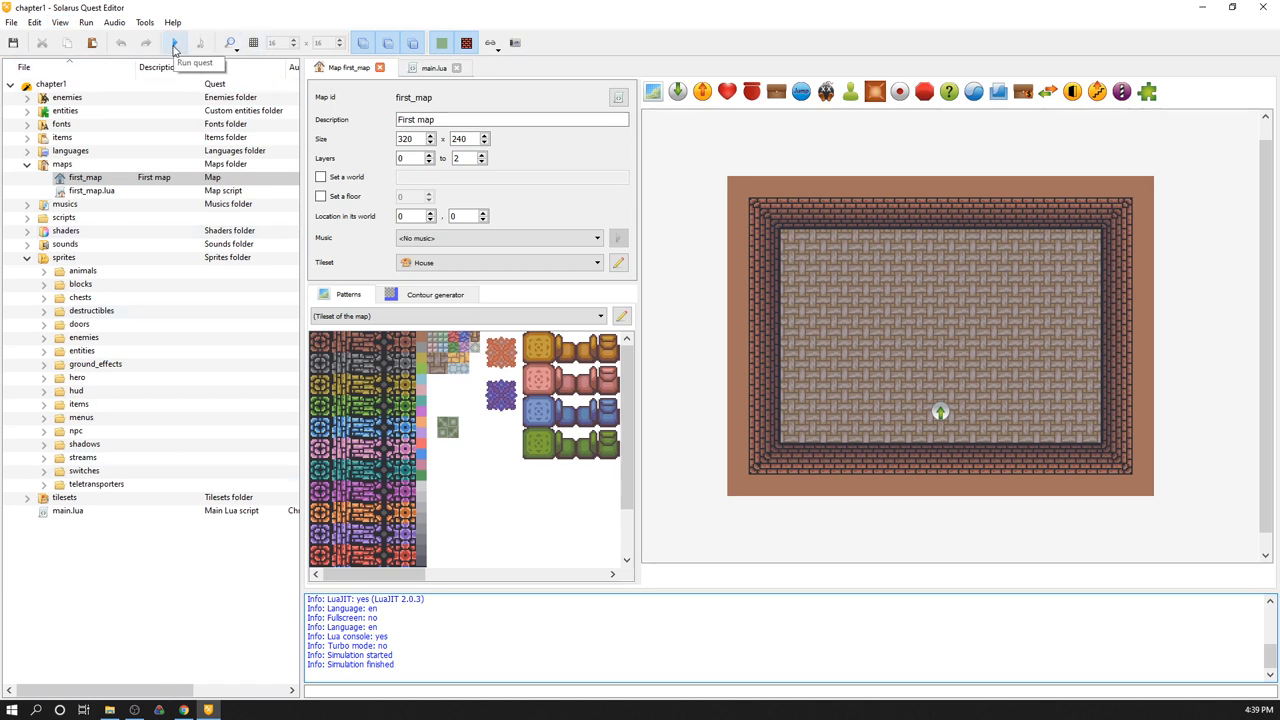
Test-run Chapter 1 from the editor toolbar, then close the game window
left_click(174, 44)
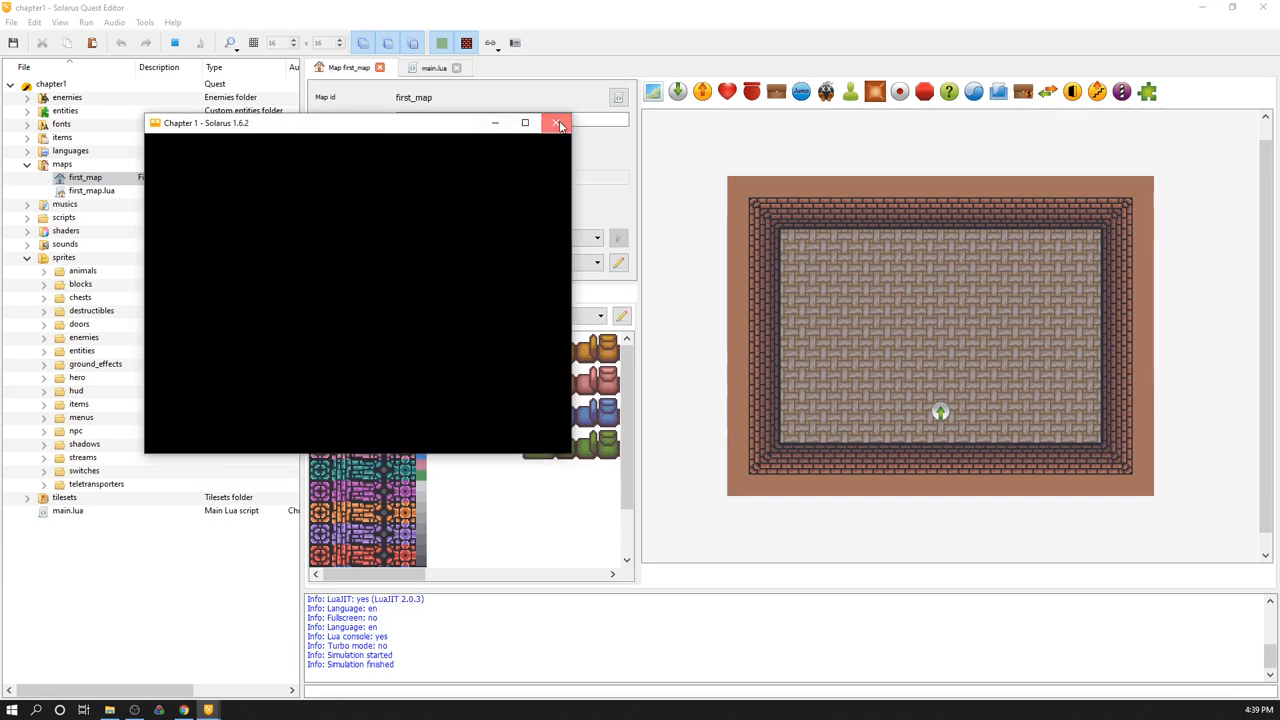
left_click(556, 122)
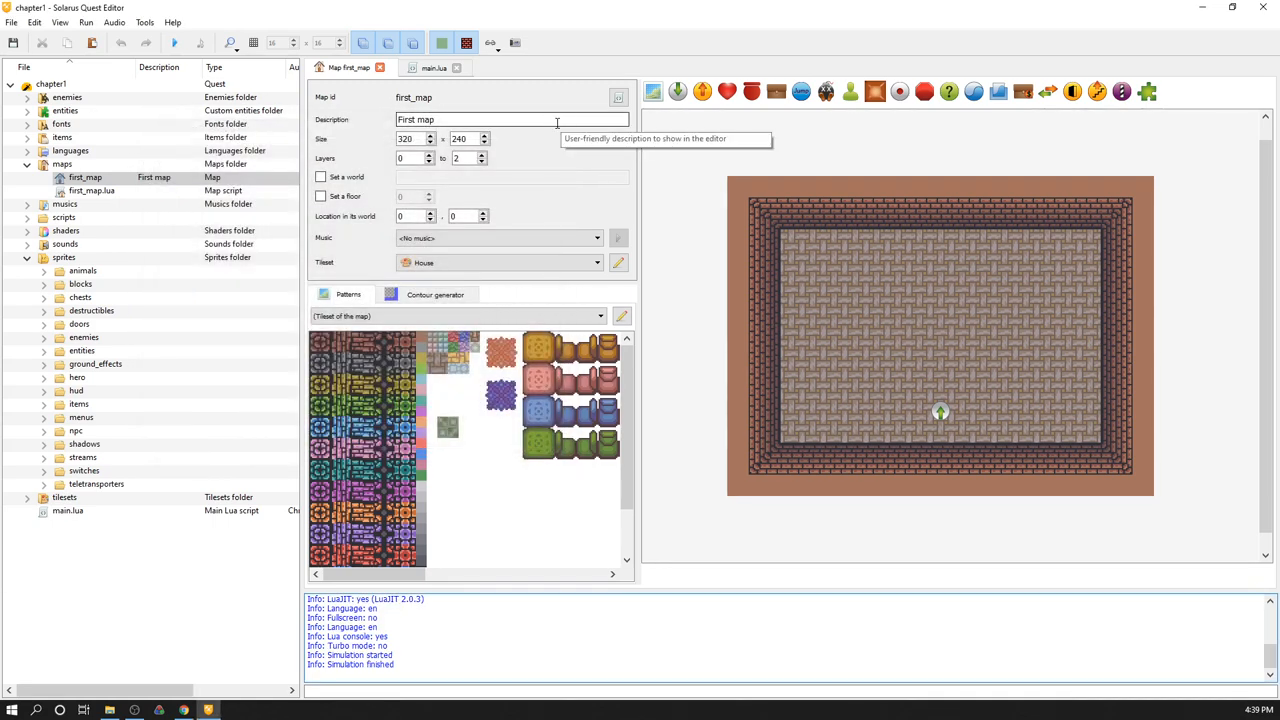
mouse_move(872, 152)
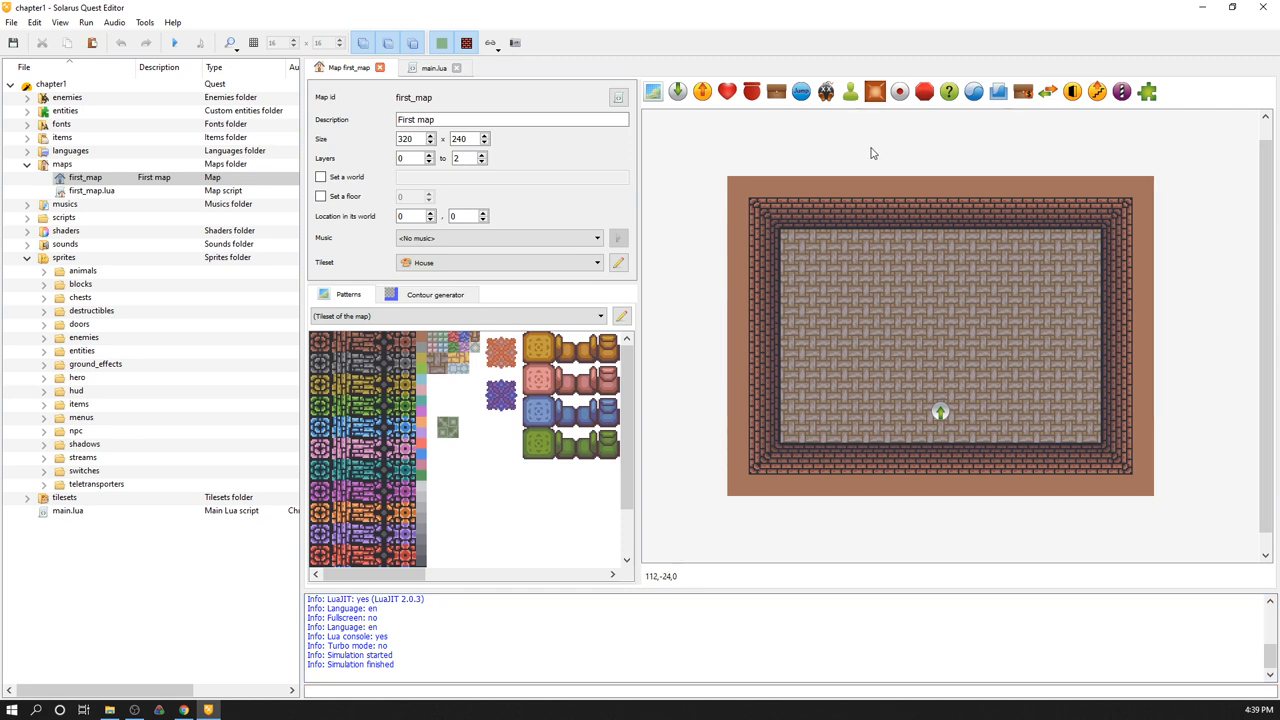
mouse_move(876, 152)
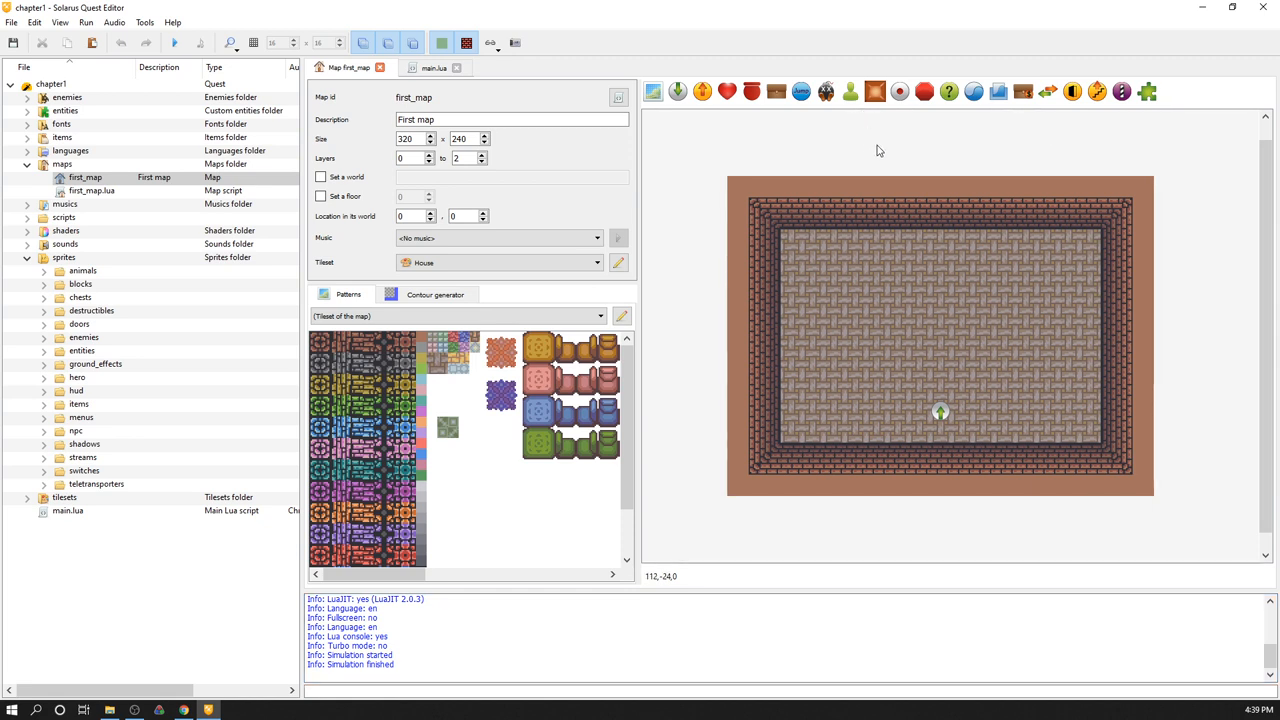
mouse_move(836, 6)
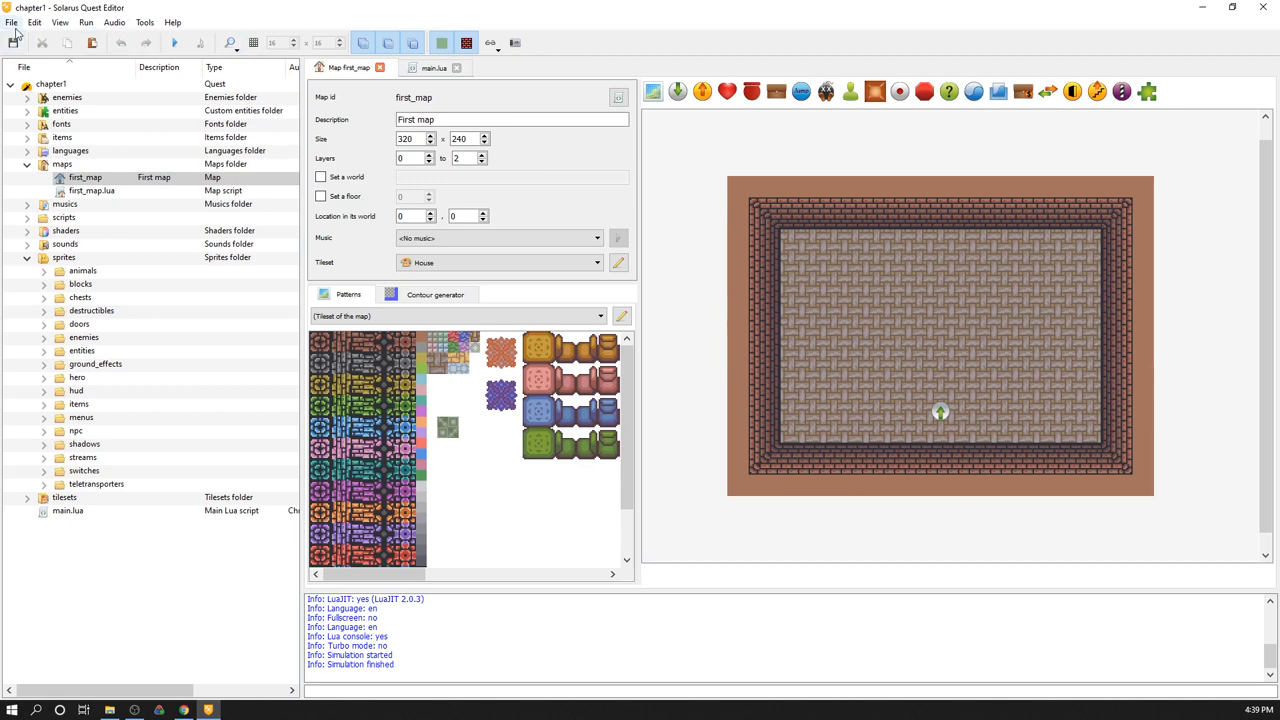
left_click(12, 22)
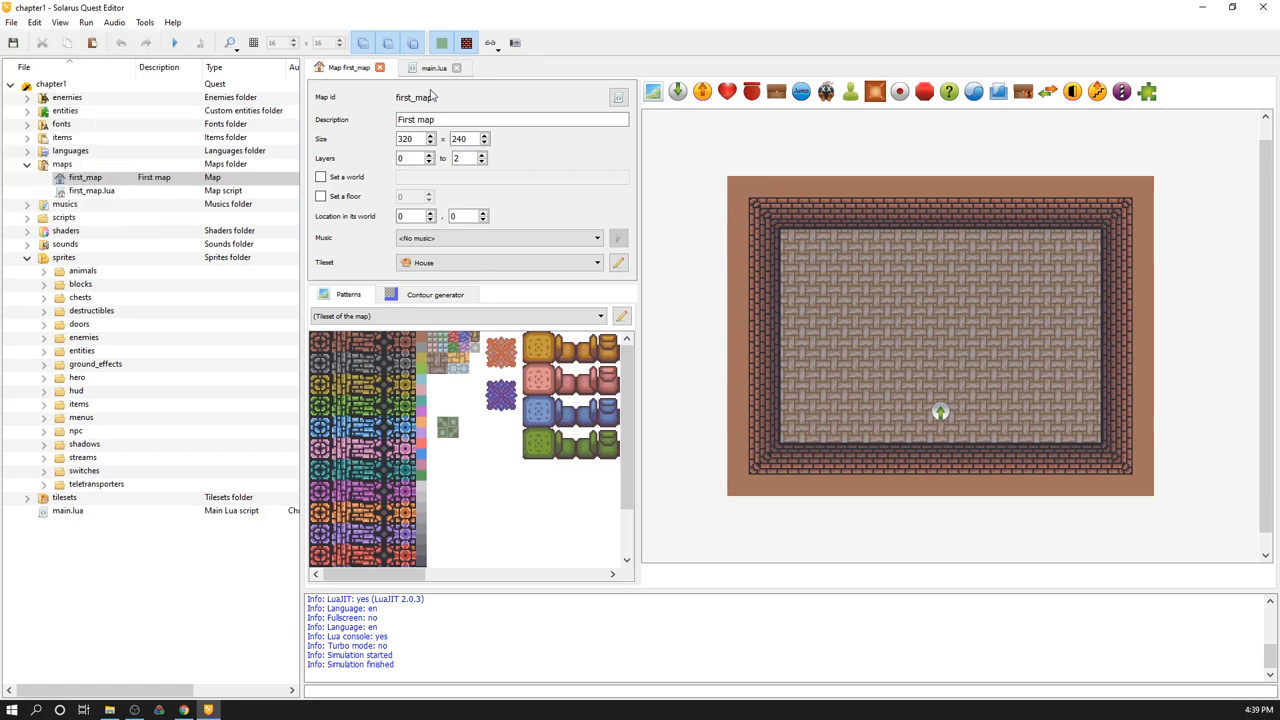
mouse_move(652, 236)
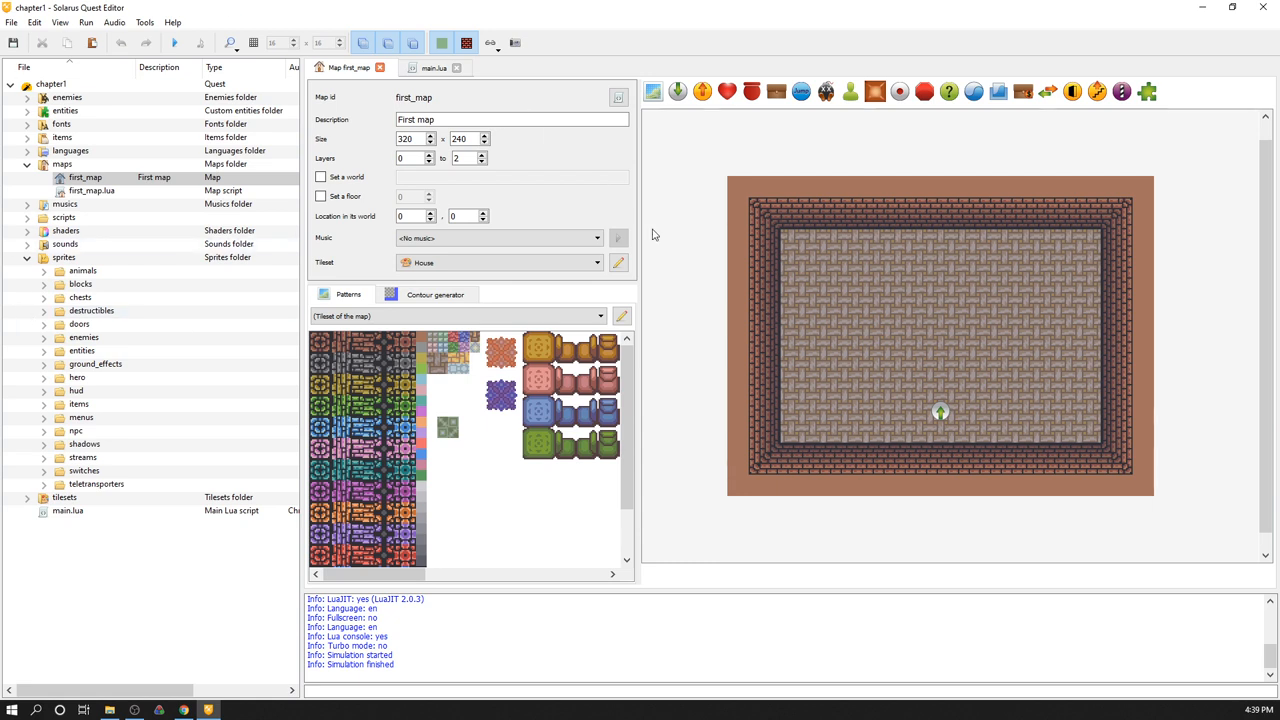
left_click(84, 176)
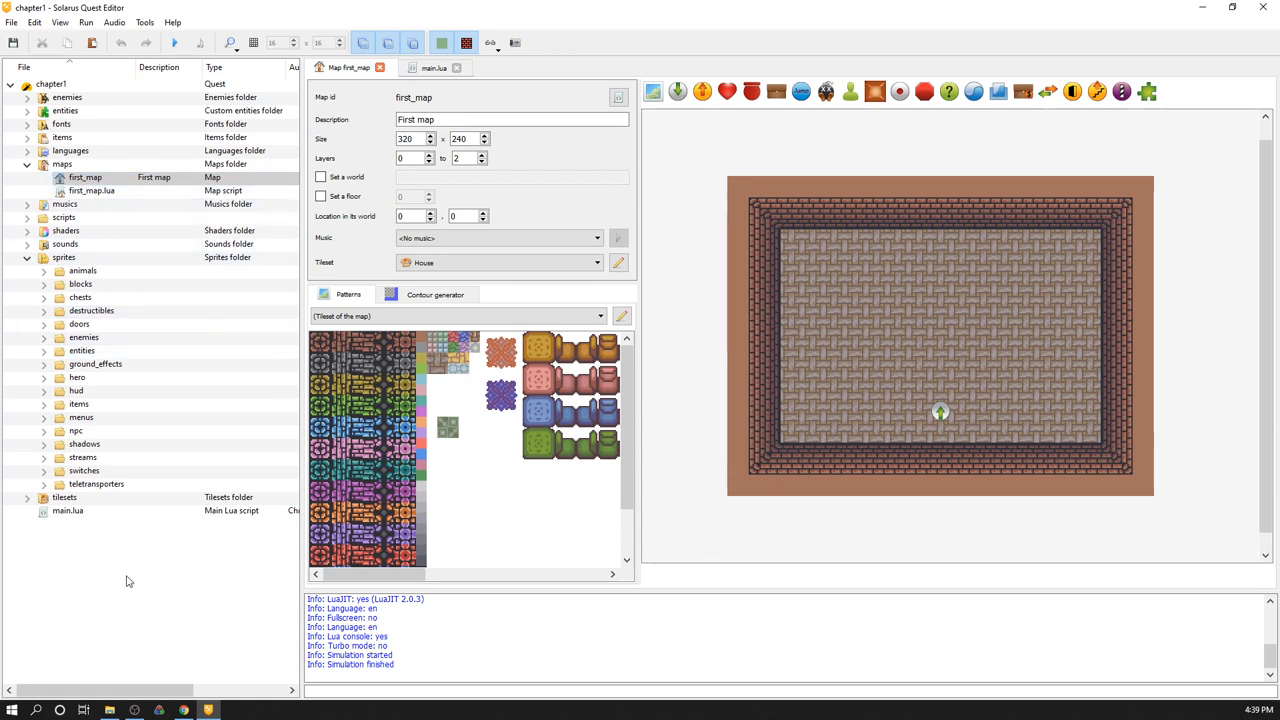
mouse_move(1206, 222)
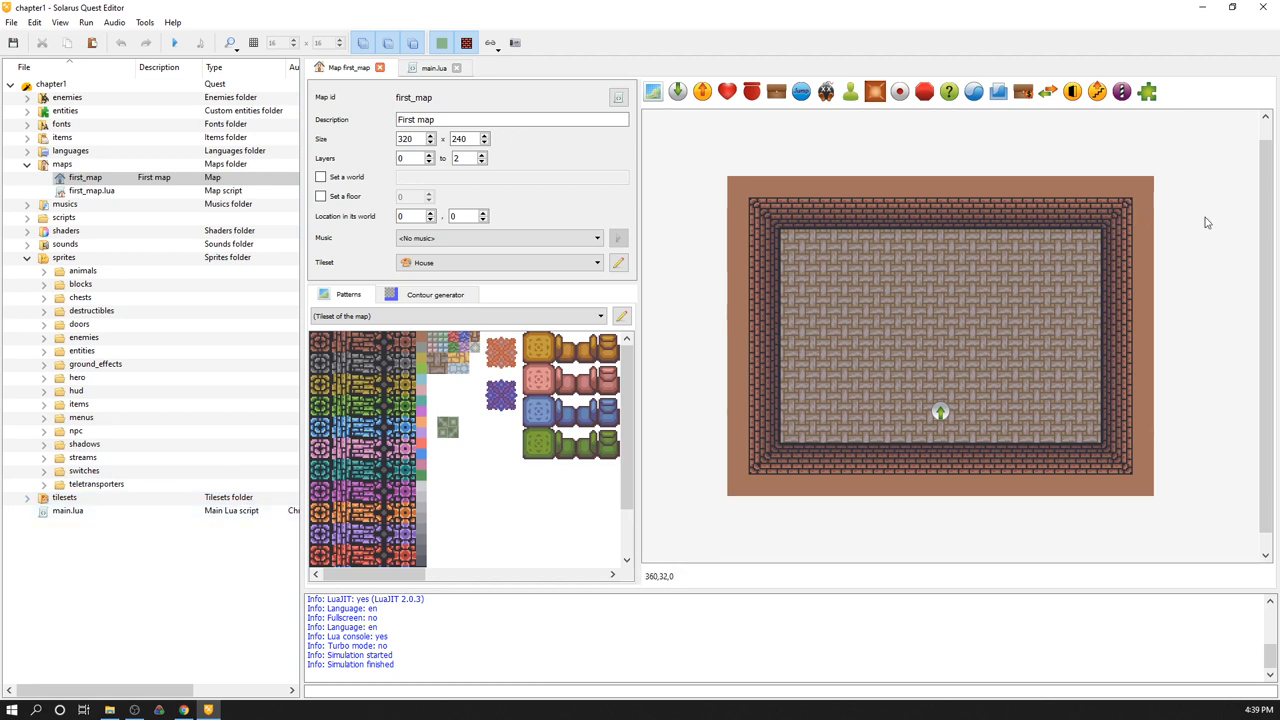
mouse_move(1232, 298)
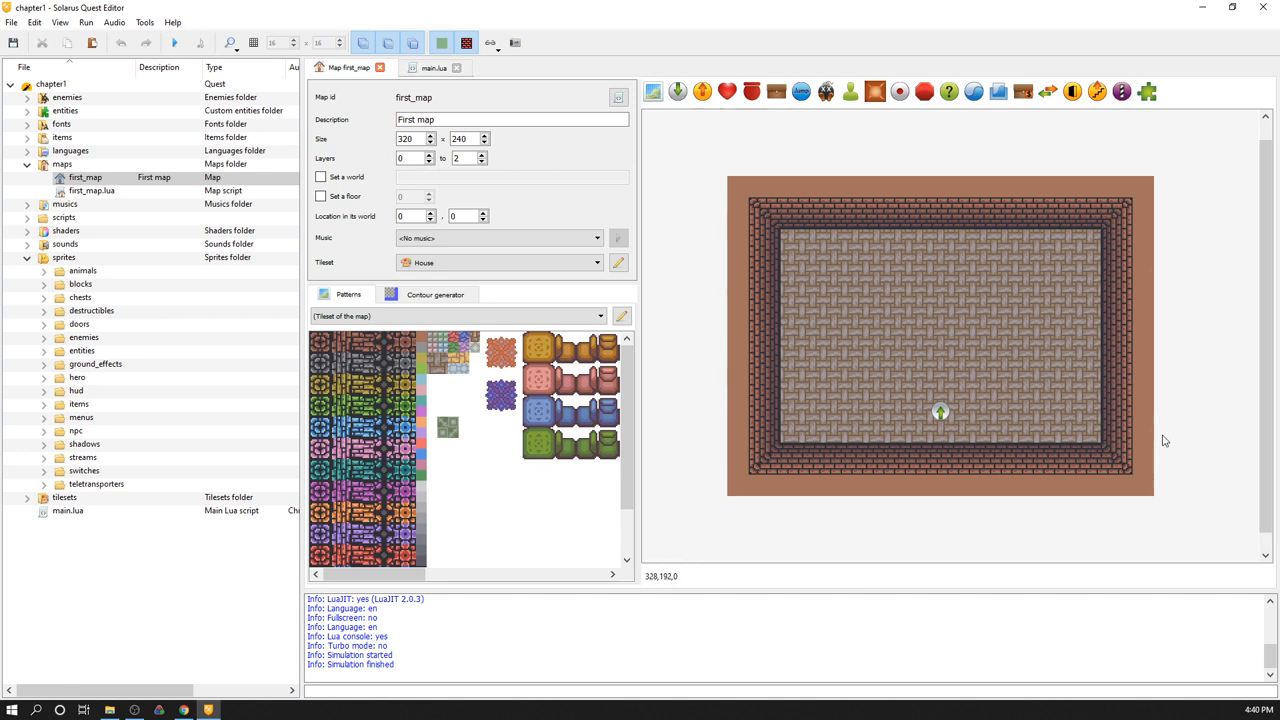
mouse_move(980, 450)
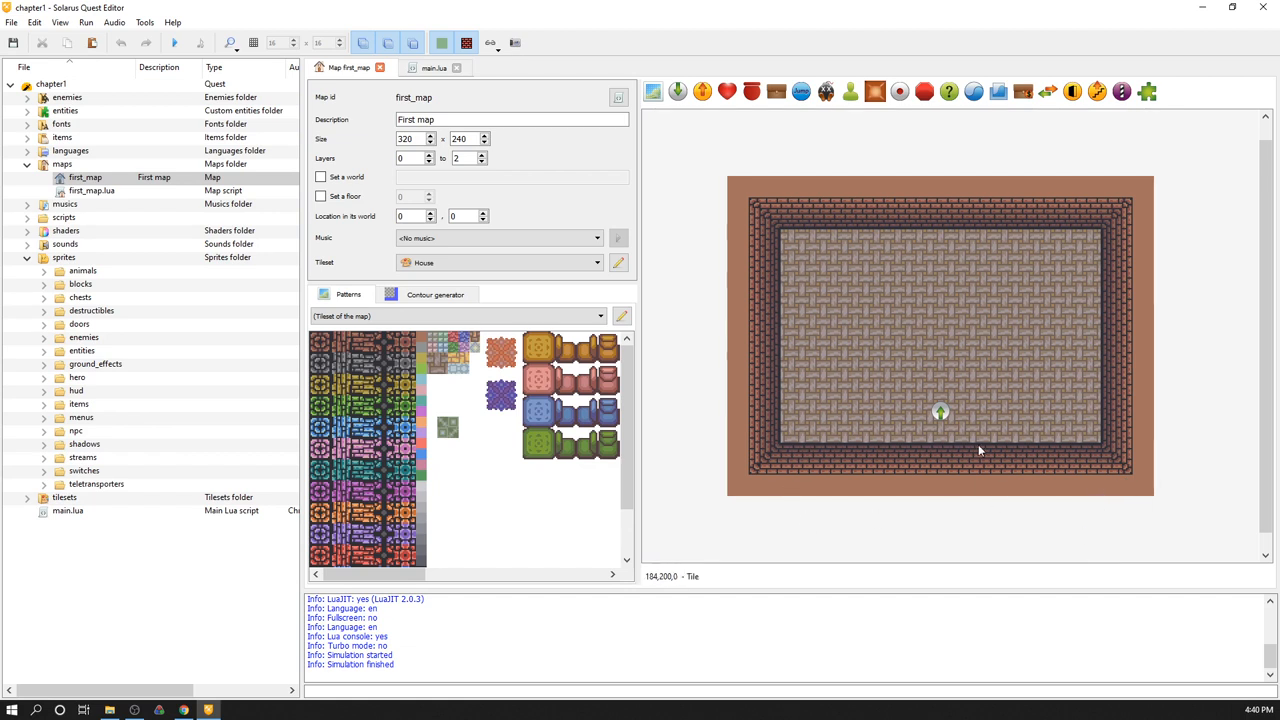
mouse_move(940, 556)
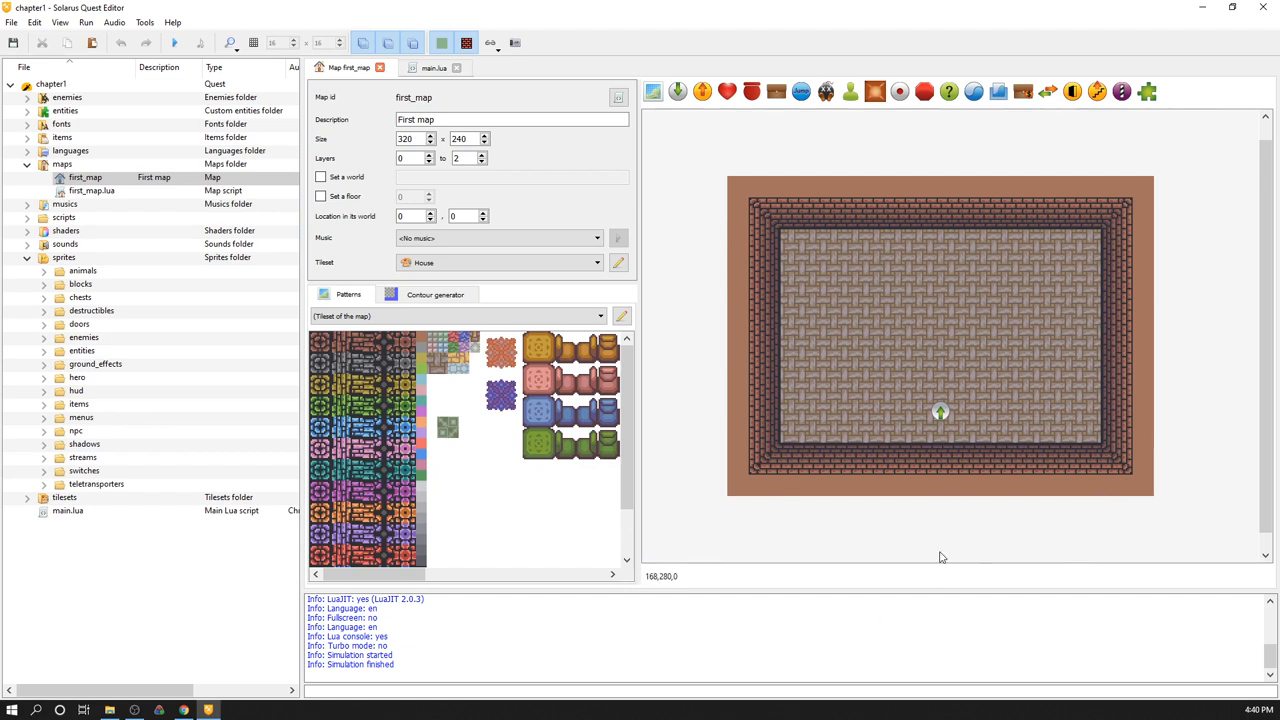
mouse_move(896, 526)
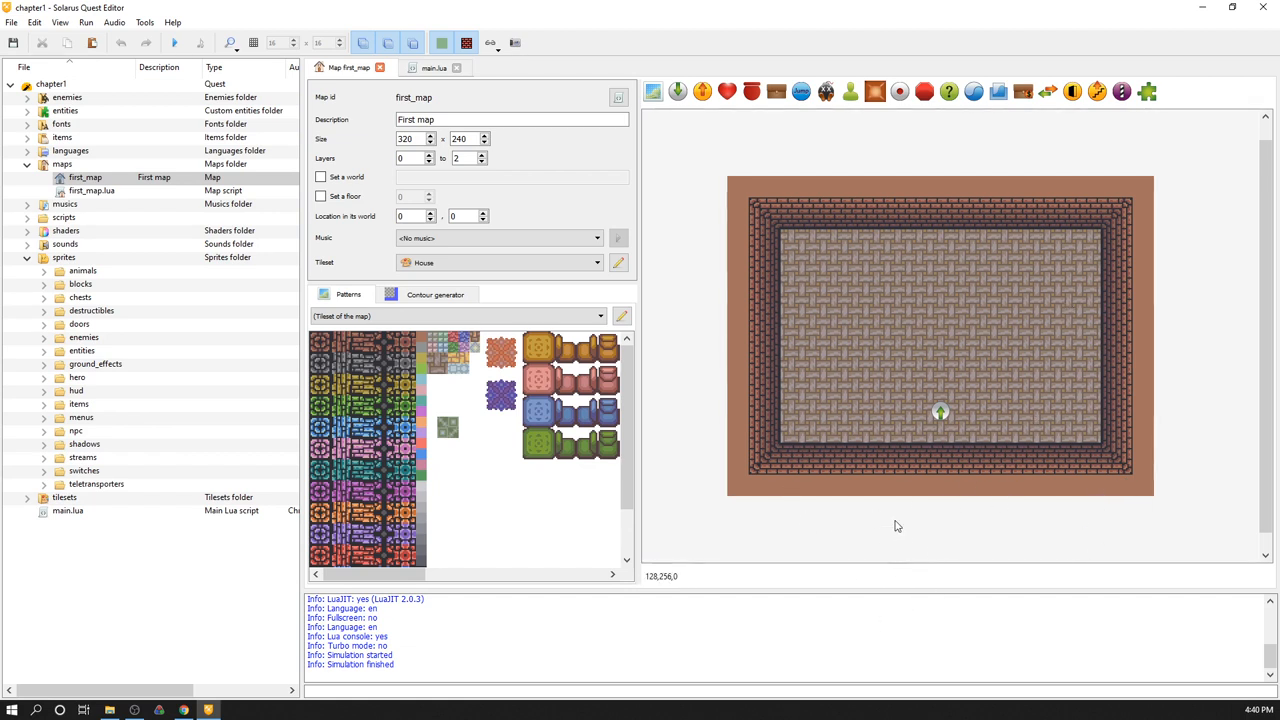